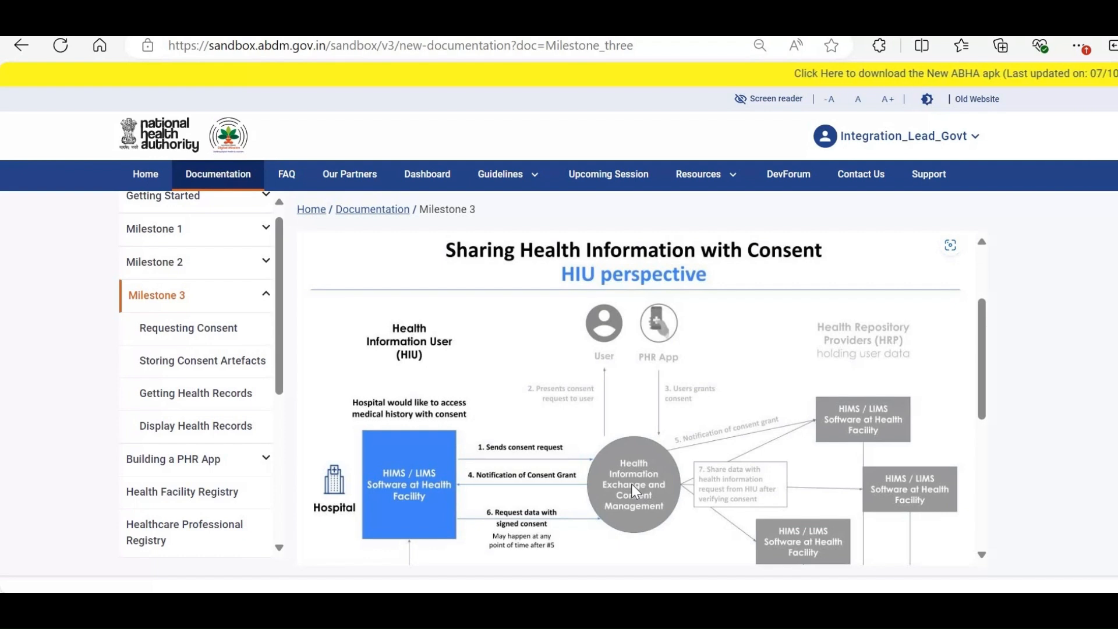
mouse_move(660, 466)
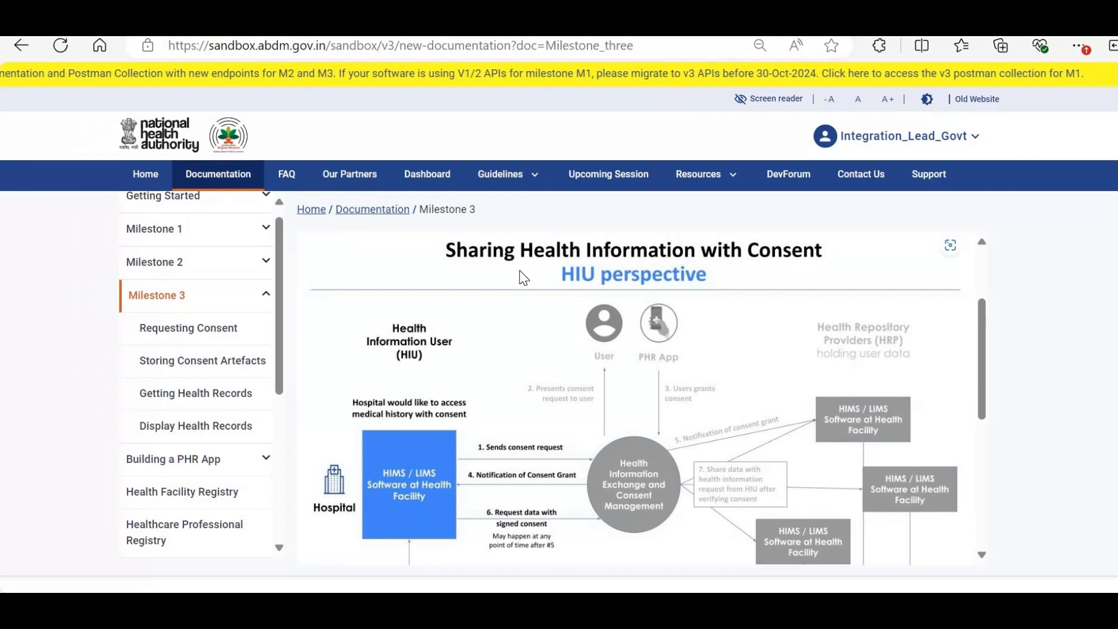
mouse_move(669, 289)
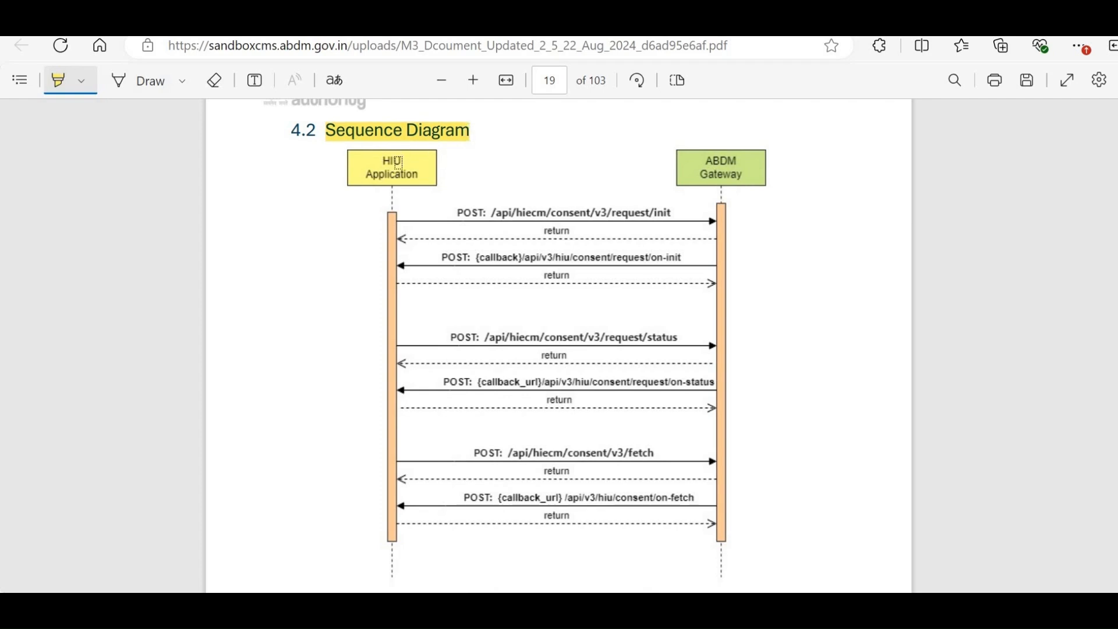
mouse_move(644, 179)
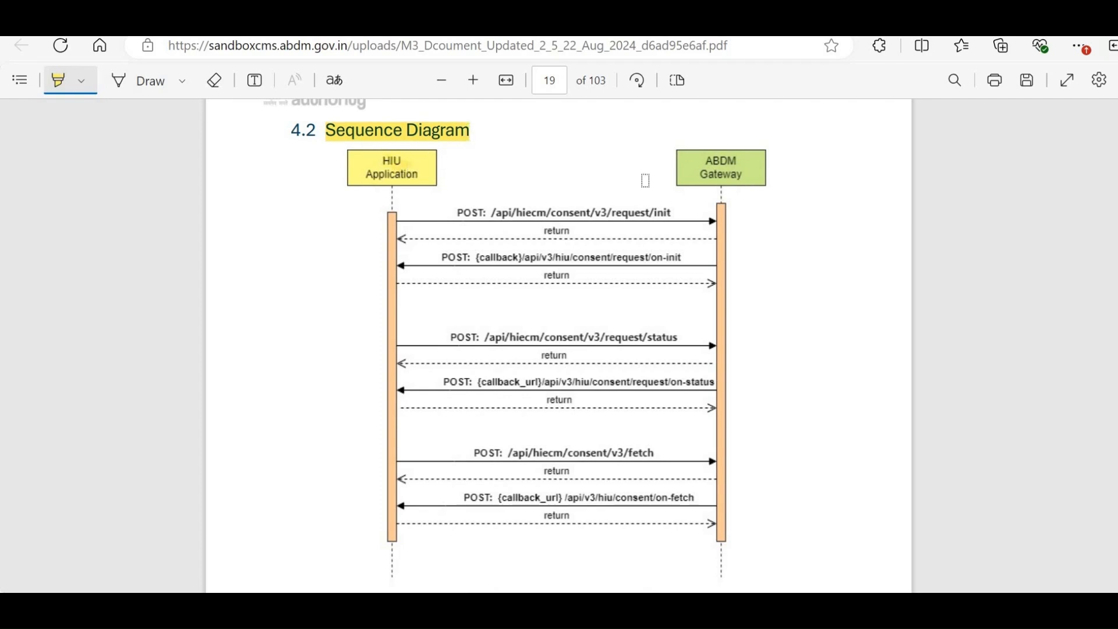
mouse_move(688, 164)
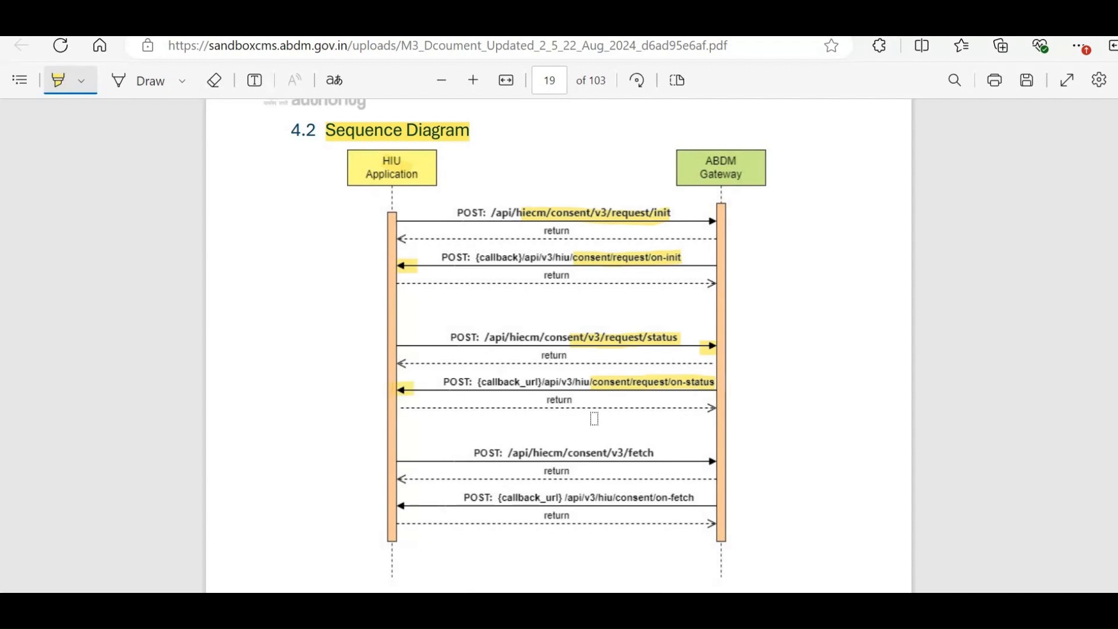
- Scroll down through the section 4.2 consent request sequence diagram on page 19
scroll("down", 3)
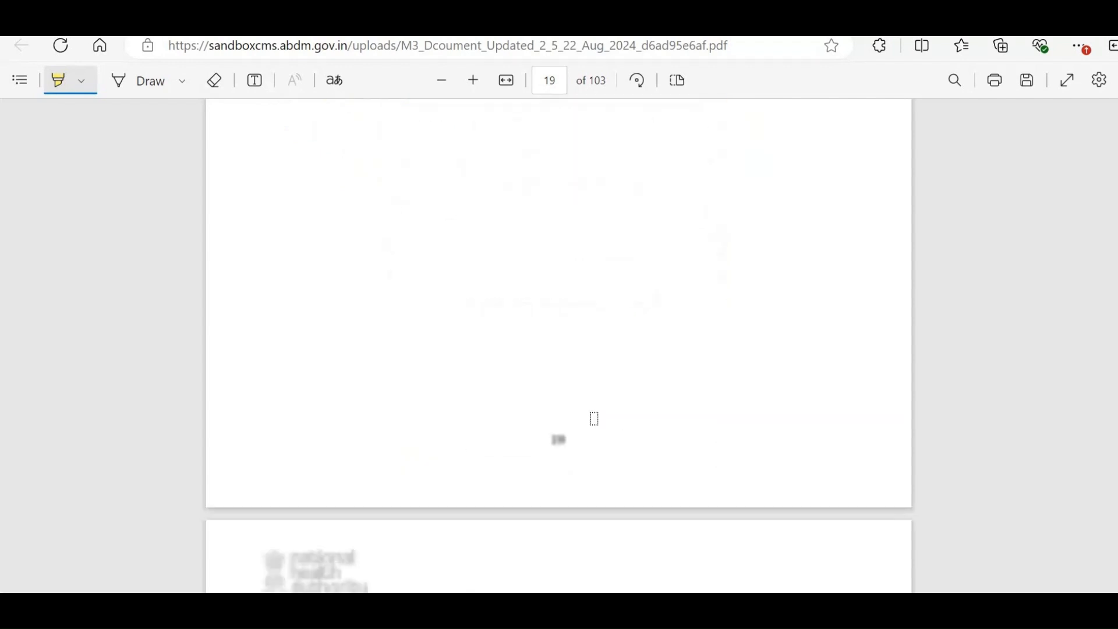
- Highlight the request/hip/notify call in the page-20 consent notification diagram
scroll("down", 3)
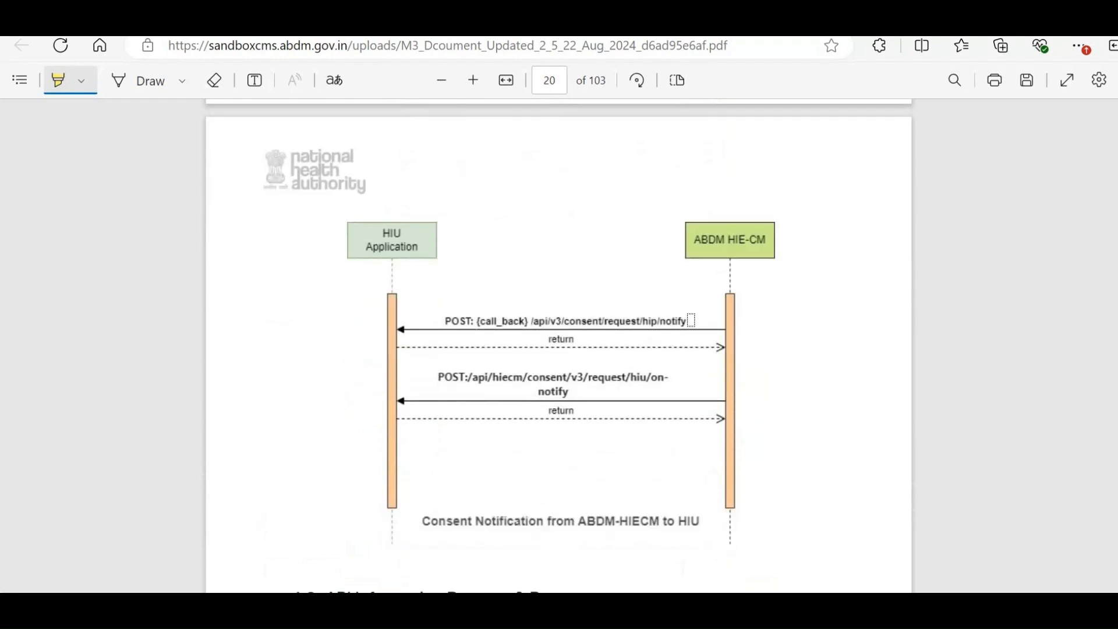
left_click_drag(605, 321, 688, 321)
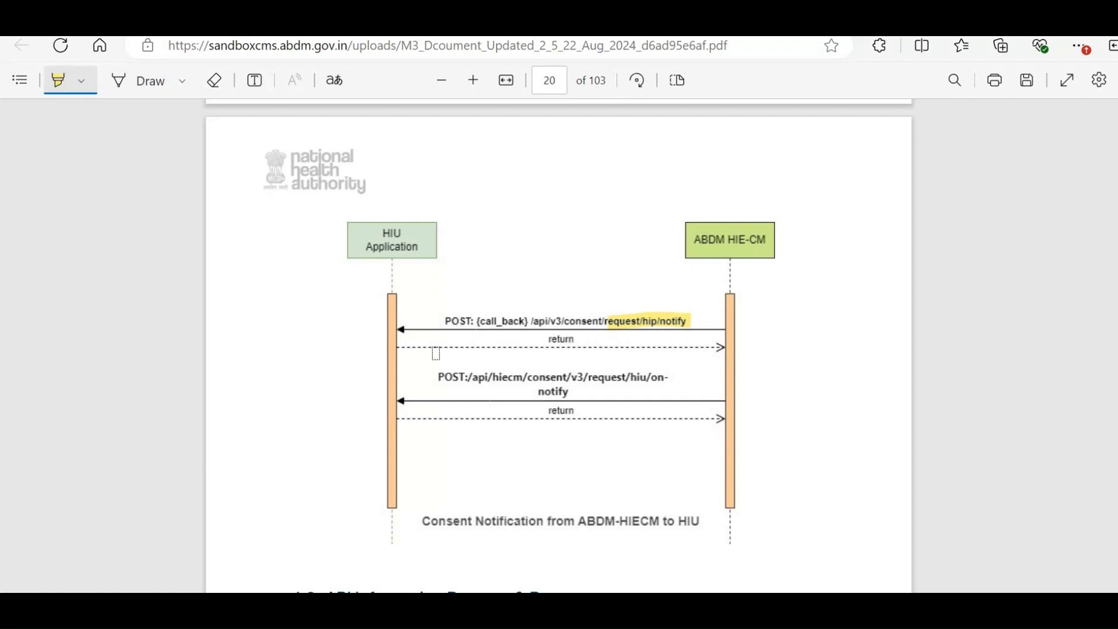
mouse_move(584, 382)
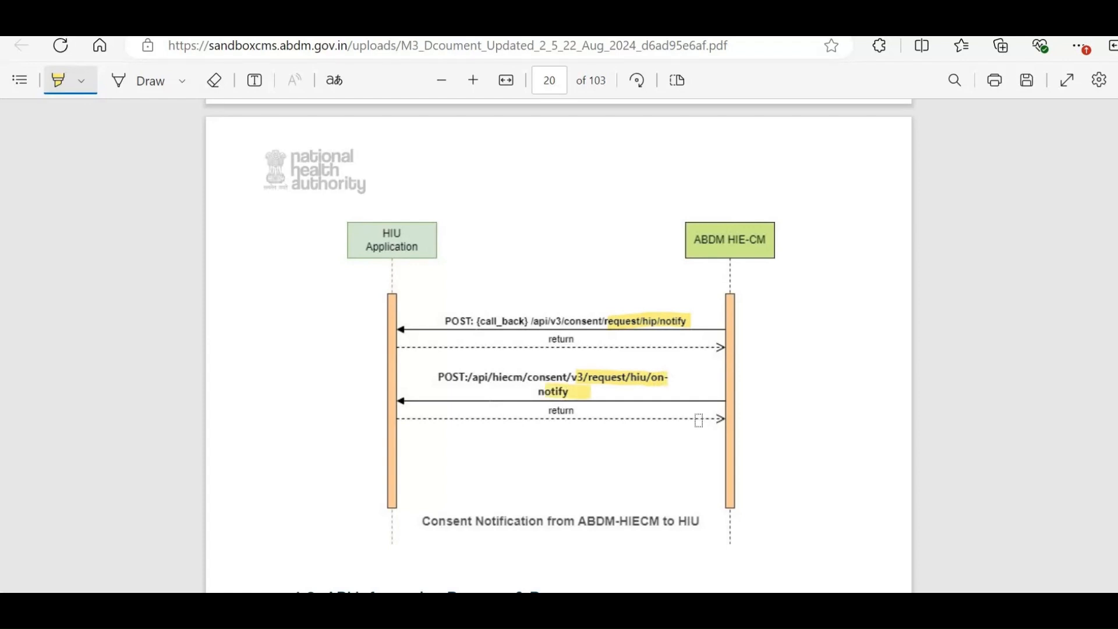
mouse_move(719, 391)
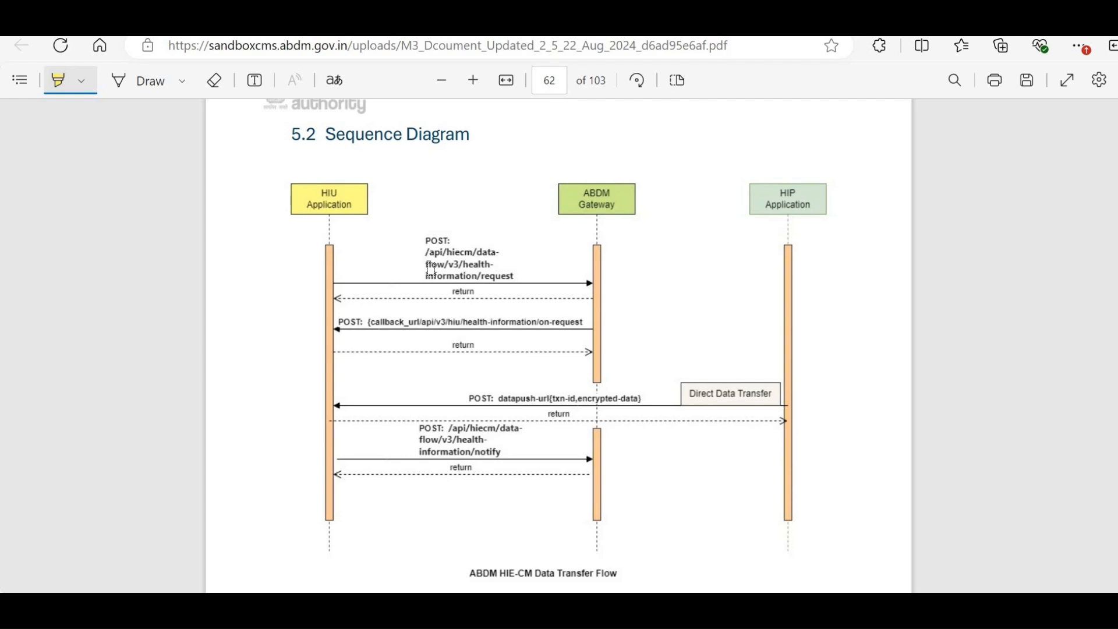
- Highlight the health-information/request call in the page-62 data transfer diagram
left_click_drag(426, 269, 522, 275)
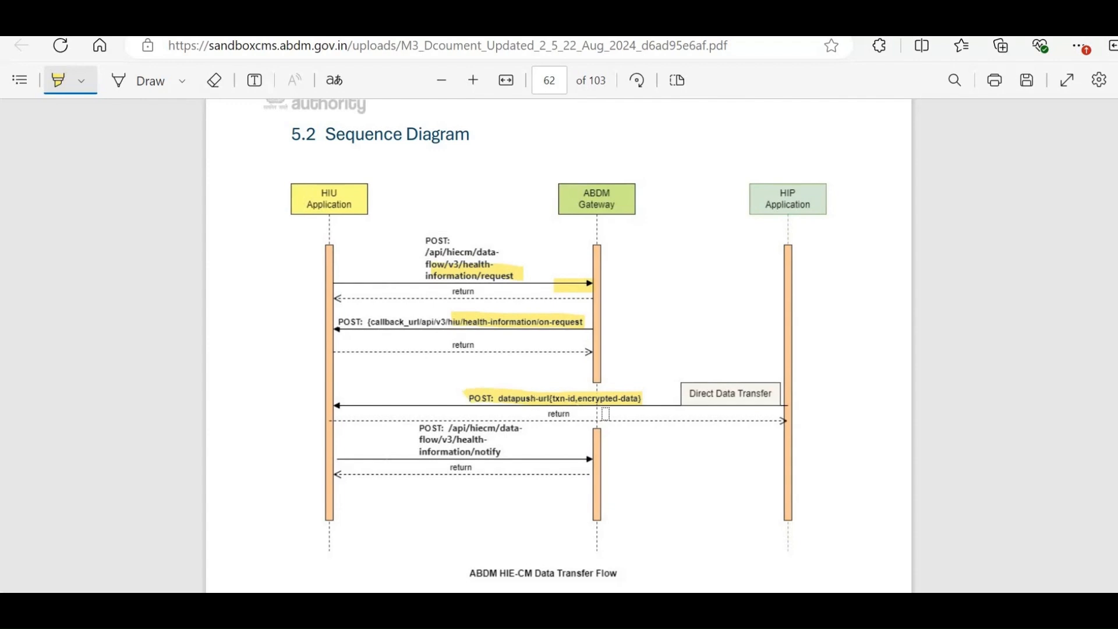
mouse_move(670, 415)
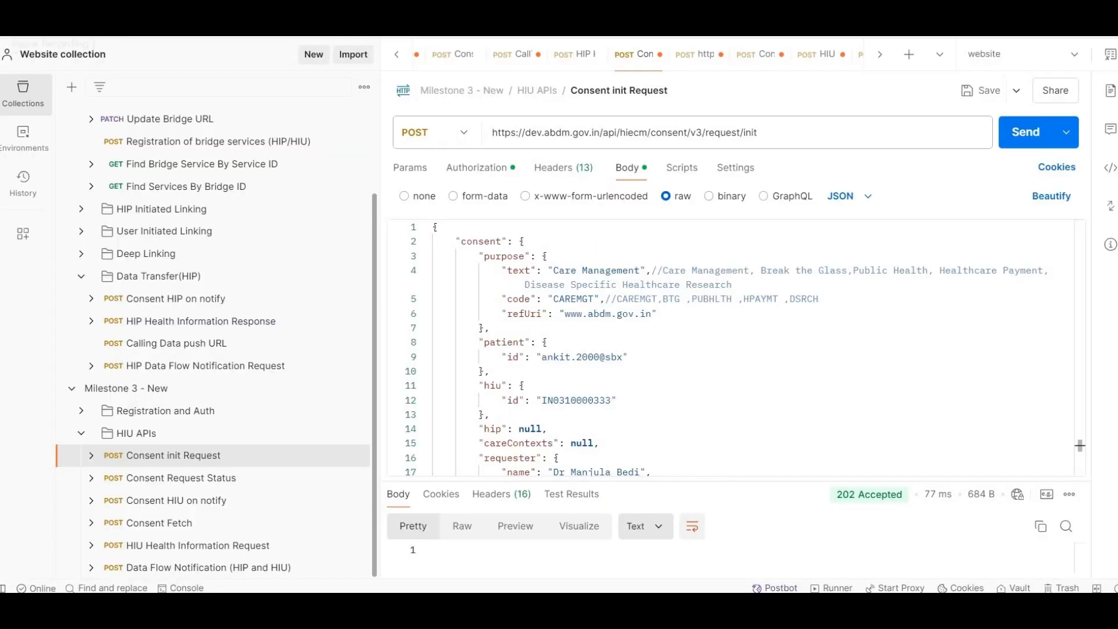
- Review the Consent init Request's {{accessToken}} bearer authorization and its REQUEST-ID, TIMESTAMP, X-CM-ID headers
left_click(731, 132)
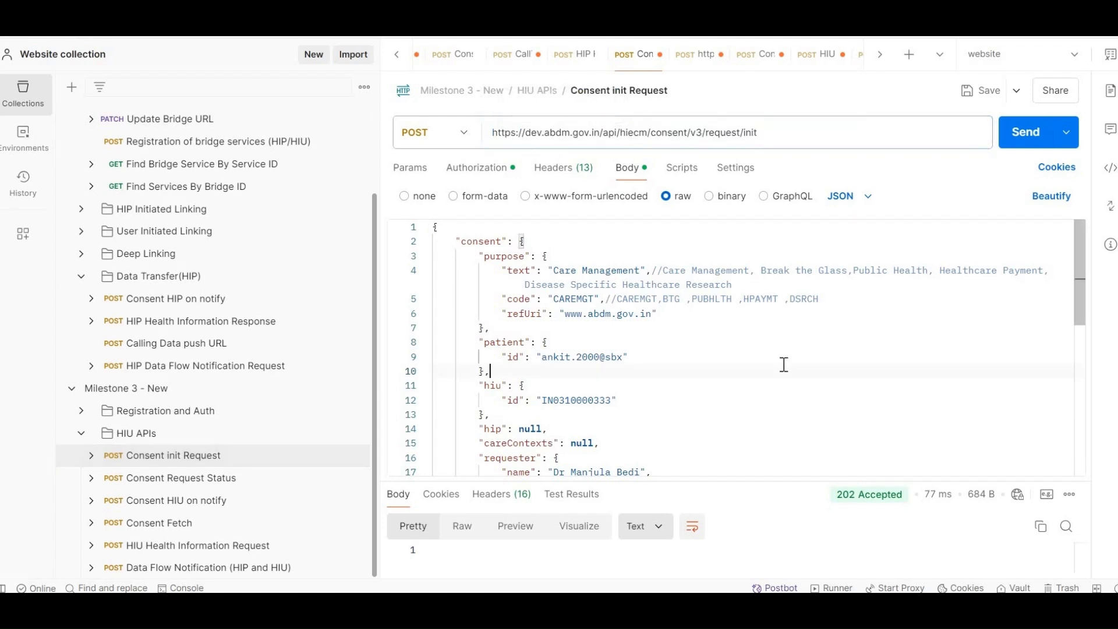
mouse_move(582, 235)
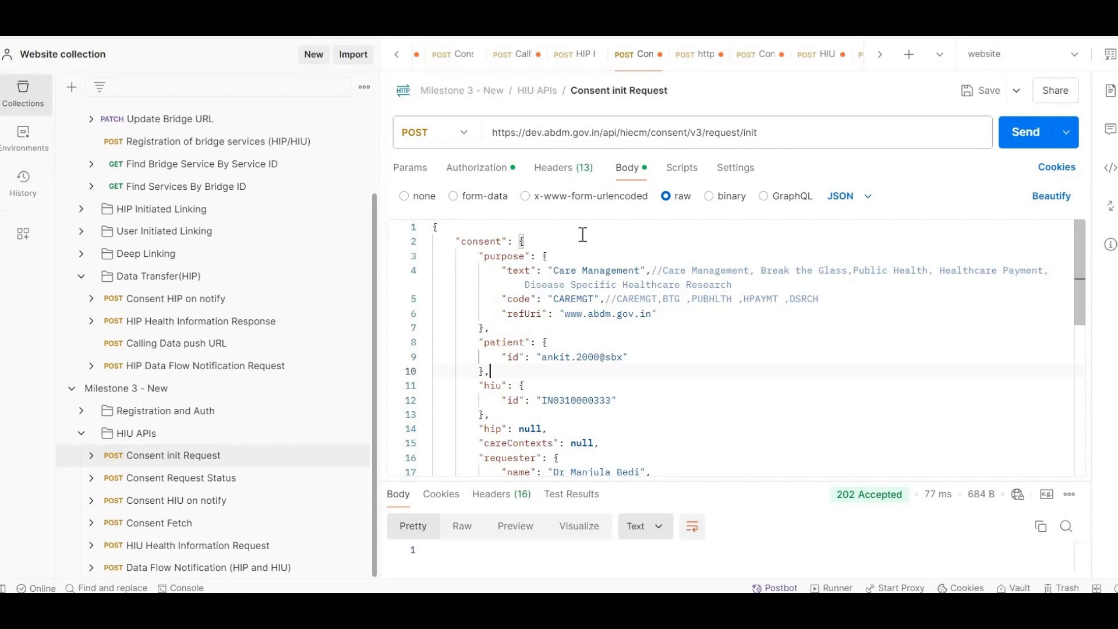
left_click(476, 167)
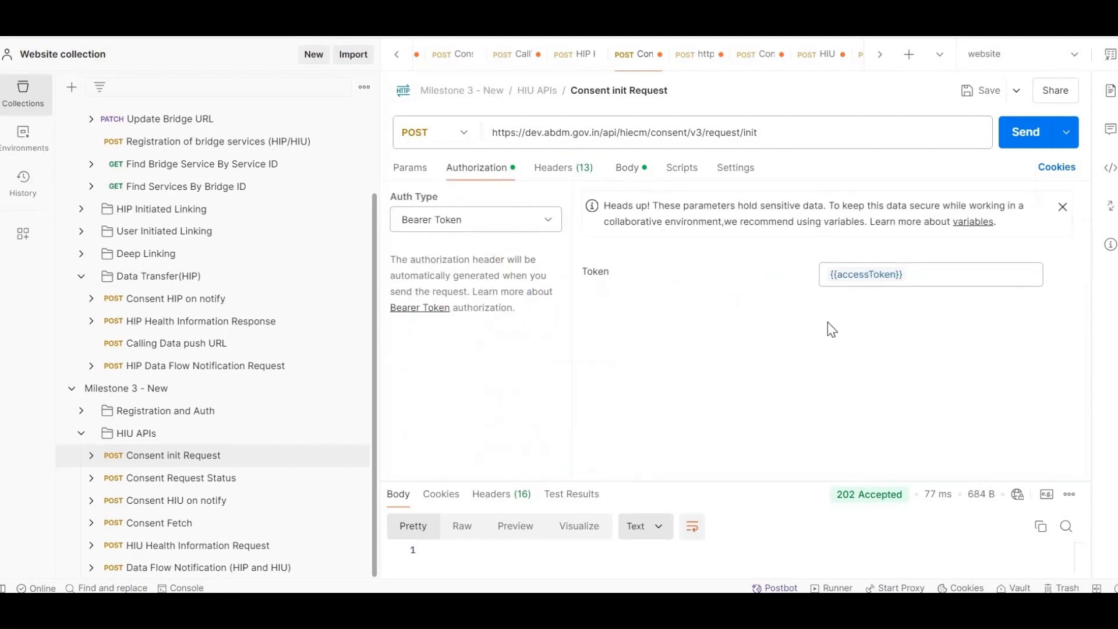
mouse_move(864, 273)
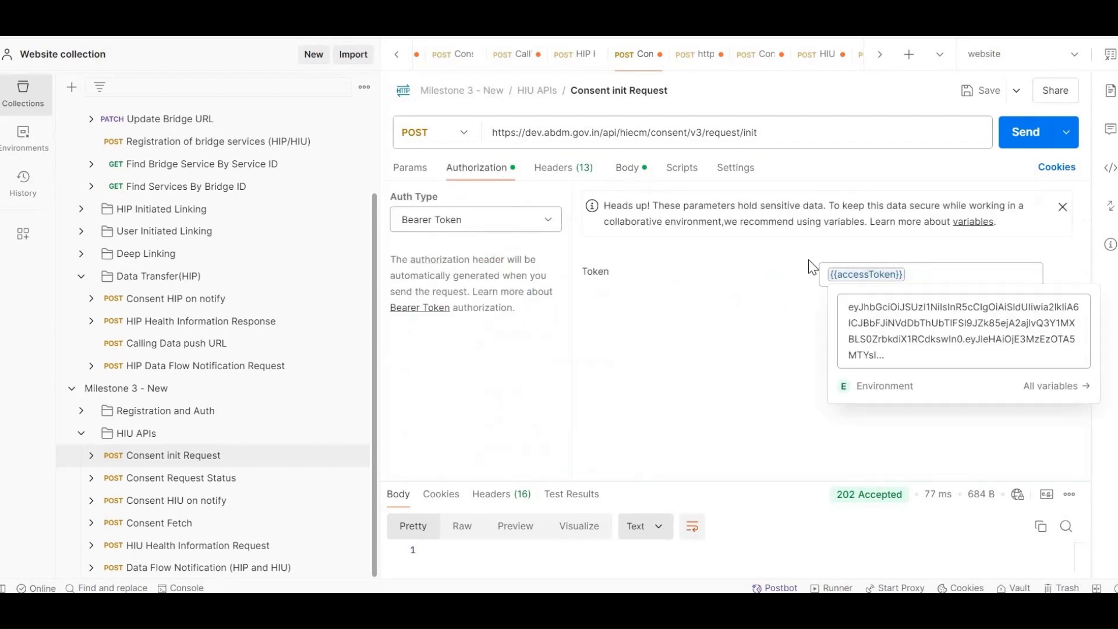
left_click(563, 168)
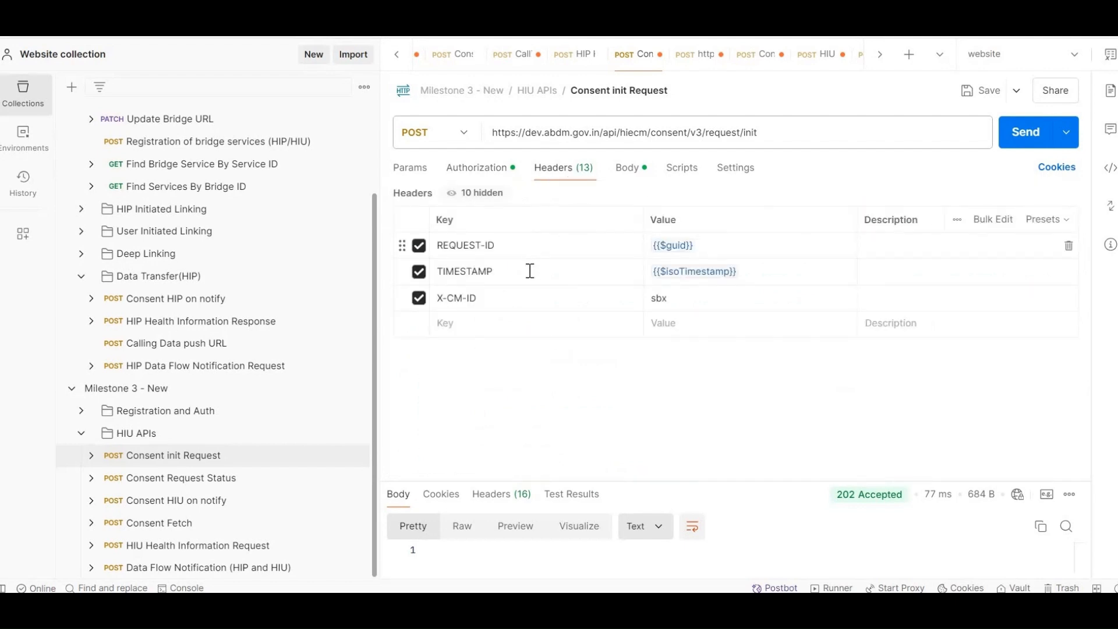
mouse_move(513, 307)
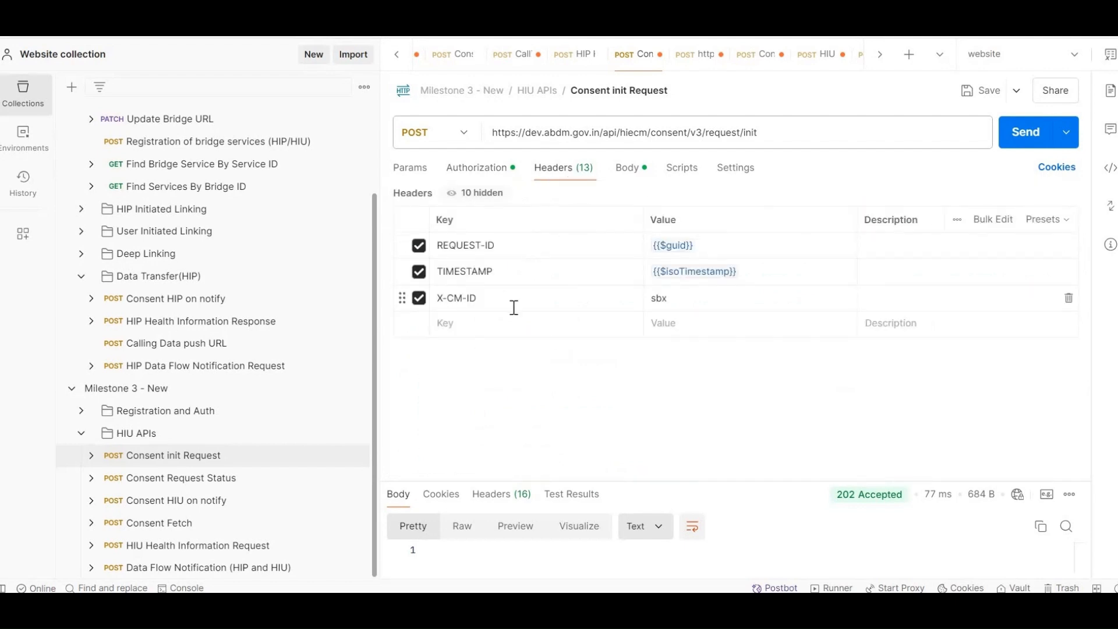
mouse_move(603, 182)
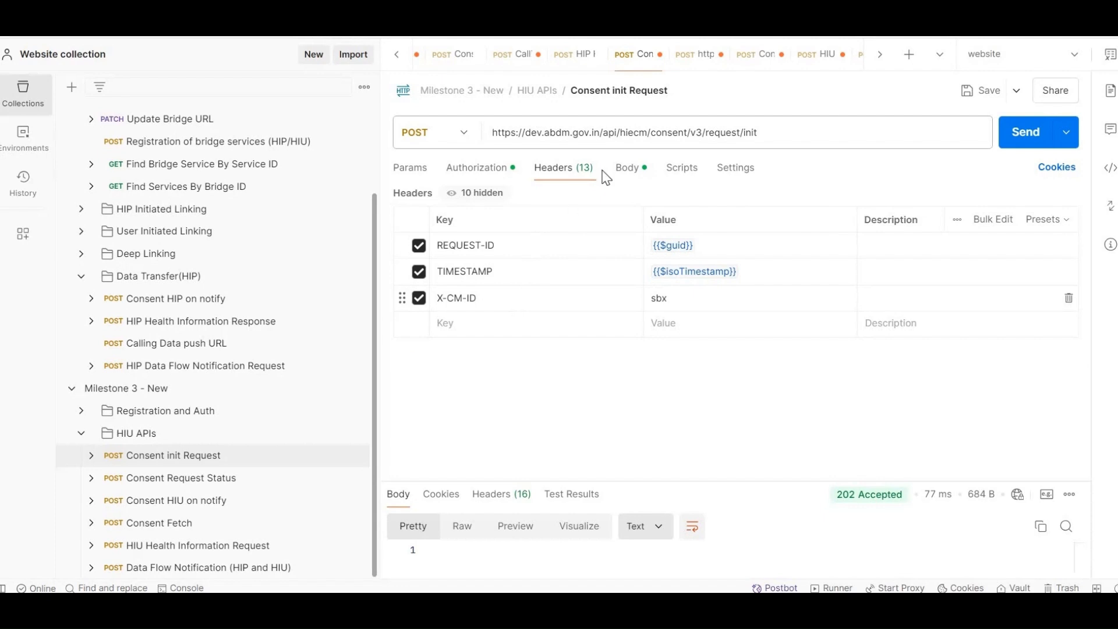
- Review the CAREMGT purpose, patient ID, HIU ID and requester details in the raw JSON body
left_click(627, 168)
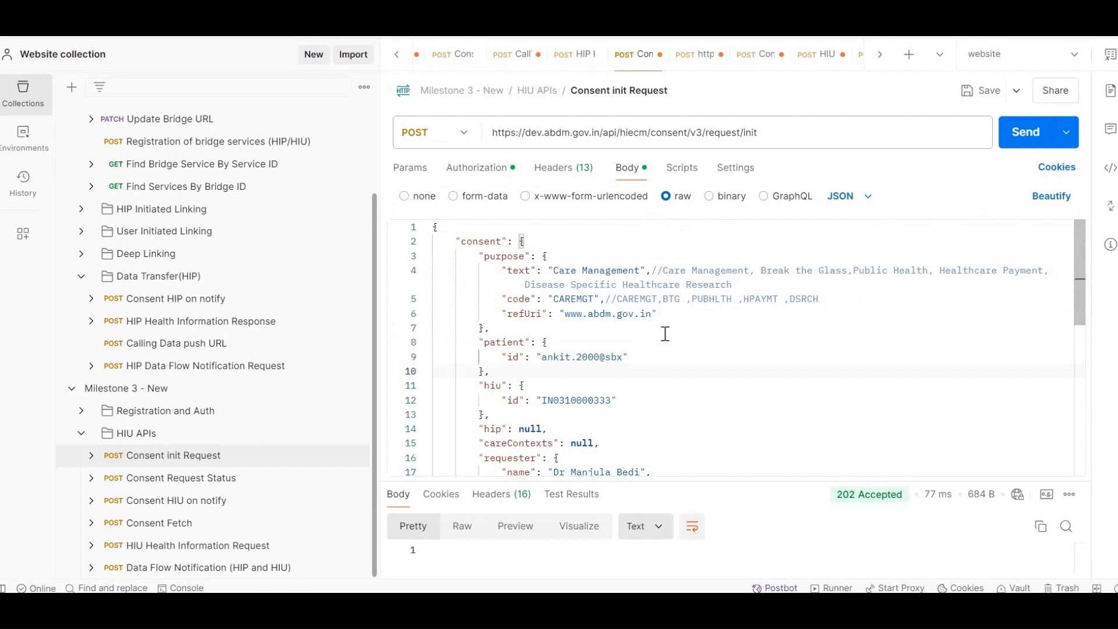
double_click(503, 256)
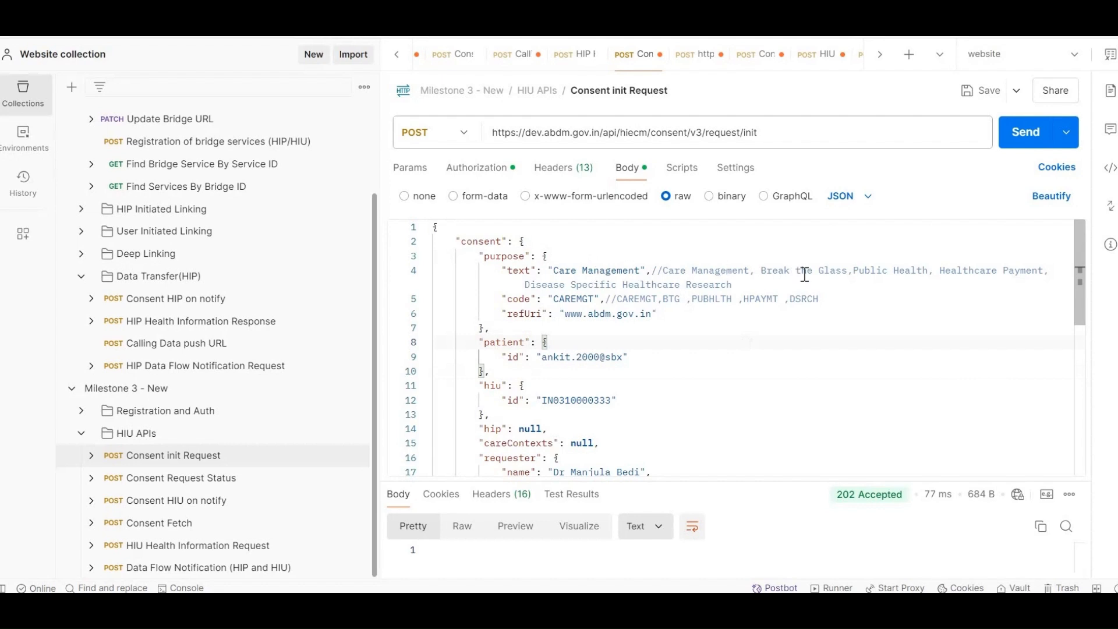
mouse_move(811, 274)
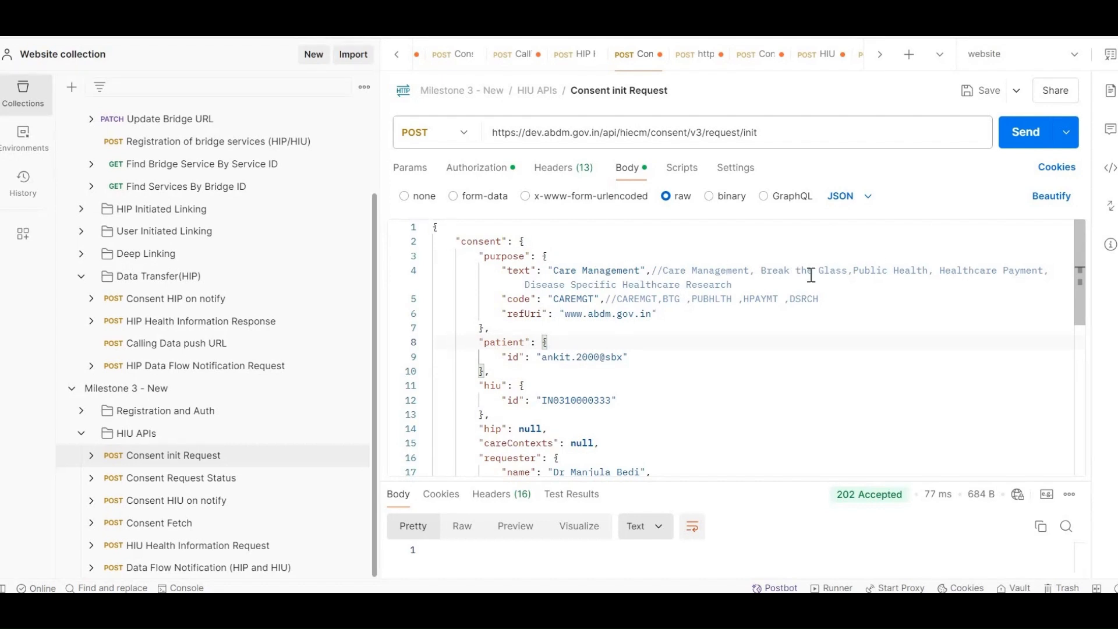
mouse_move(717, 291)
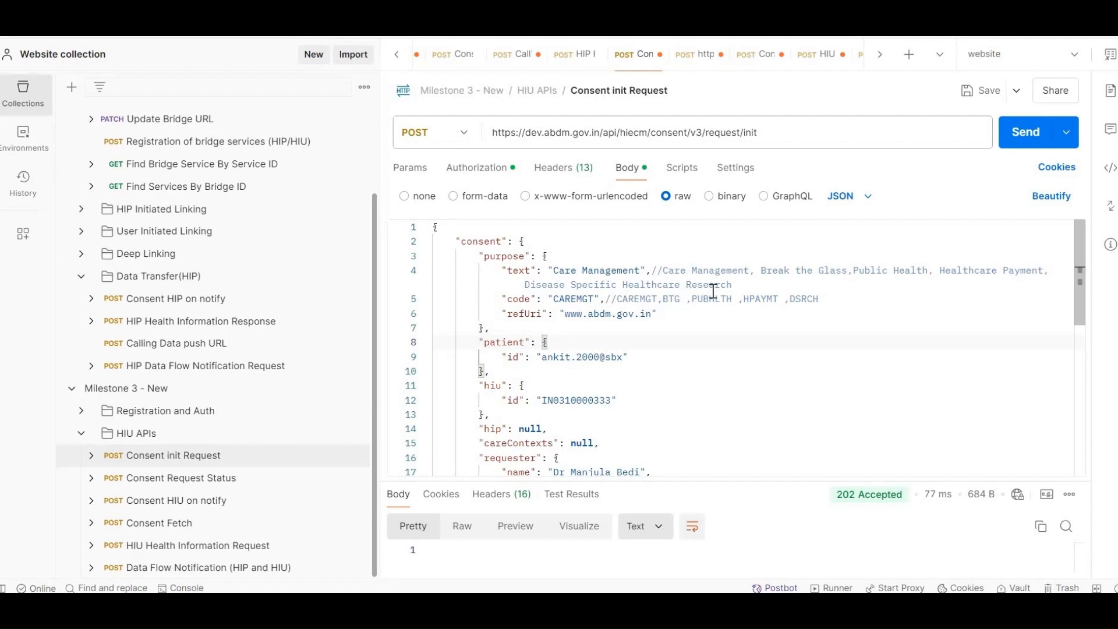
mouse_move(713, 317)
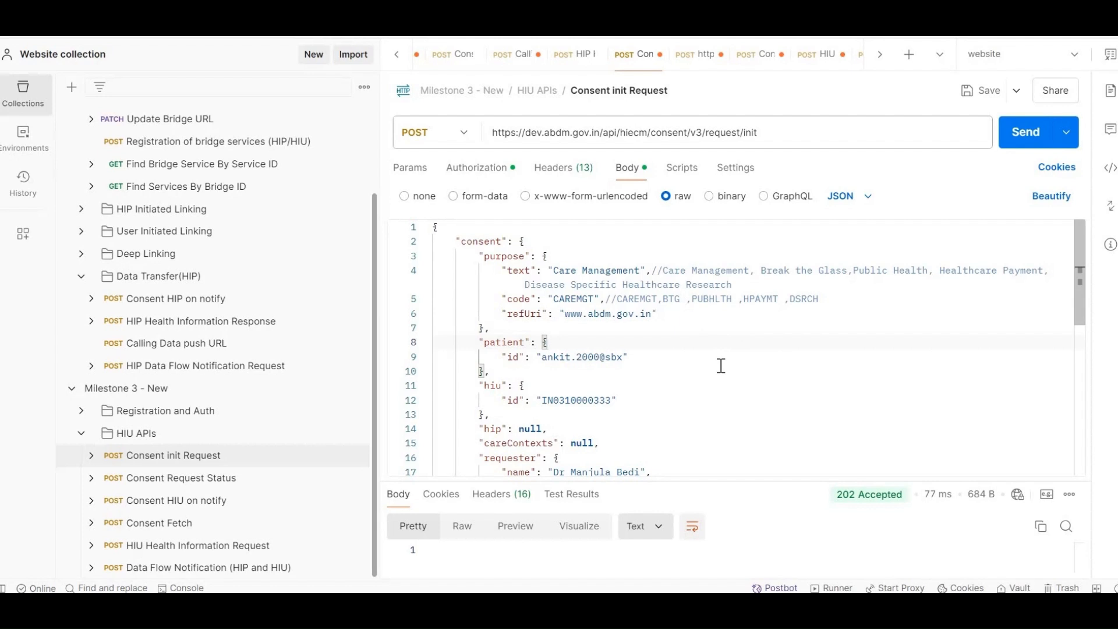
scroll("down", 3)
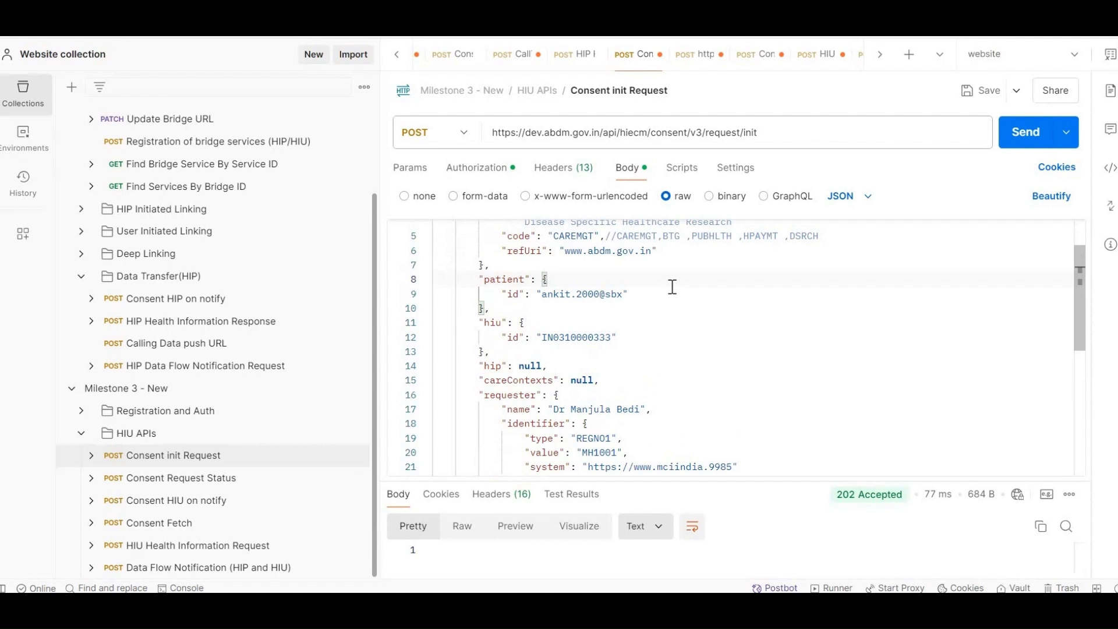
mouse_move(654, 286)
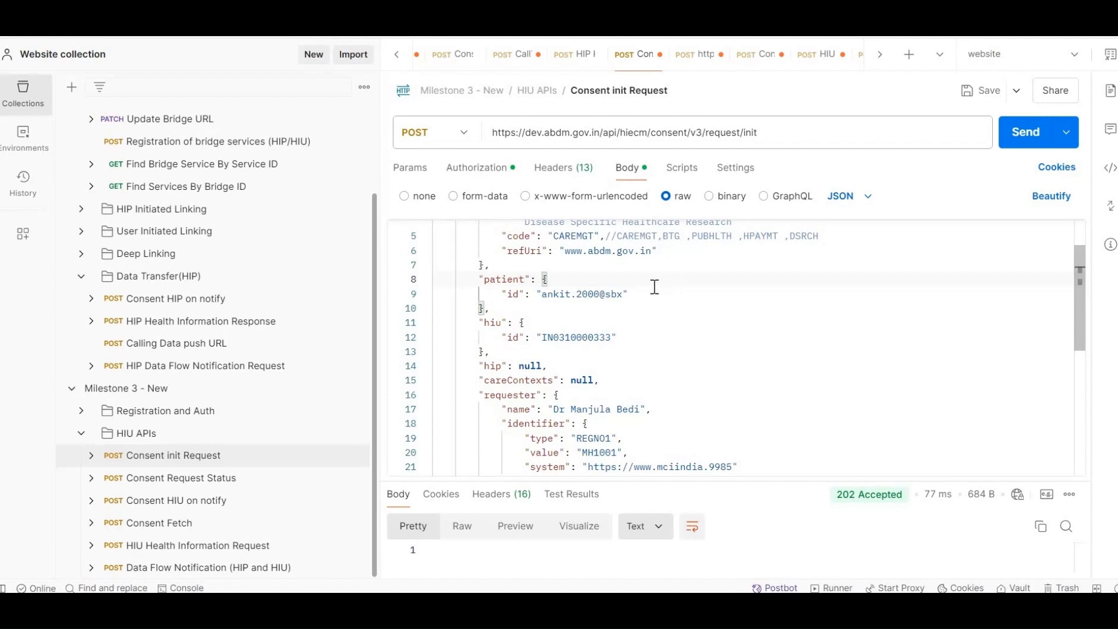
mouse_move(622, 270)
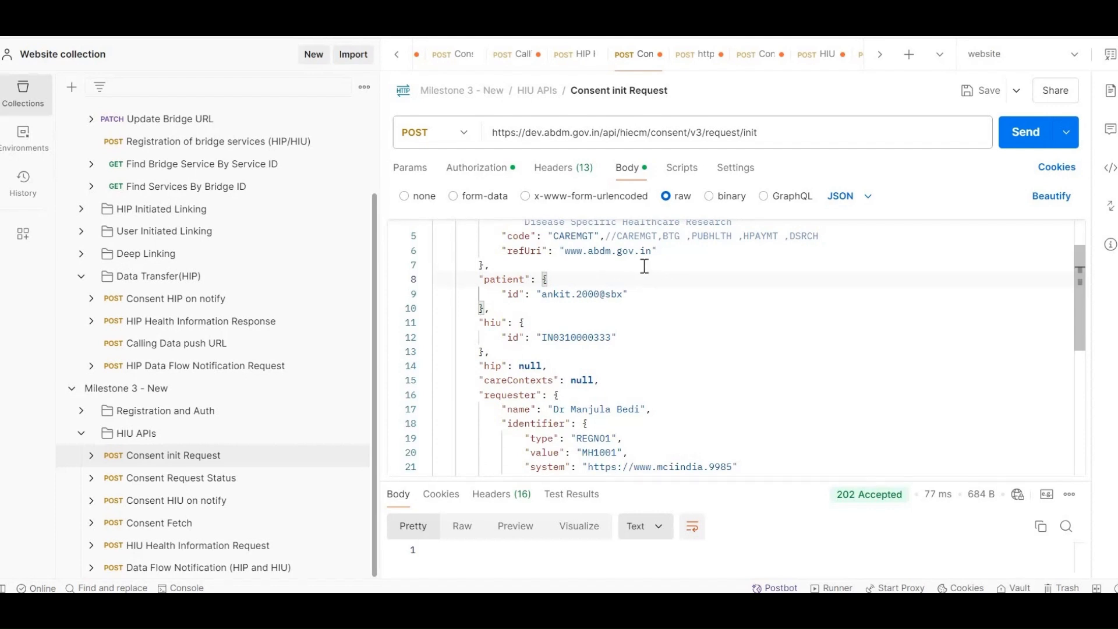
mouse_move(548, 304)
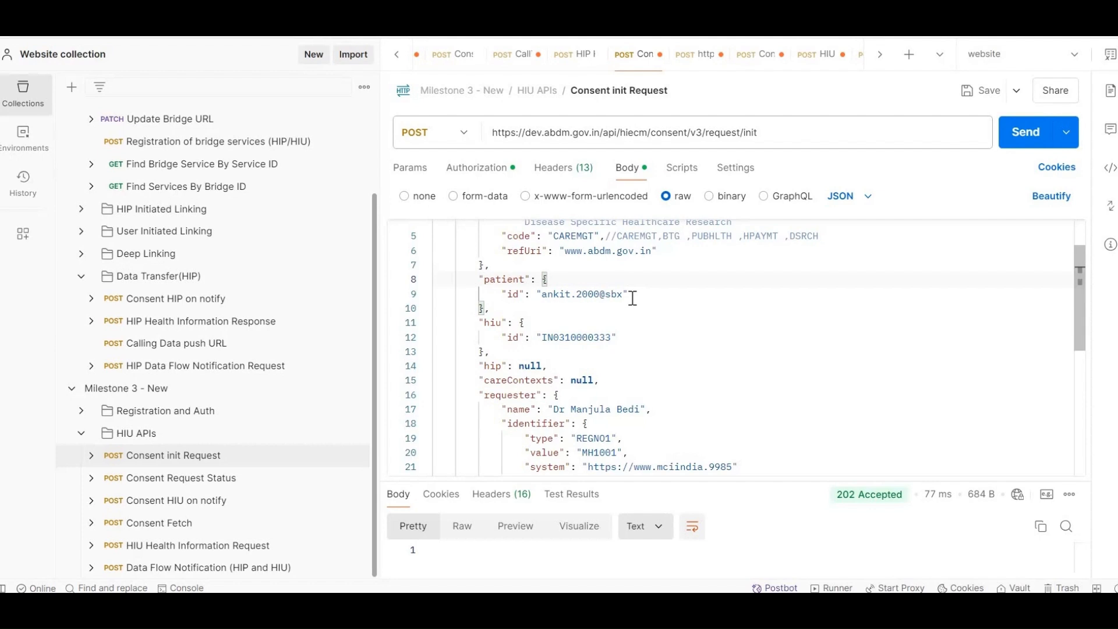
scroll("down", 3)
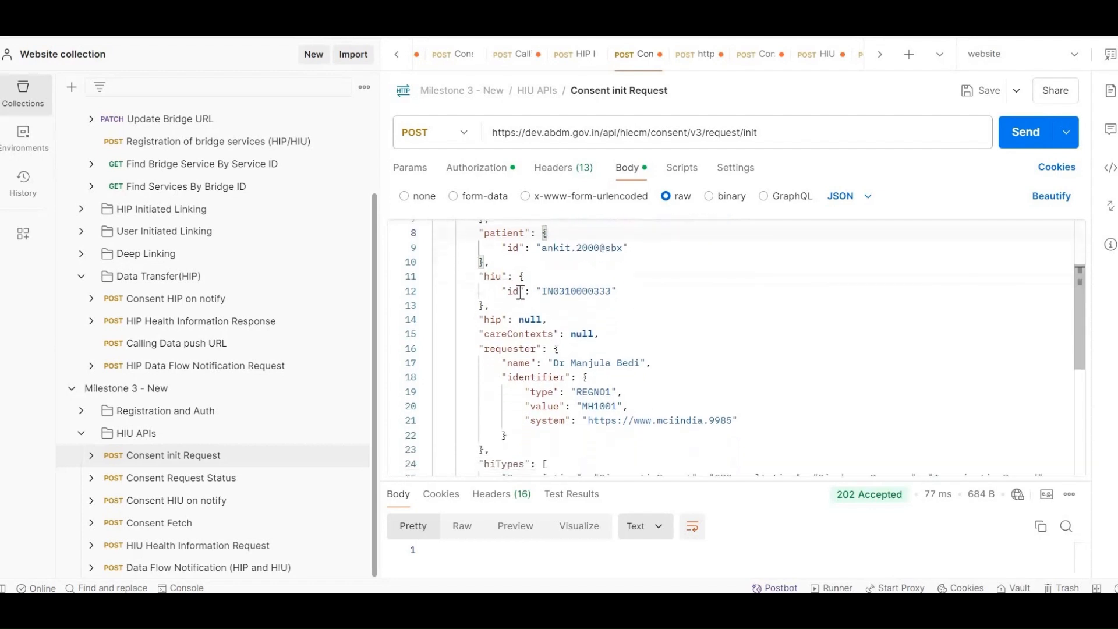
left_click(583, 291)
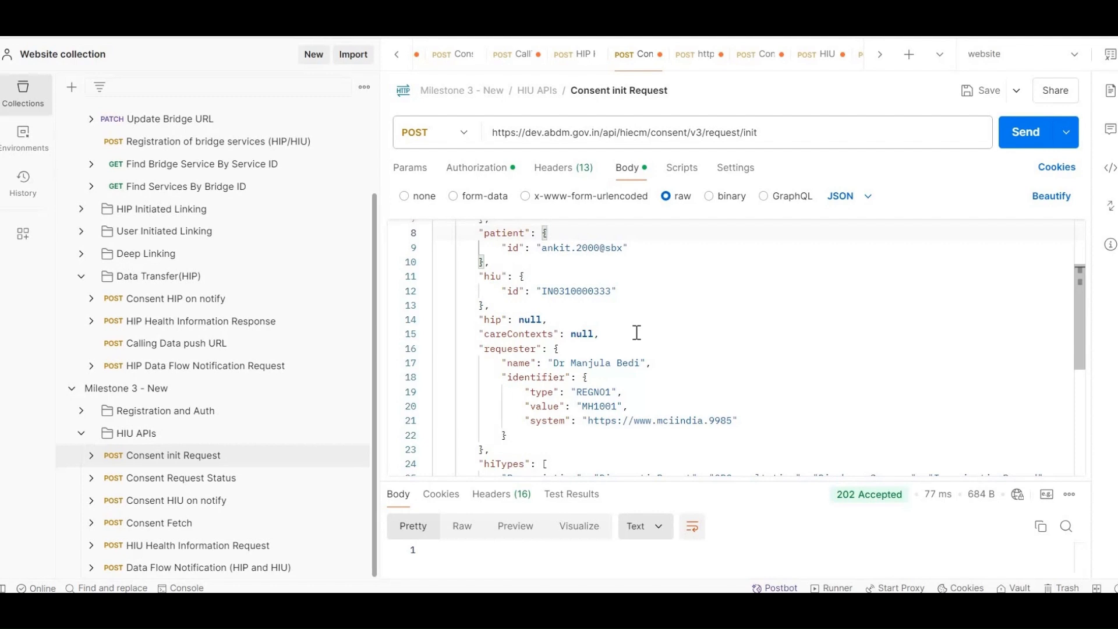
scroll("down", 3)
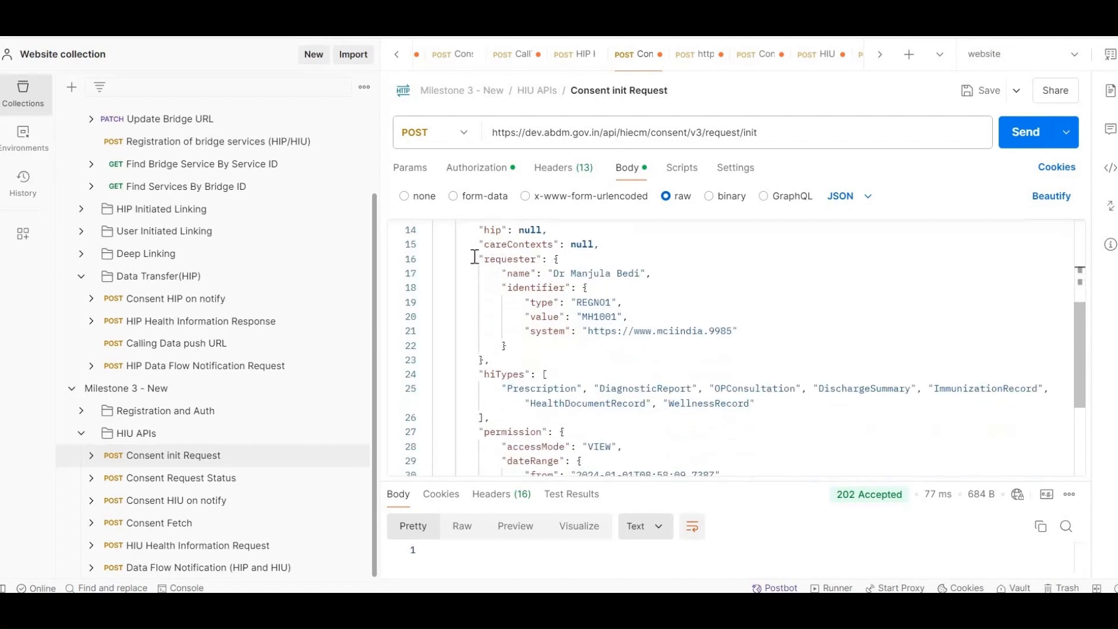
left_click_drag(474, 256, 536, 346)
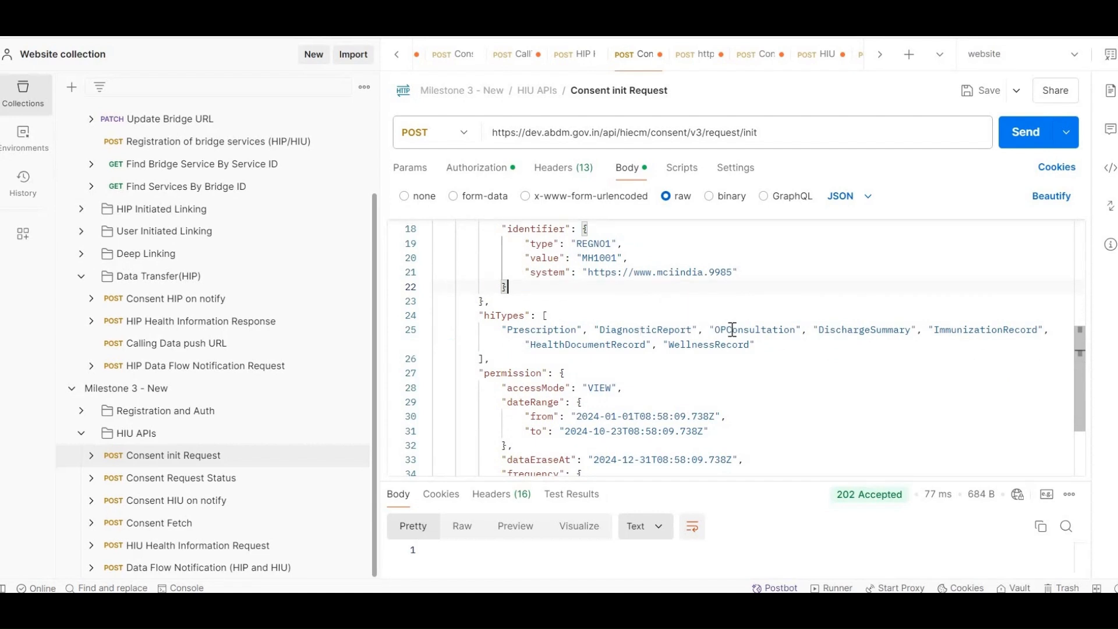
mouse_move(964, 331)
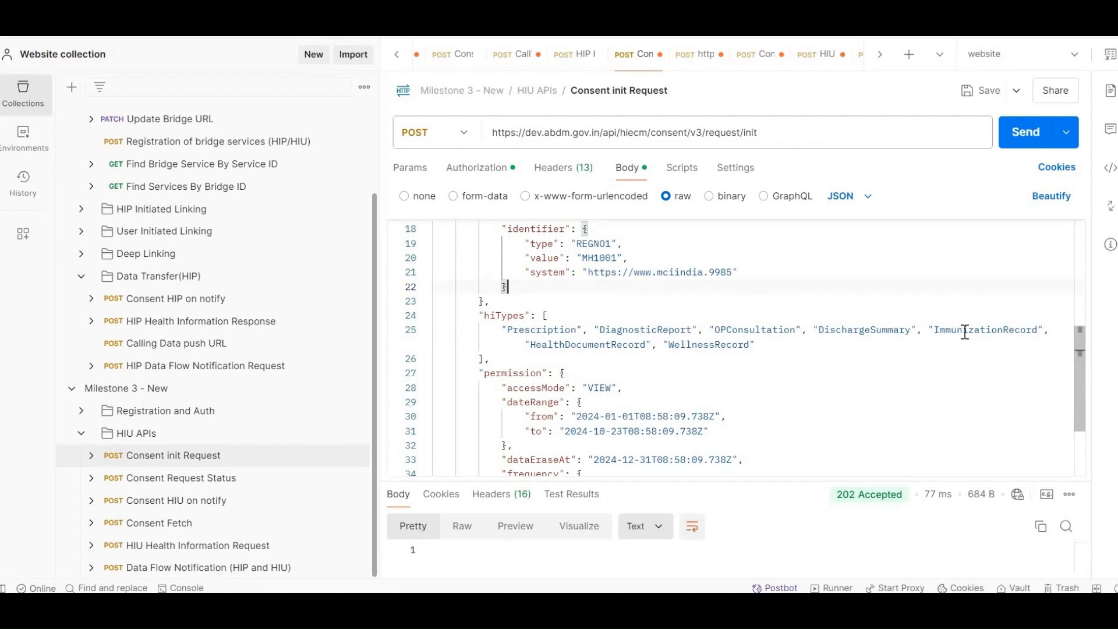
mouse_move(619, 349)
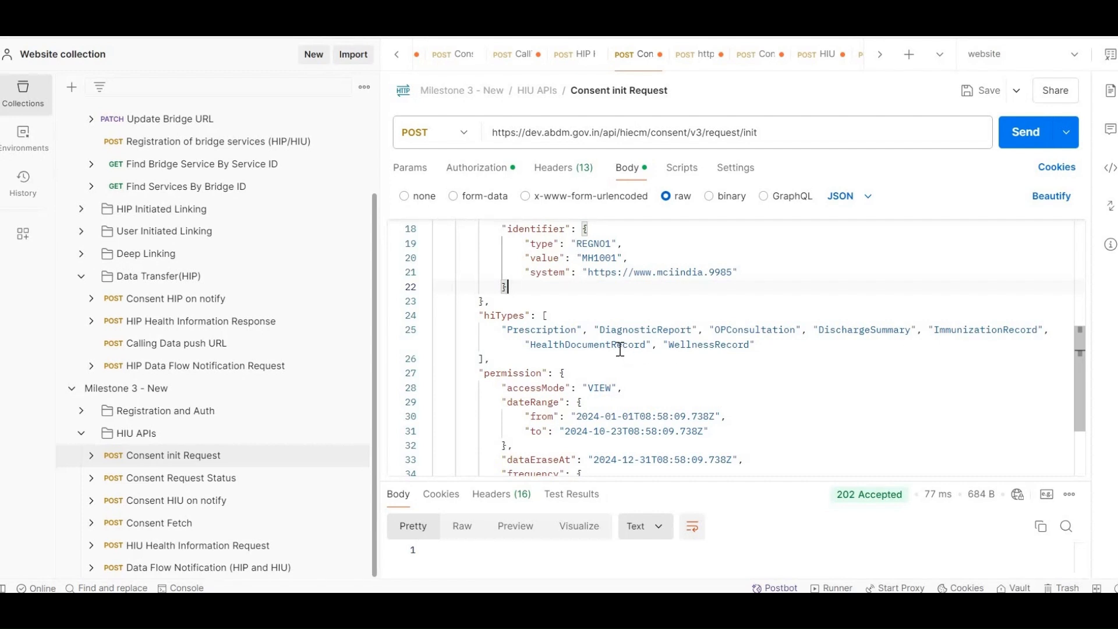
mouse_move(691, 349)
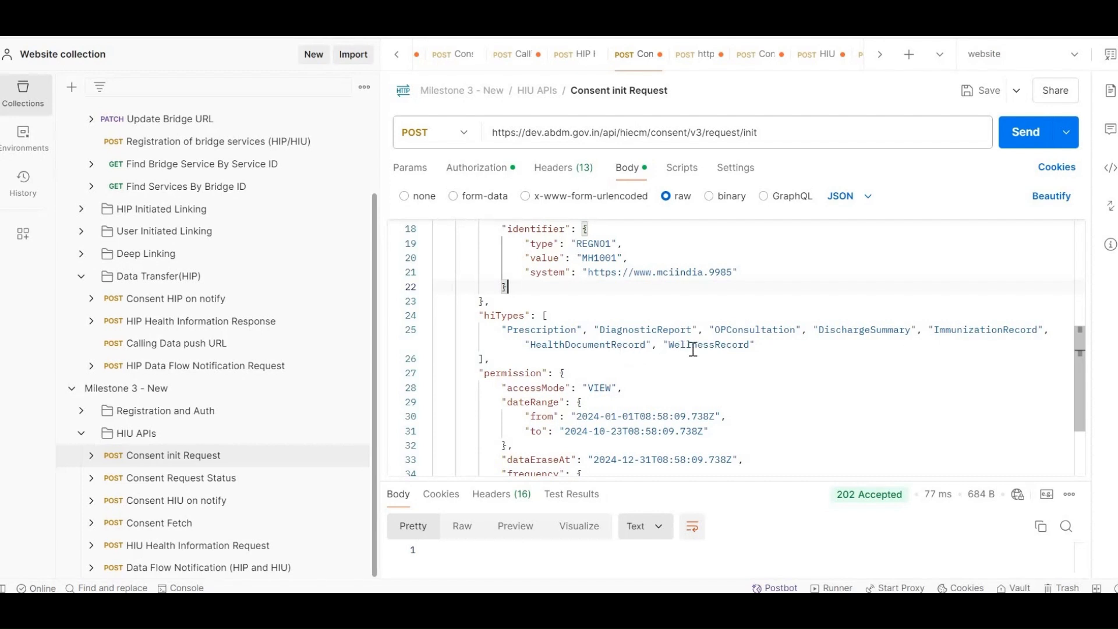
mouse_move(687, 392)
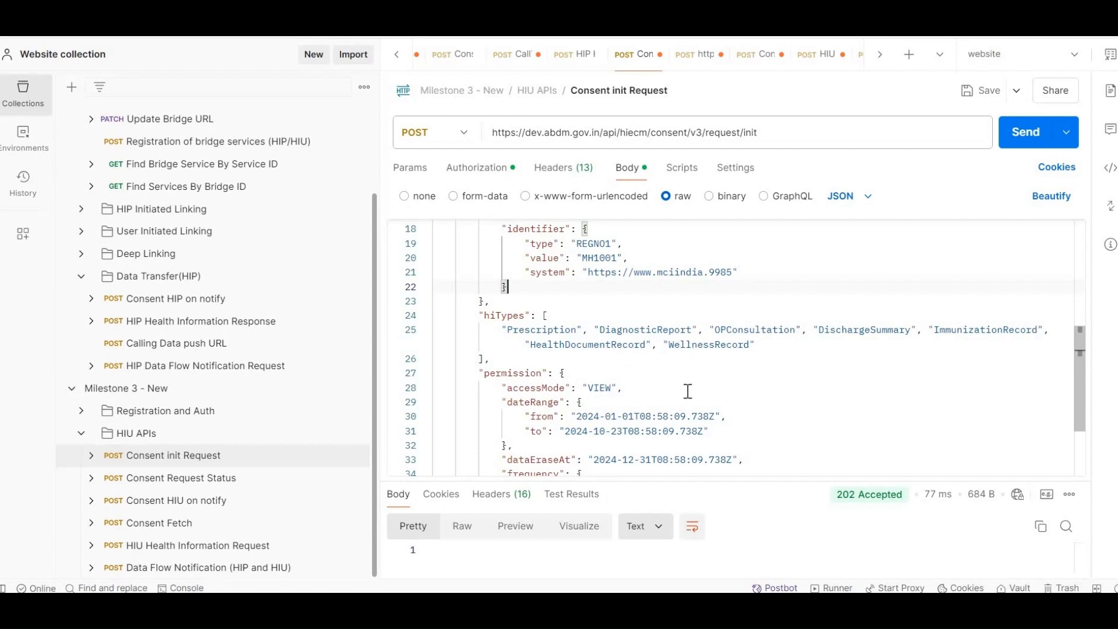
scroll("down", 3)
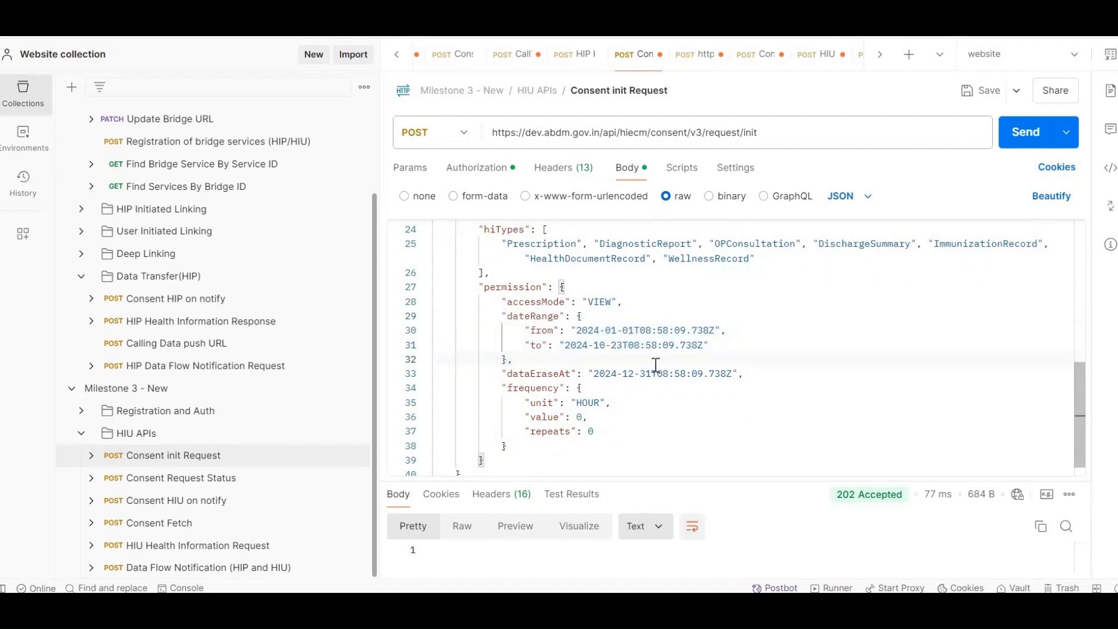
mouse_move(695, 356)
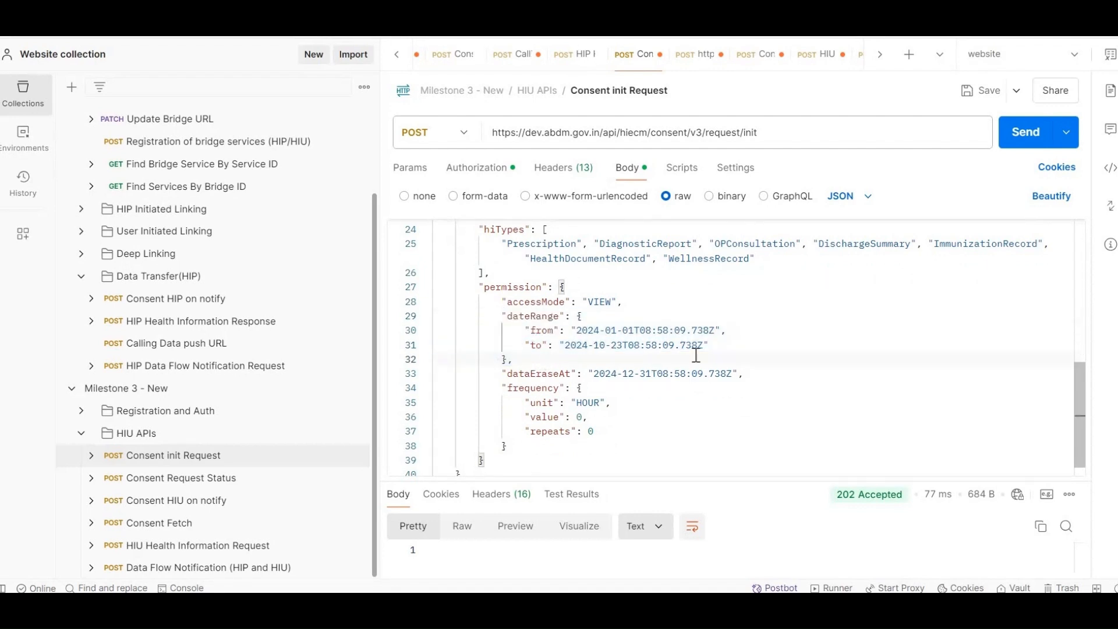
scroll("down", 3)
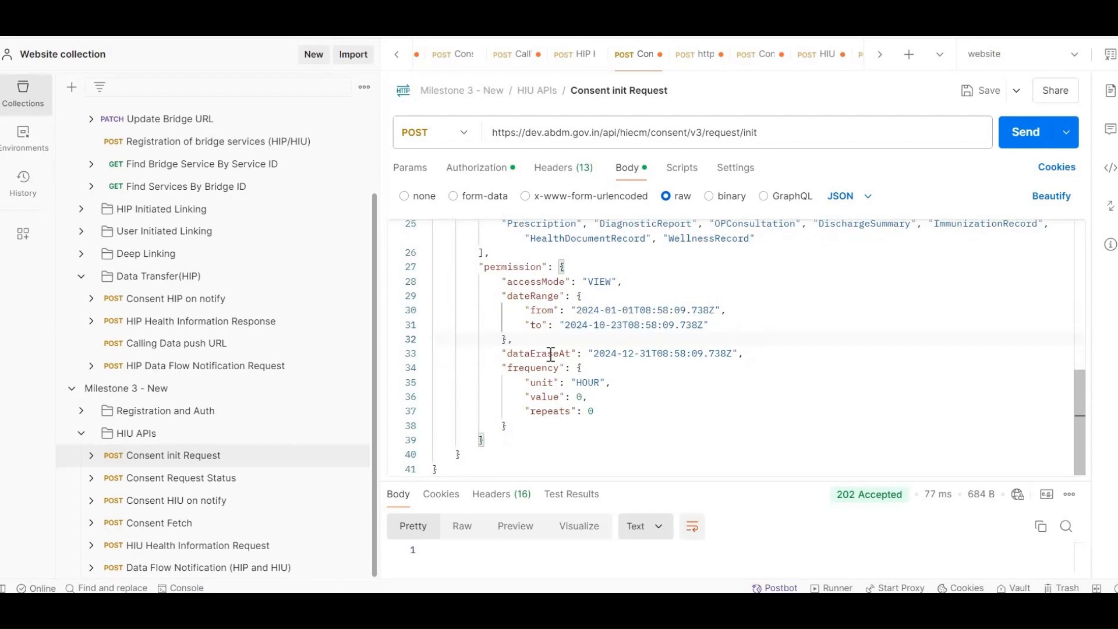
mouse_move(646, 375)
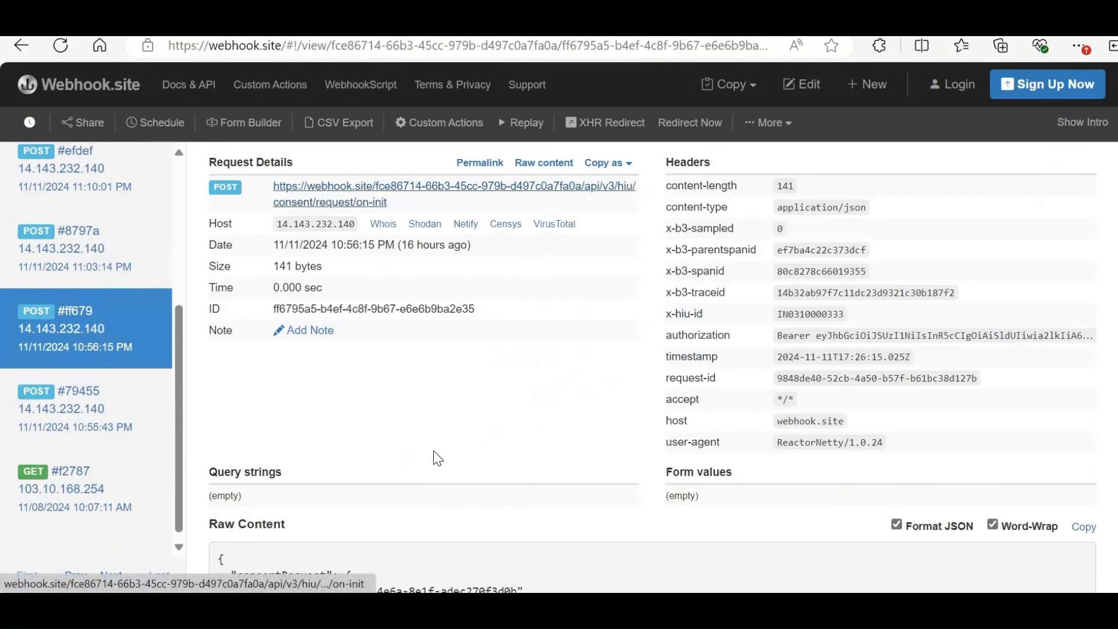
- Scroll the on-init callback's Raw Content showing the new consent request ID
scroll("down", 3)
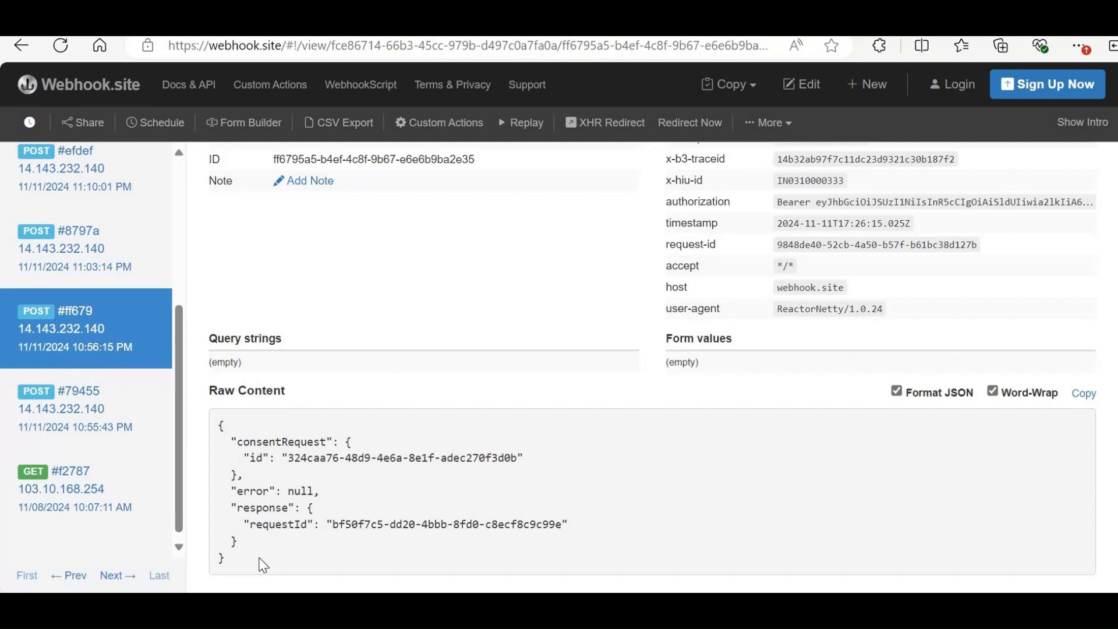
mouse_move(416, 327)
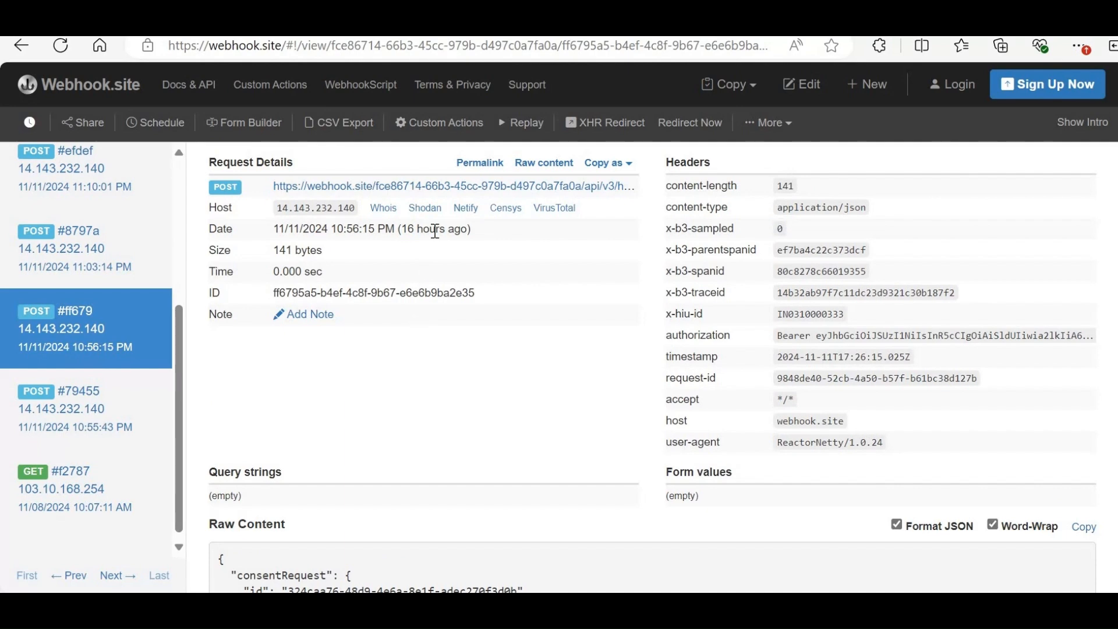
mouse_move(450, 192)
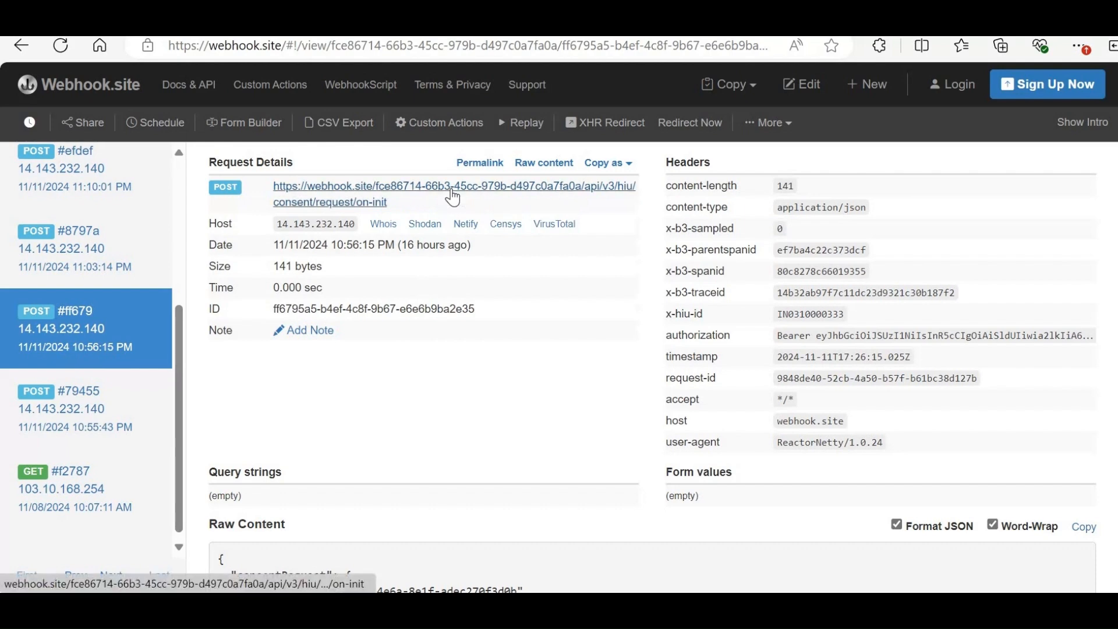
scroll("down", 3)
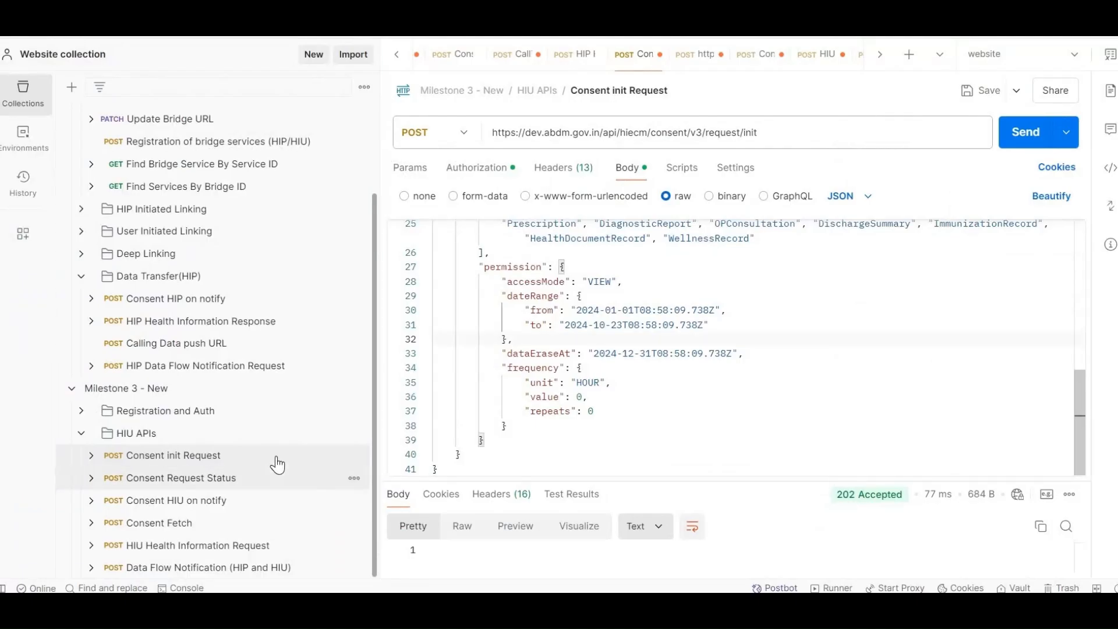
mouse_move(231, 483)
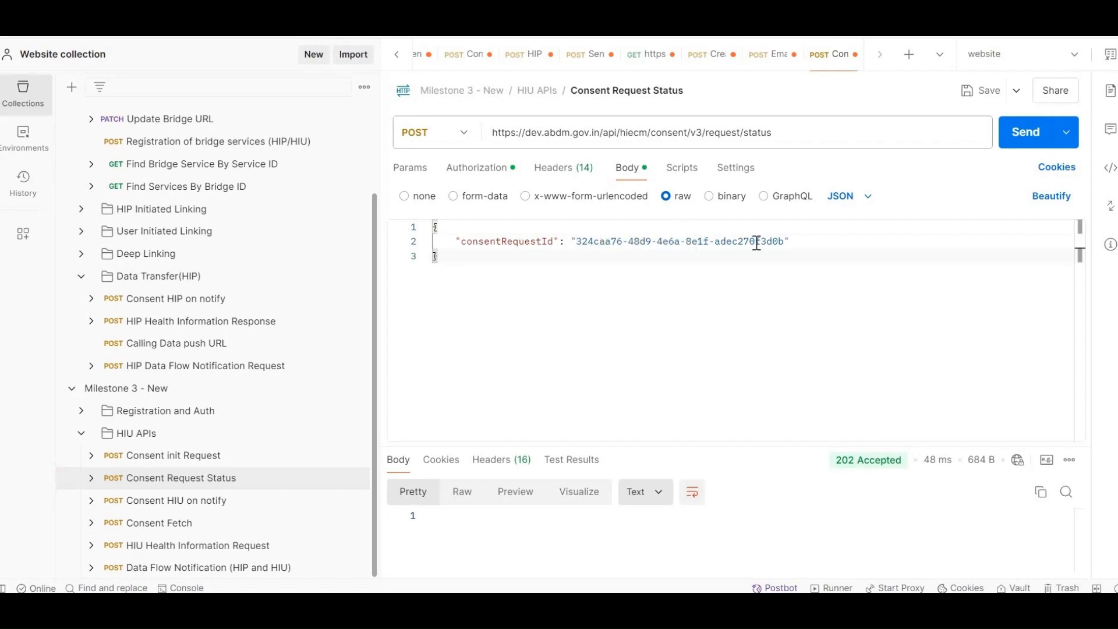
mouse_move(761, 242)
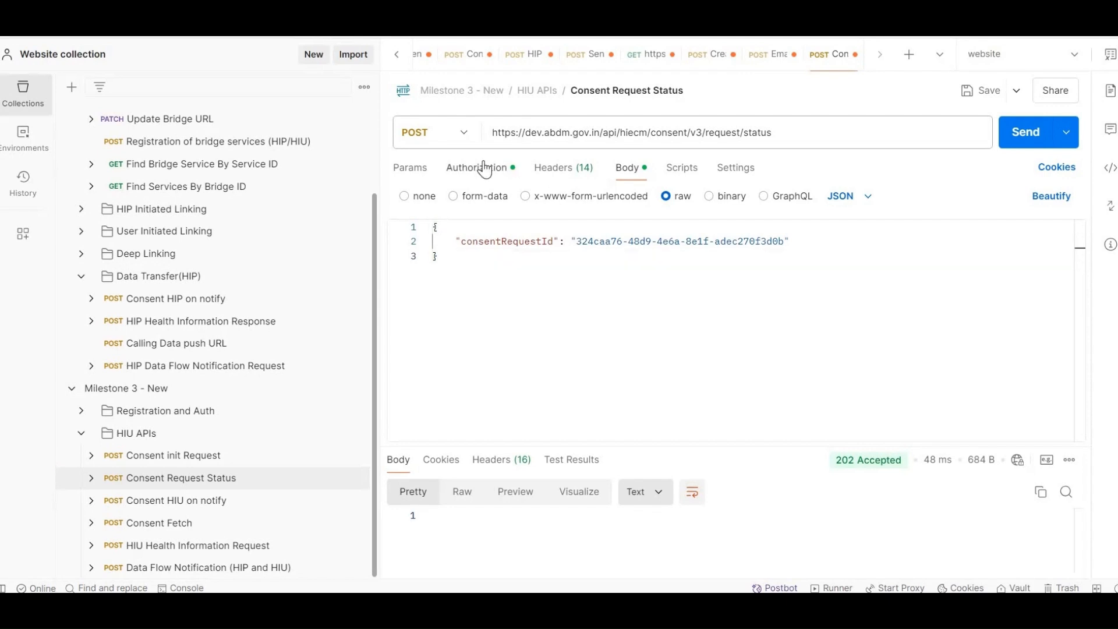
- Check the Consent Request Status call's bearer token authorization and its request headers
left_click(476, 167)
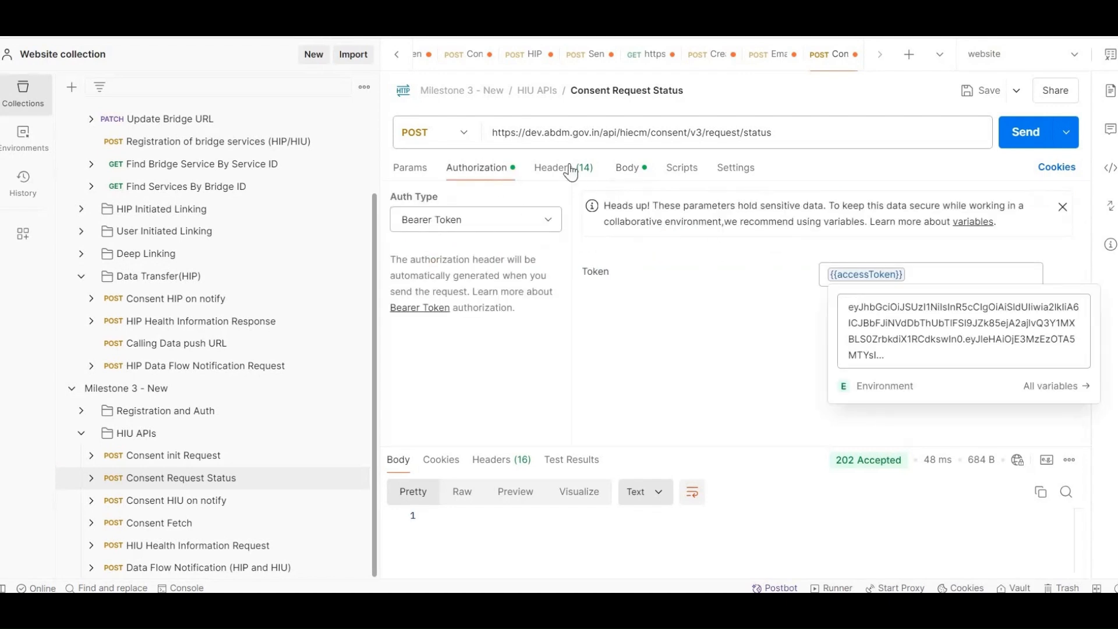
left_click(554, 168)
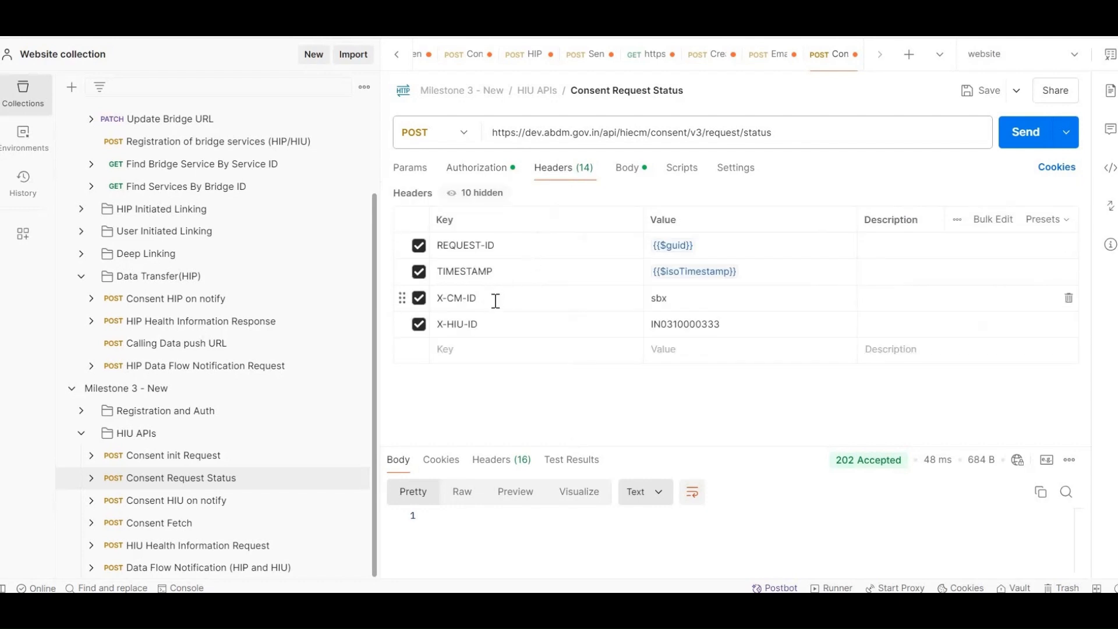
mouse_move(488, 324)
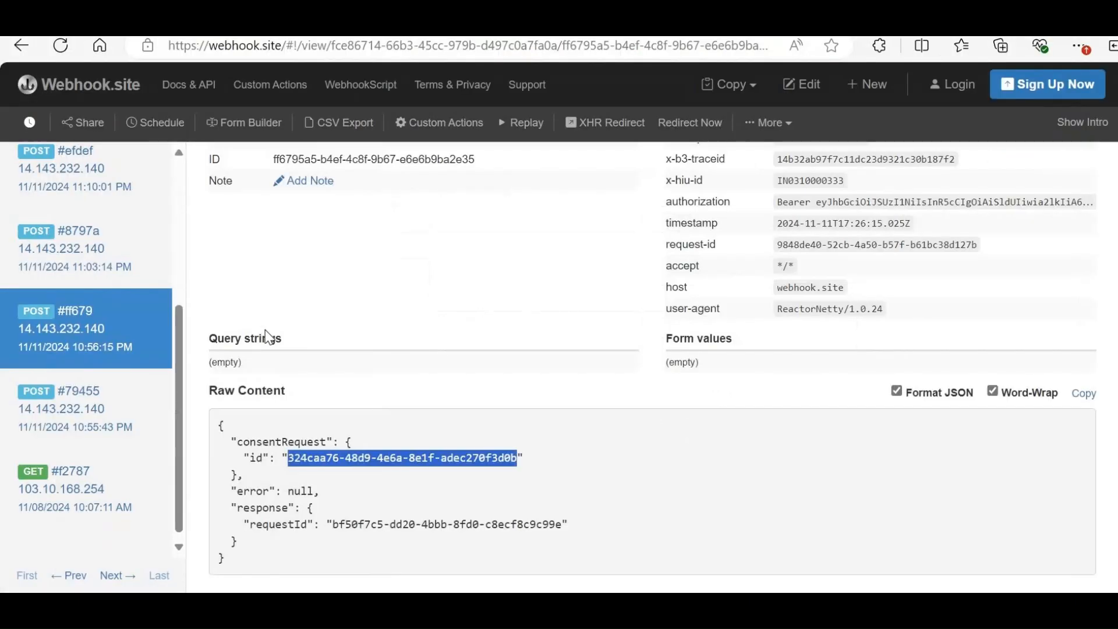
- Select the REQUESTED consent status value in the #8797a on-status callback's Raw Content
left_click(61, 248)
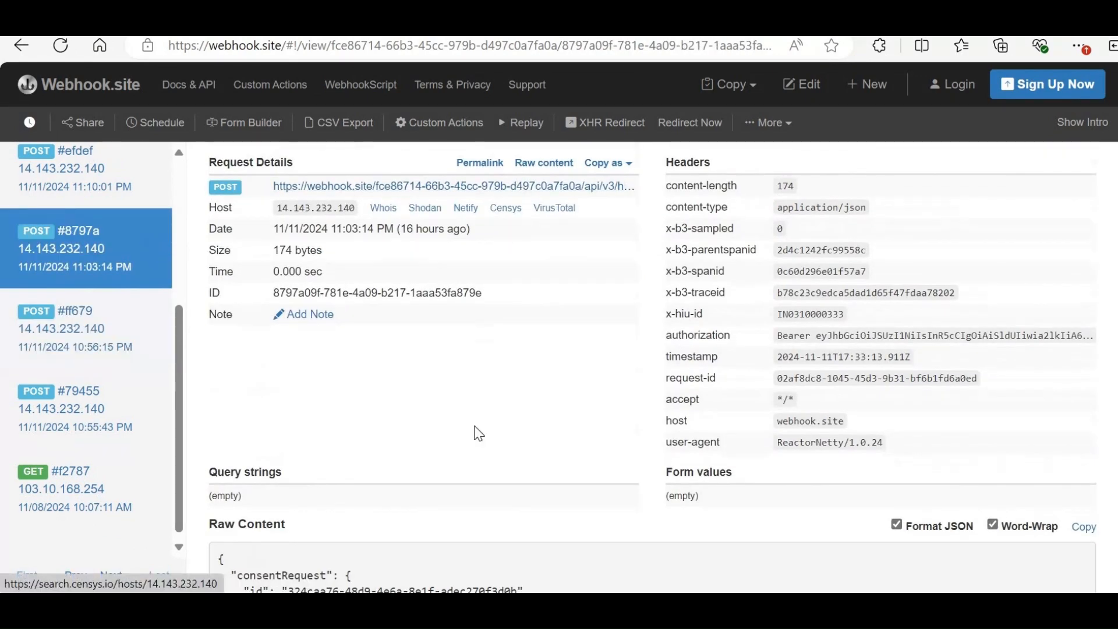
scroll("down", 3)
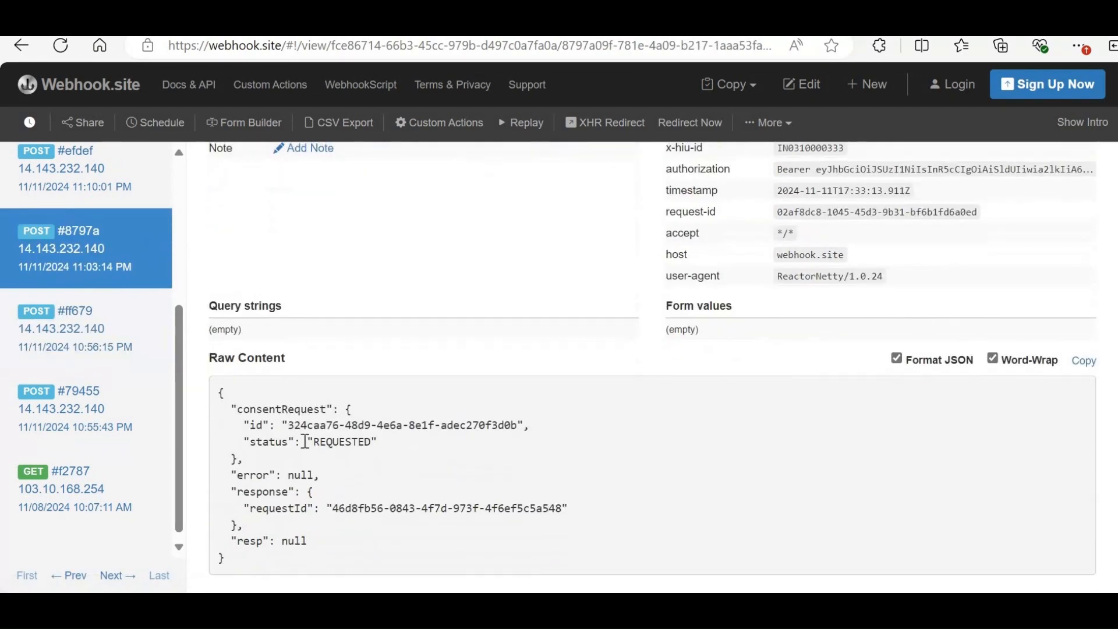
double_click(334, 442)
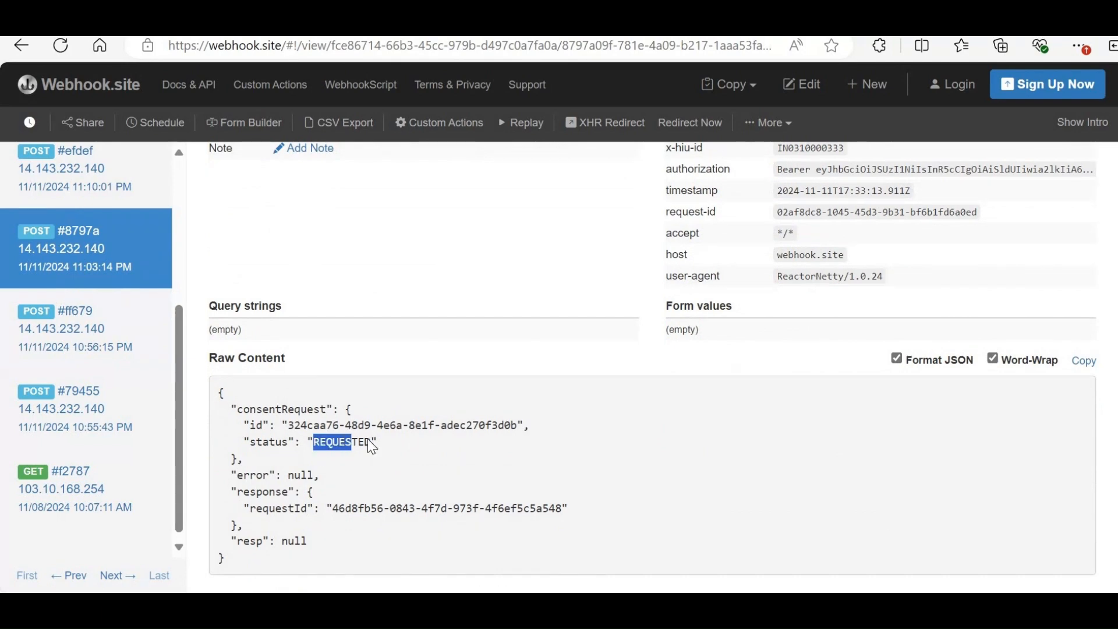
right_click(367, 445)
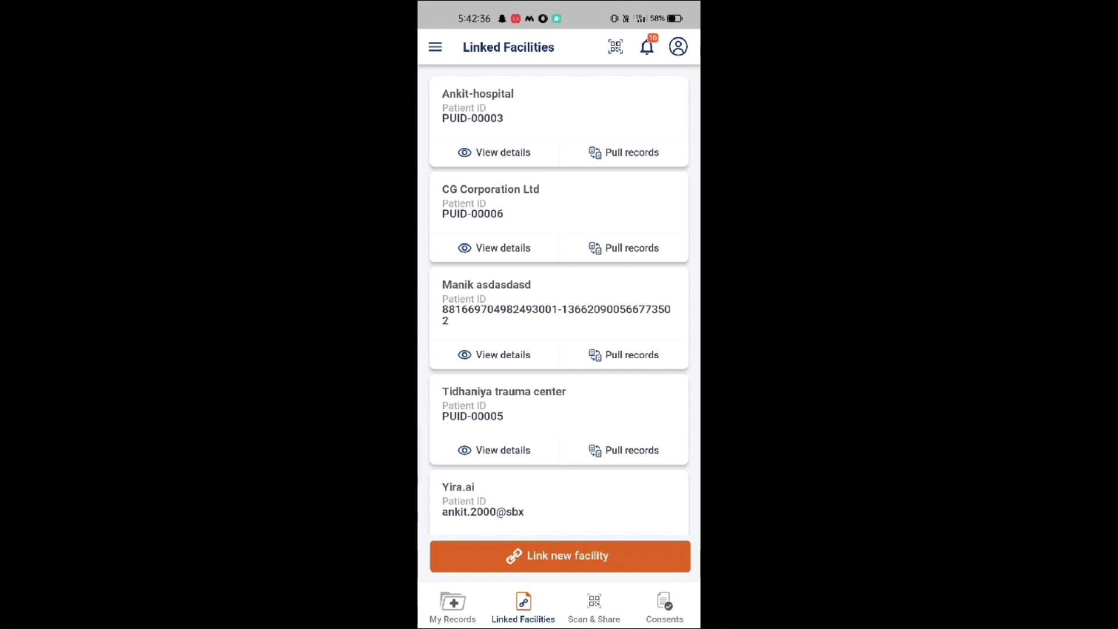
- View the newest consent request's record types and expand CG Corporation Ltd's visits
left_click(664, 603)
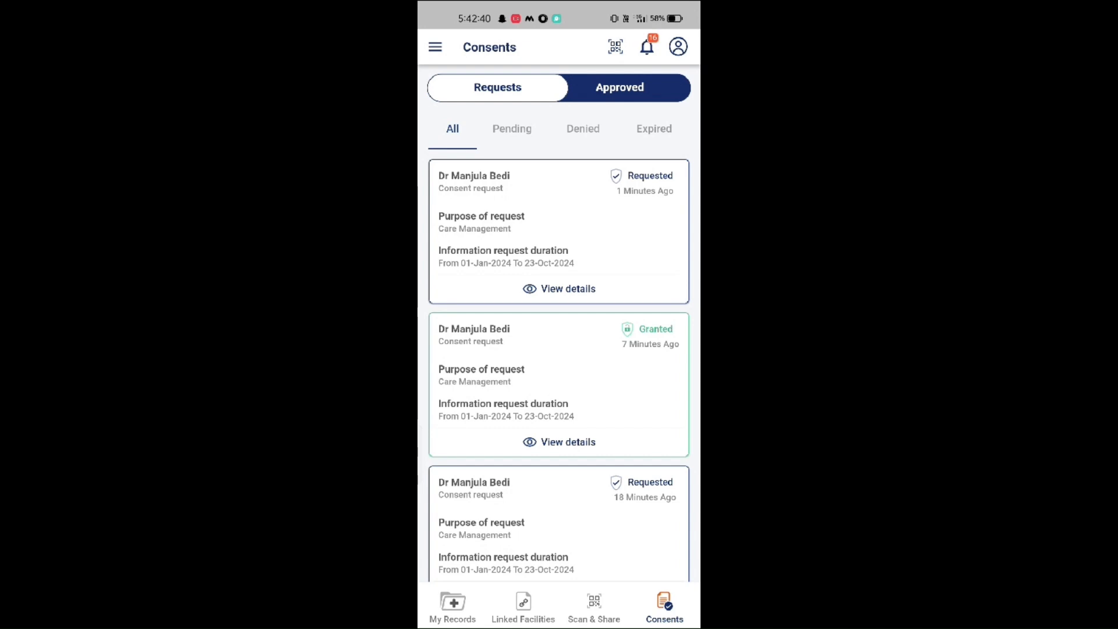
left_click(565, 289)
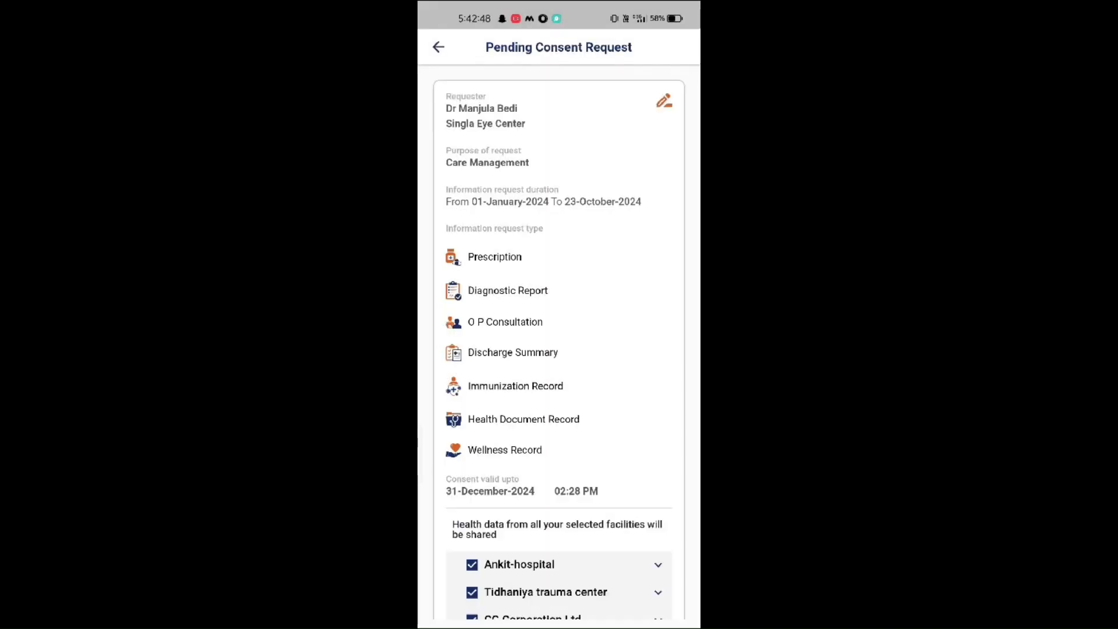
scroll("down", 3)
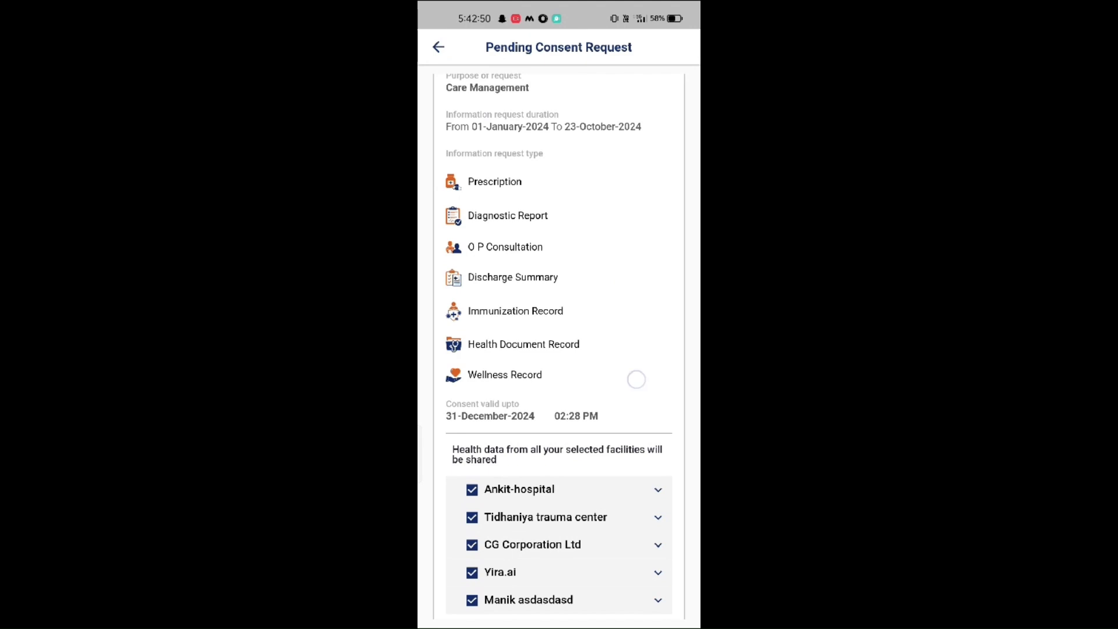
scroll("down", 3)
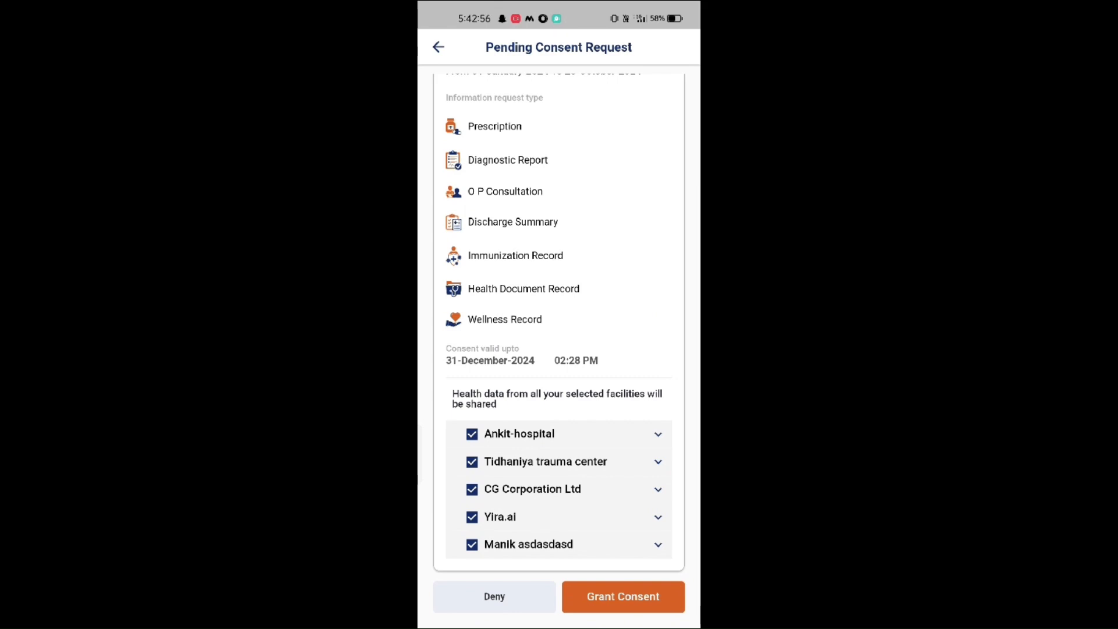
left_click(658, 489)
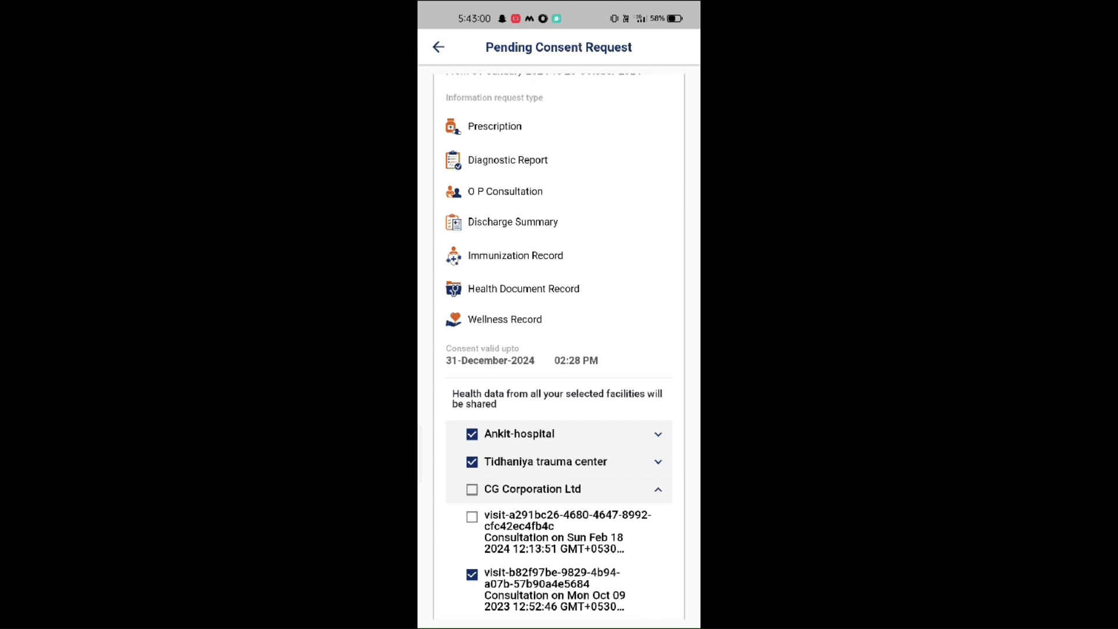
- In edit mode, inspect Yira.ai's shared record, then return to the pending request
left_click(472, 489)
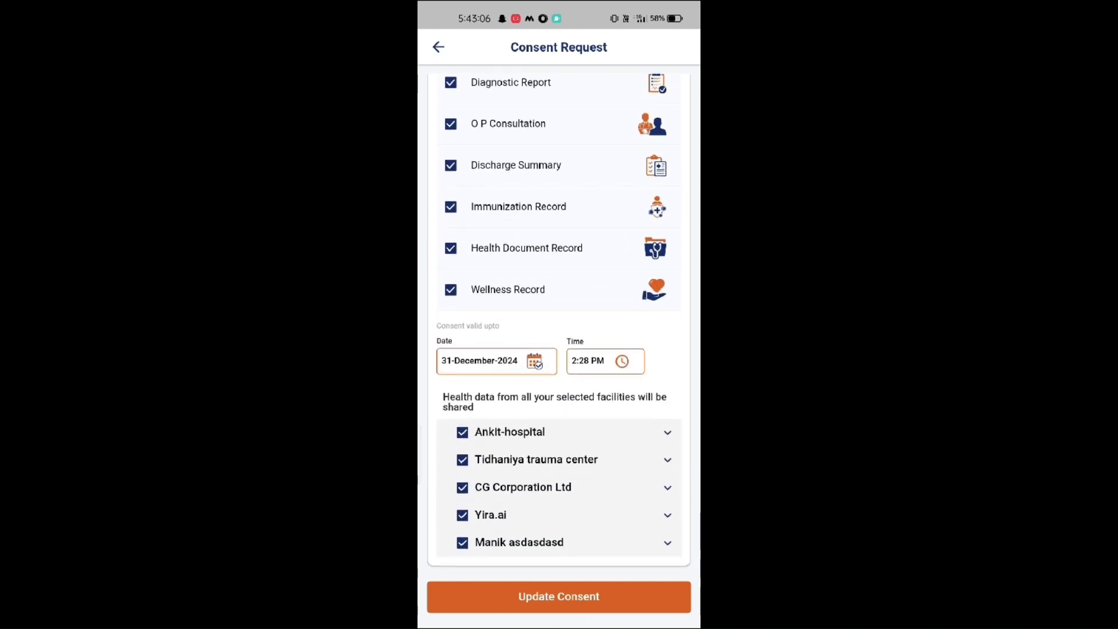
left_click(667, 514)
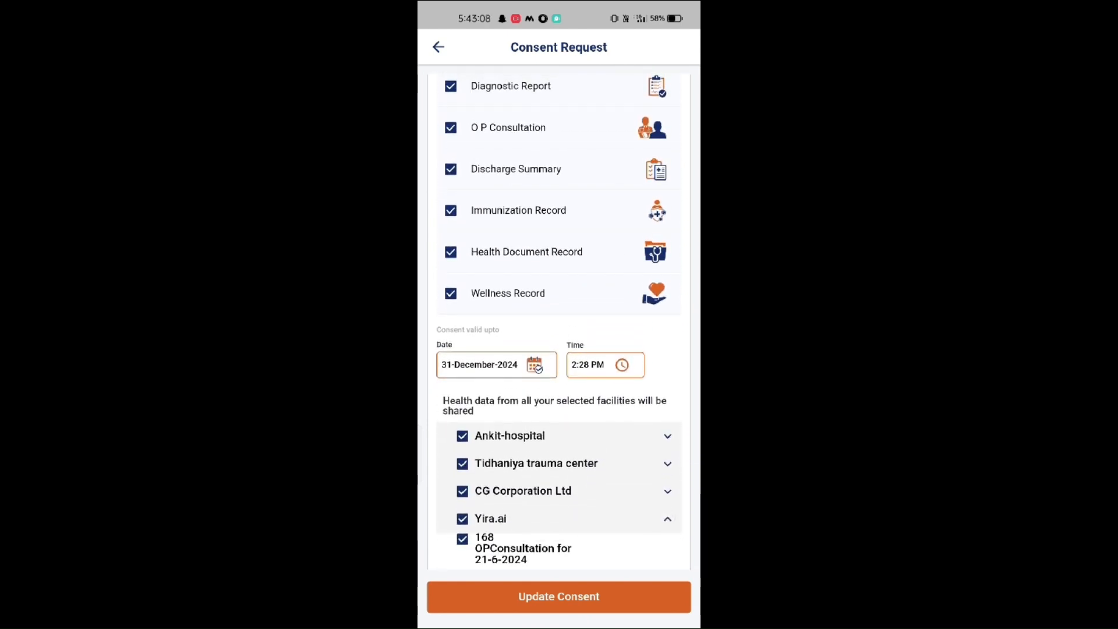
left_click(667, 519)
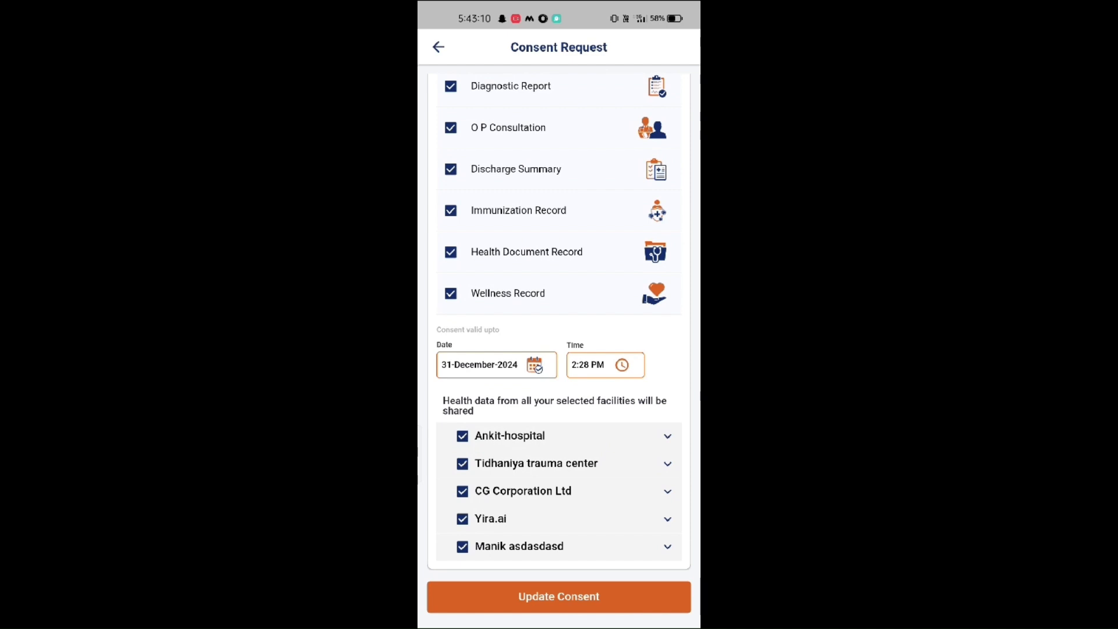
left_click(559, 596)
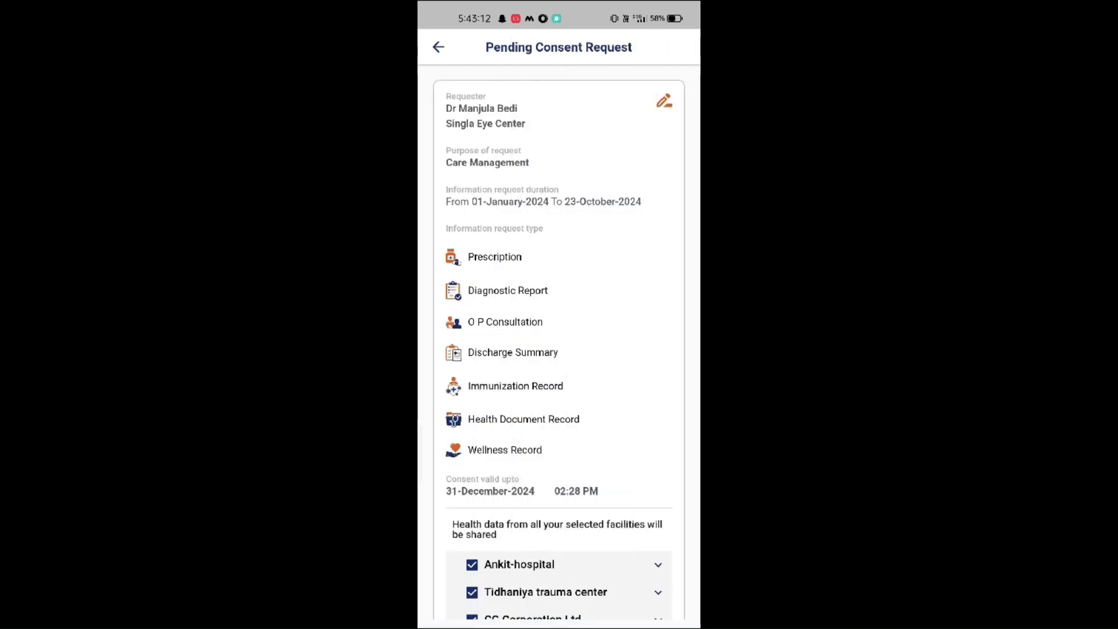
scroll("down", 3)
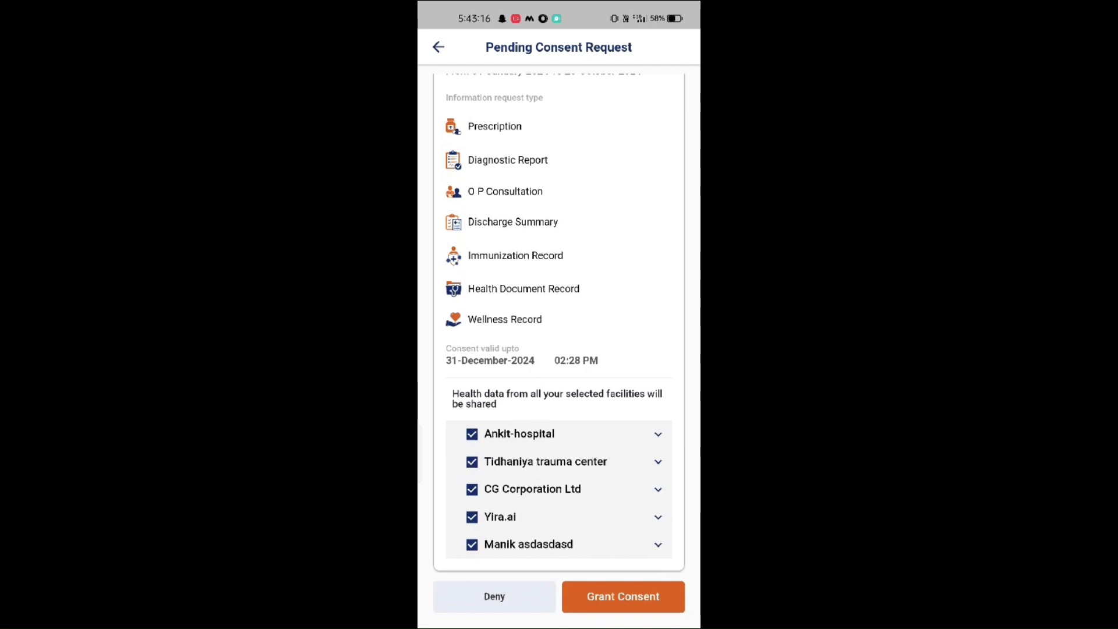
left_click(623, 596)
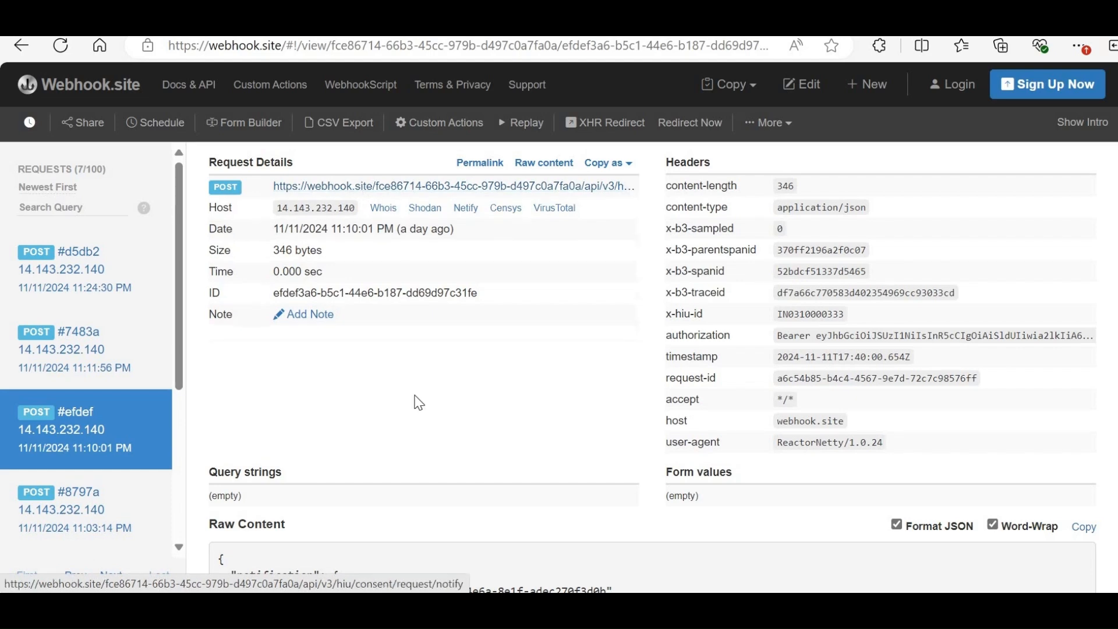
- Review the consent GRANTED notification's request ID and the consent request status callback's raw content
scroll("down", 3)
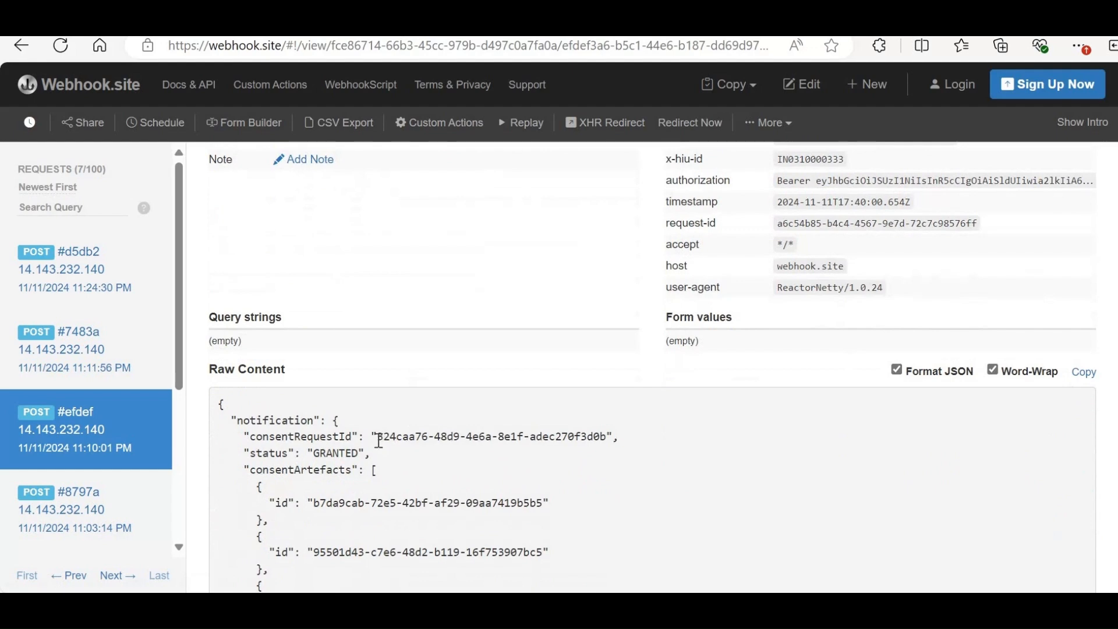
double_click(489, 436)
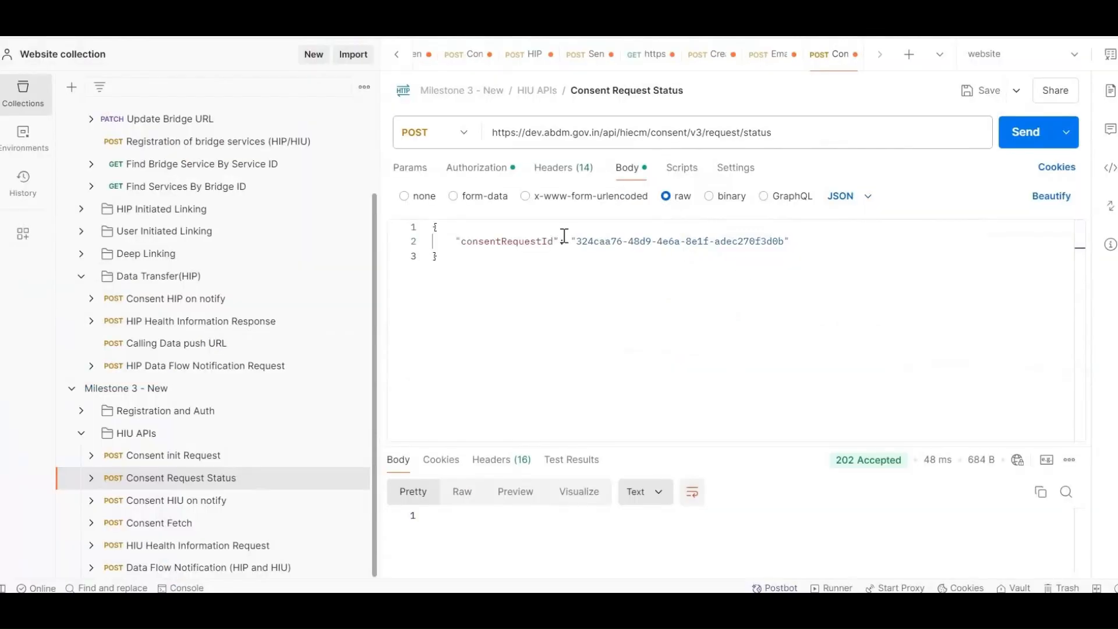
mouse_move(1022, 143)
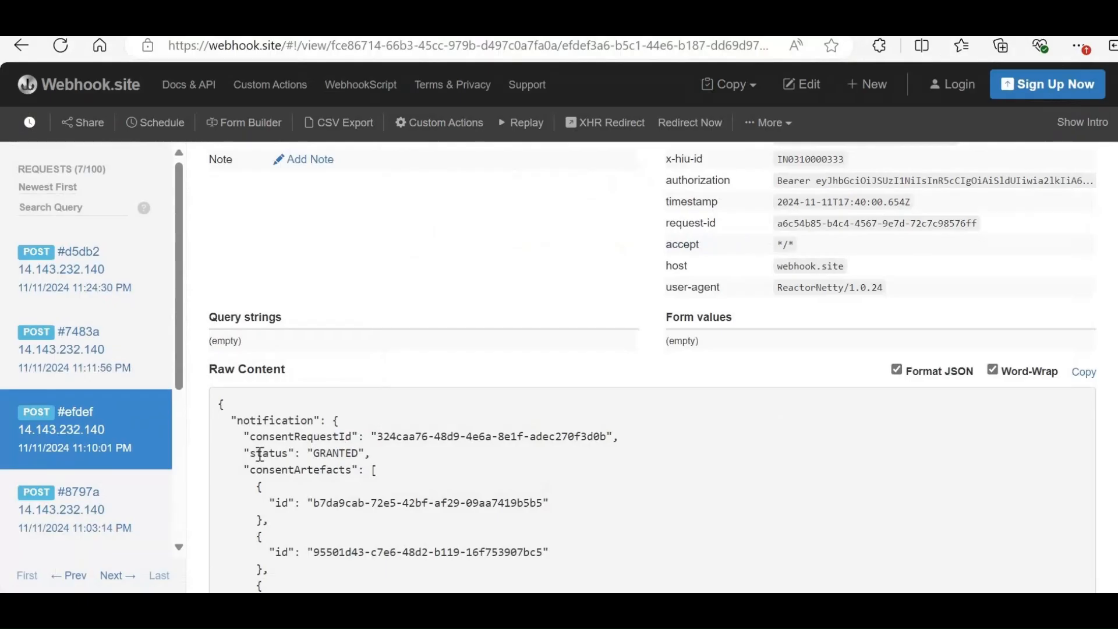
left_click(70, 349)
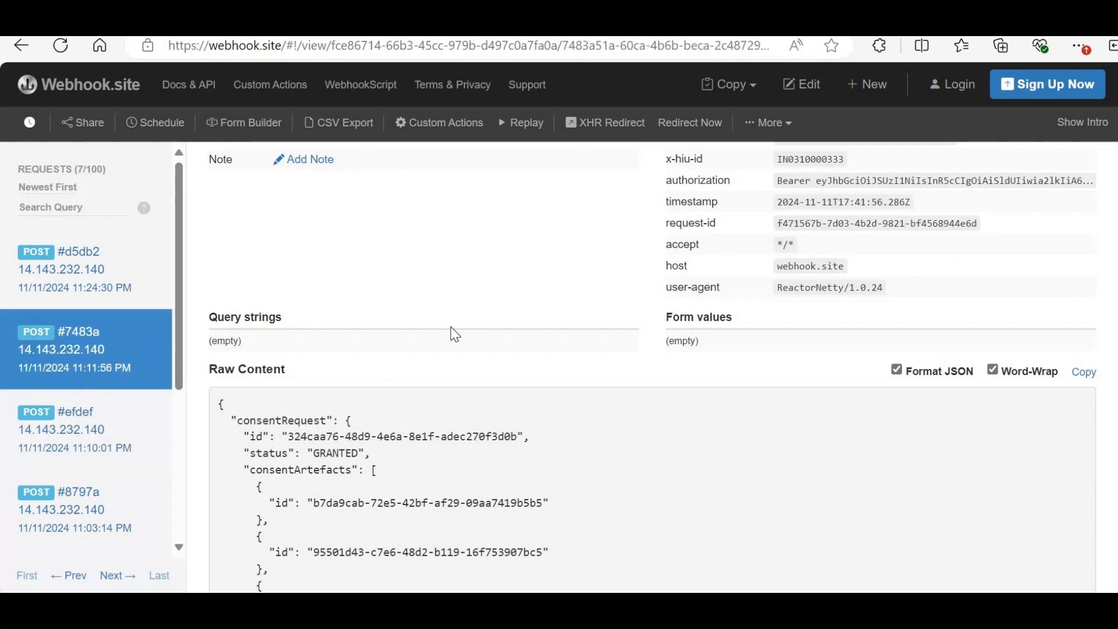
scroll("down", 3)
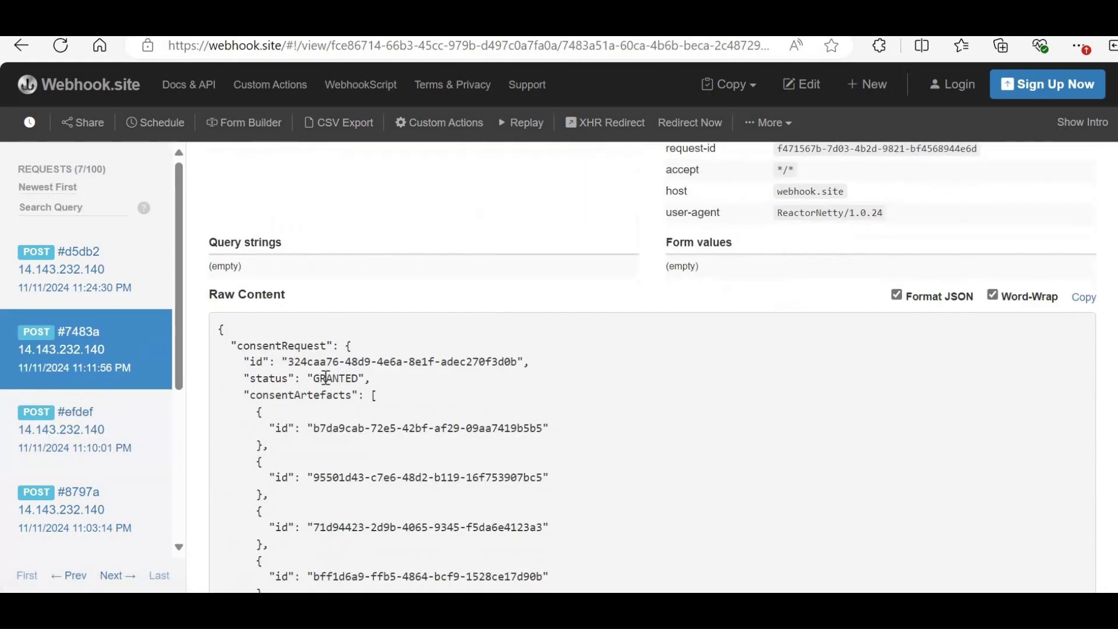
mouse_move(410, 321)
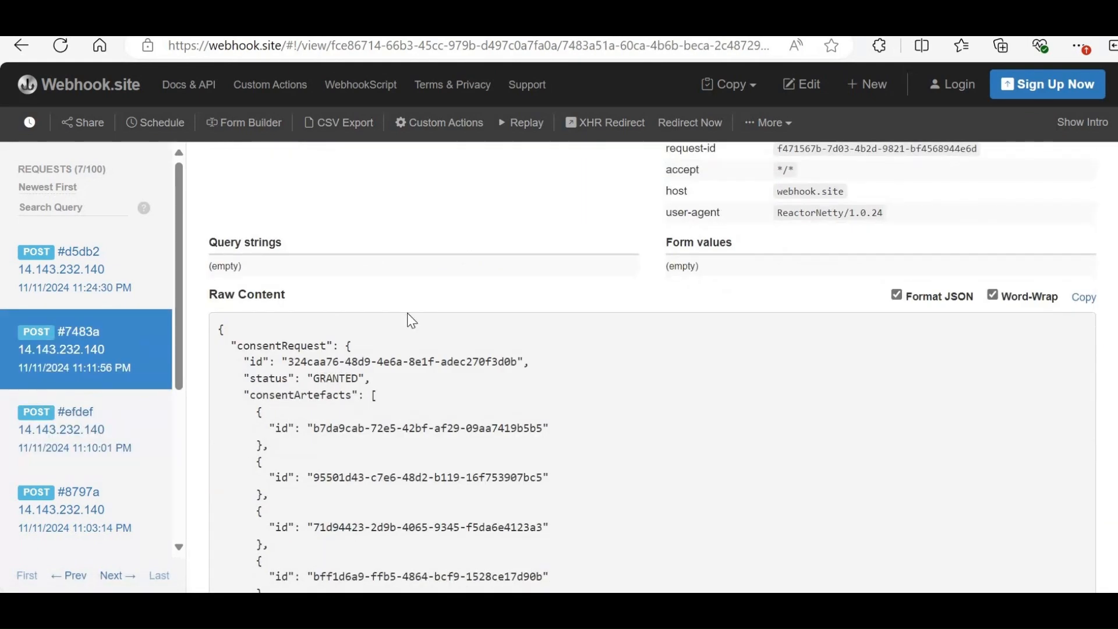
- Return to the granted notification to read its consent artefact IDs, then go back to Postman's Consent HIU on notify request
left_click(72, 429)
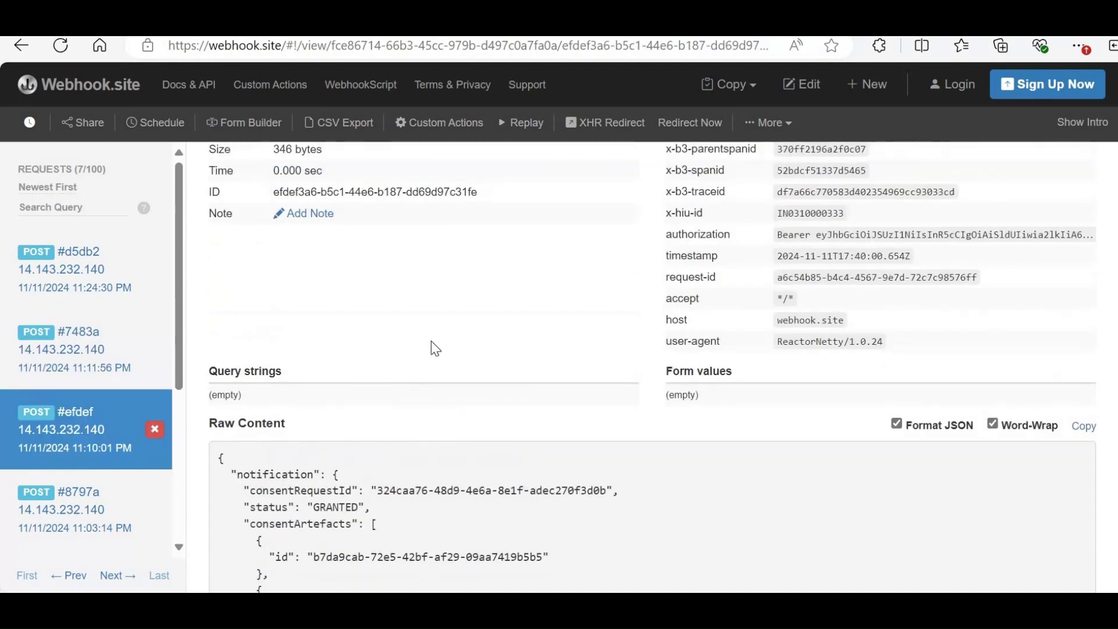
scroll("down", 3)
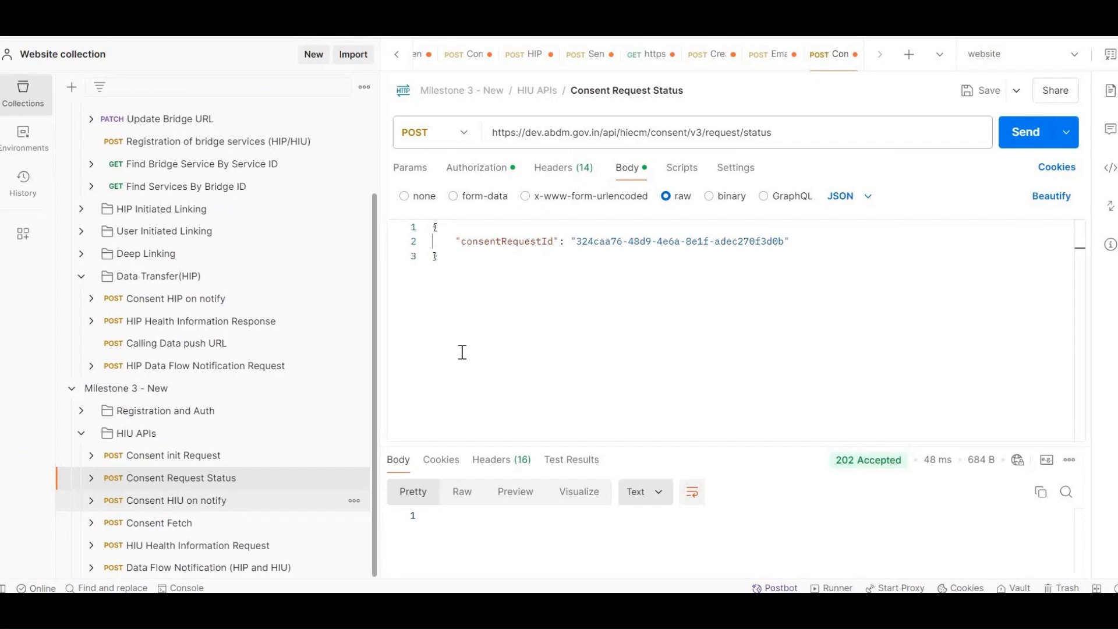
left_click(174, 501)
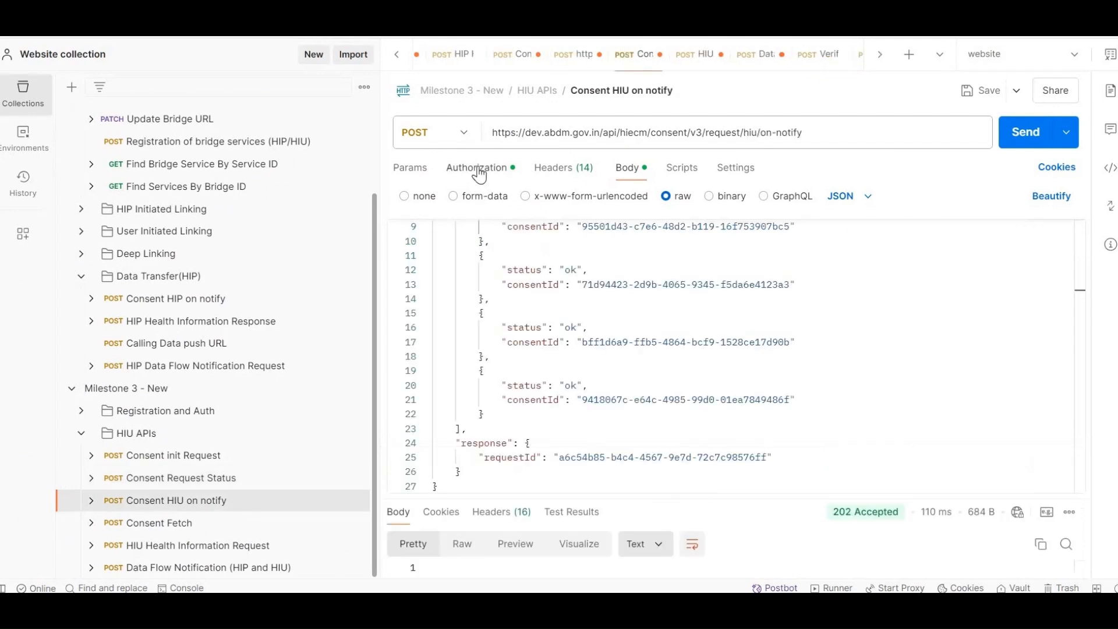
- Check the X-HIU-ID header and the acknowledgement body listing each granted consent ID with status ok
left_click(564, 168)
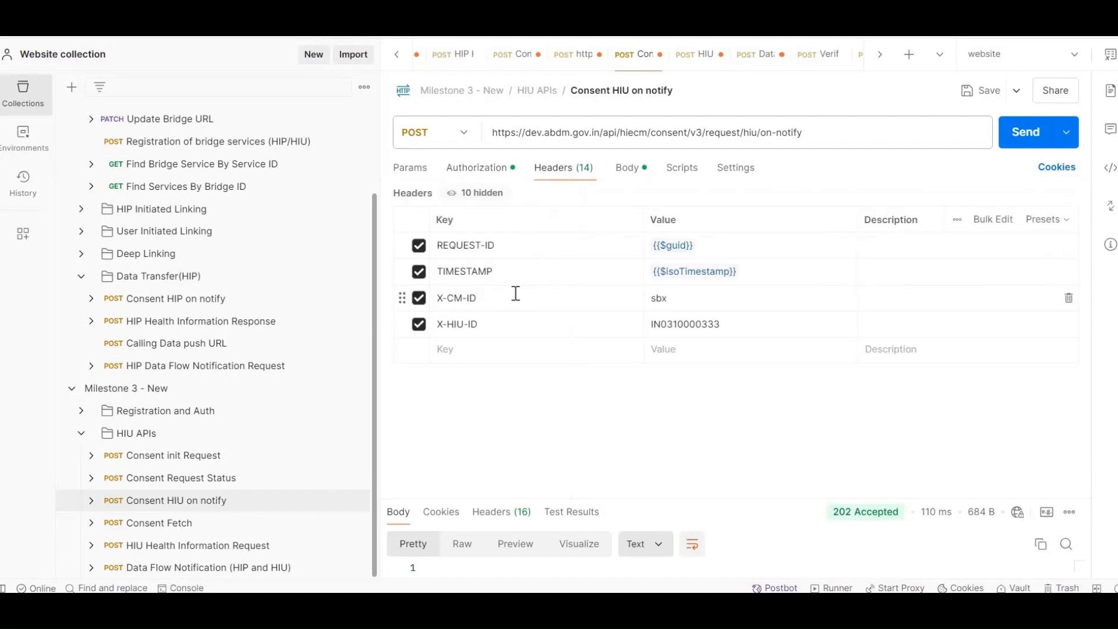
mouse_move(508, 323)
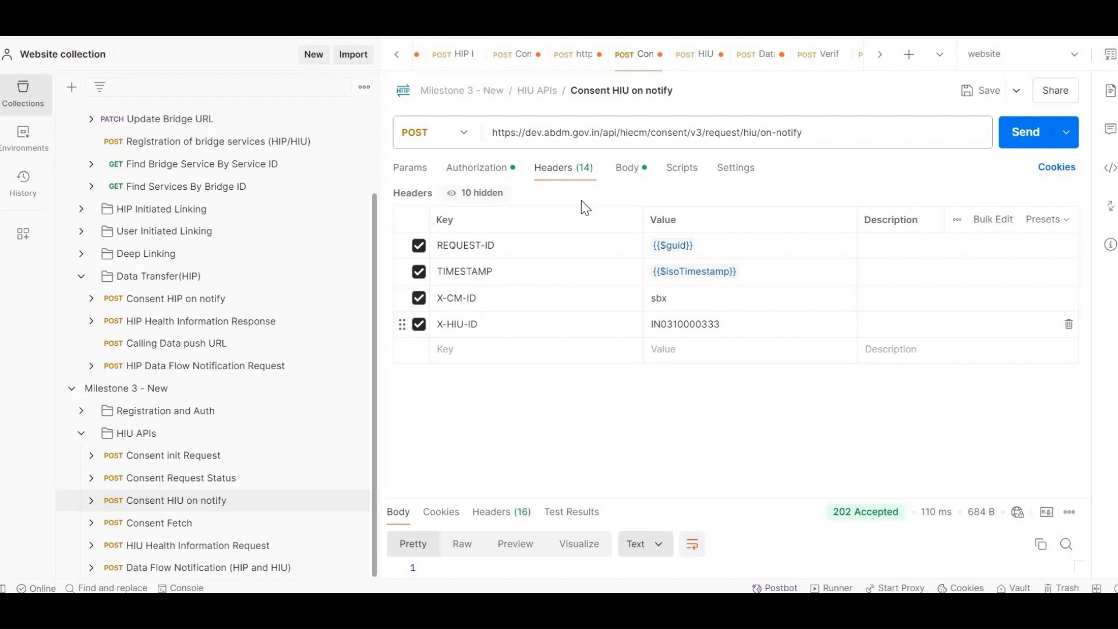
left_click(627, 168)
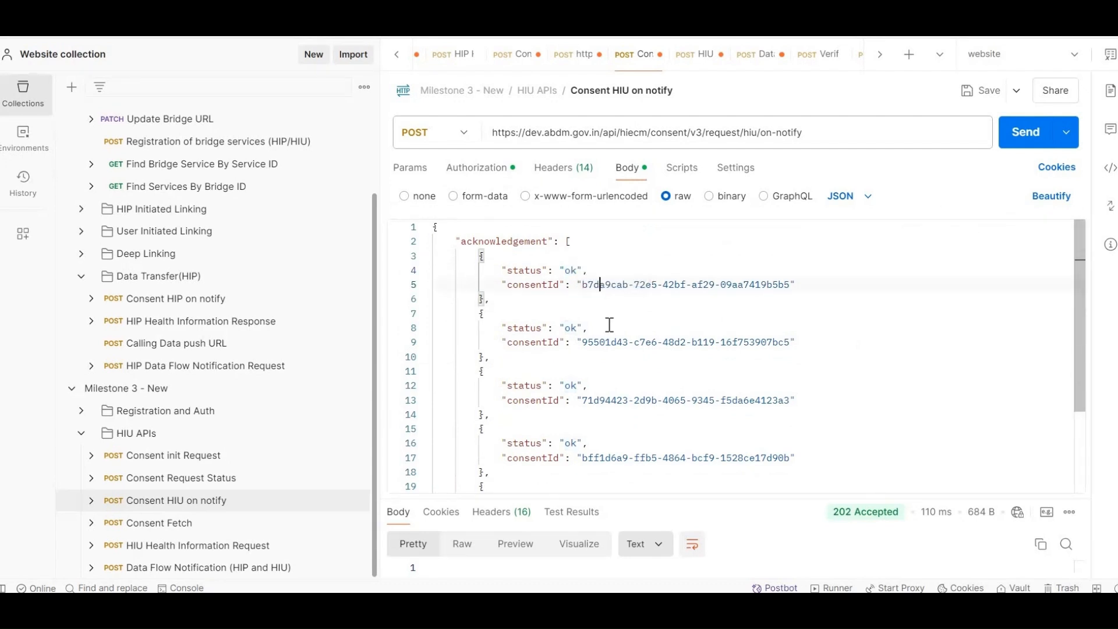
scroll("down", 3)
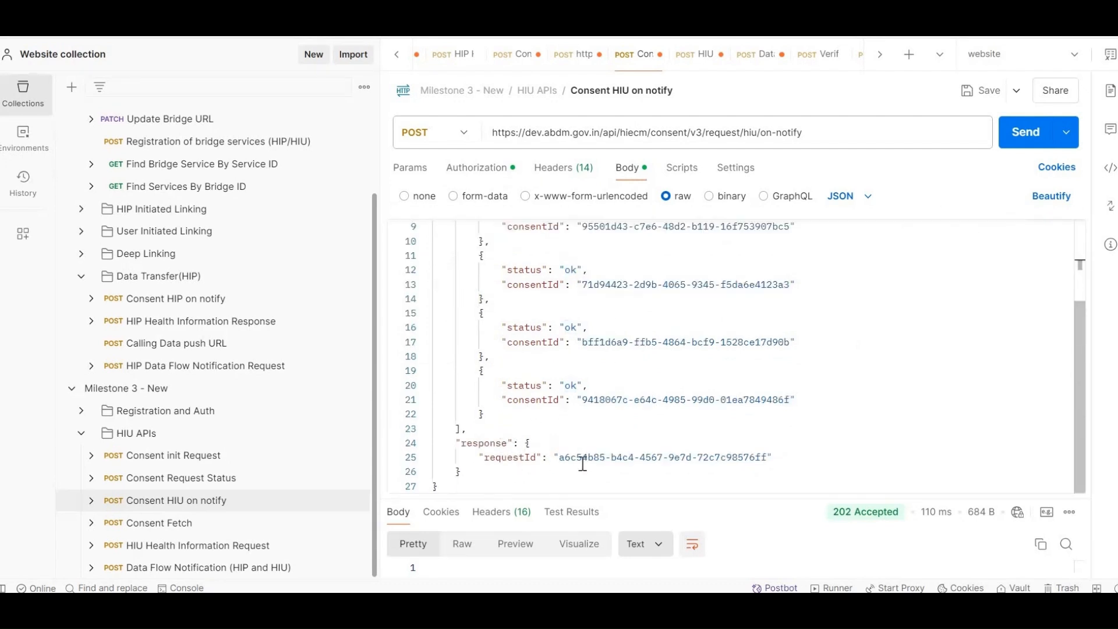
left_click(559, 458)
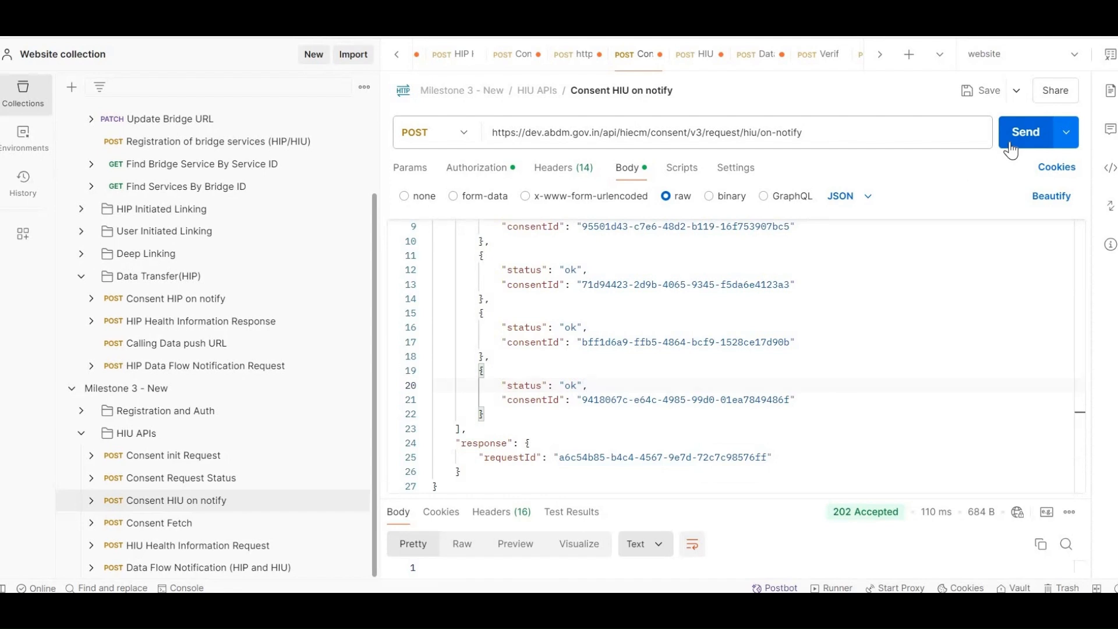
mouse_move(215, 529)
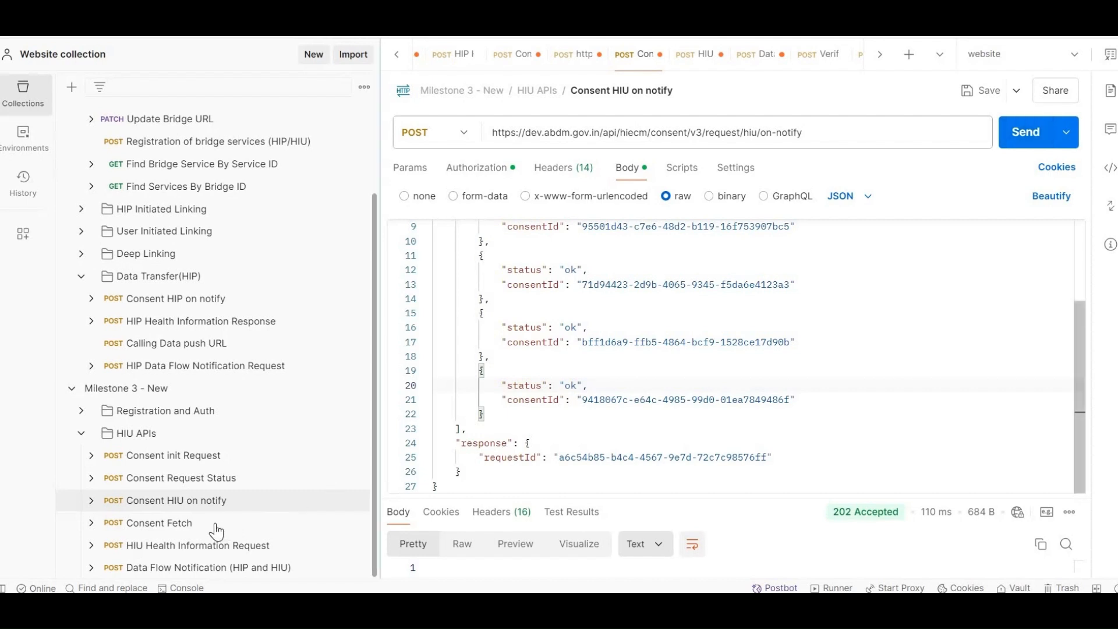
- Review the Consent Fetch body with consent ID b7da9cab-72e5-42bf-af29-09aa7419b5b5 and its REQUEST-ID, TIMESTAMP, X-CM-ID, X-HIU-ID headers
left_click(158, 523)
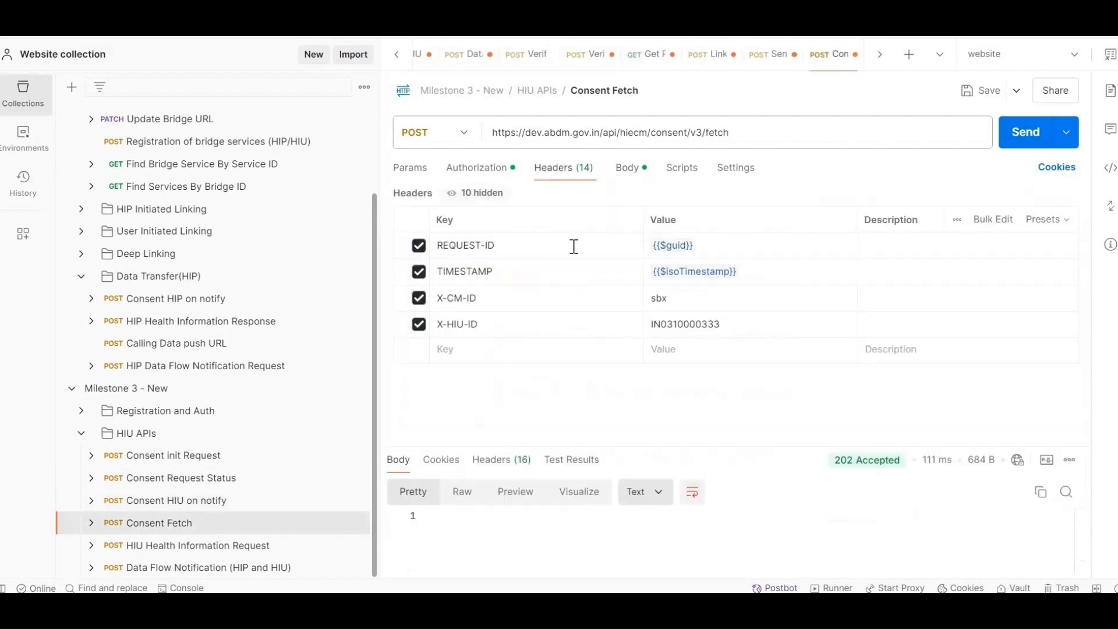
left_click(627, 168)
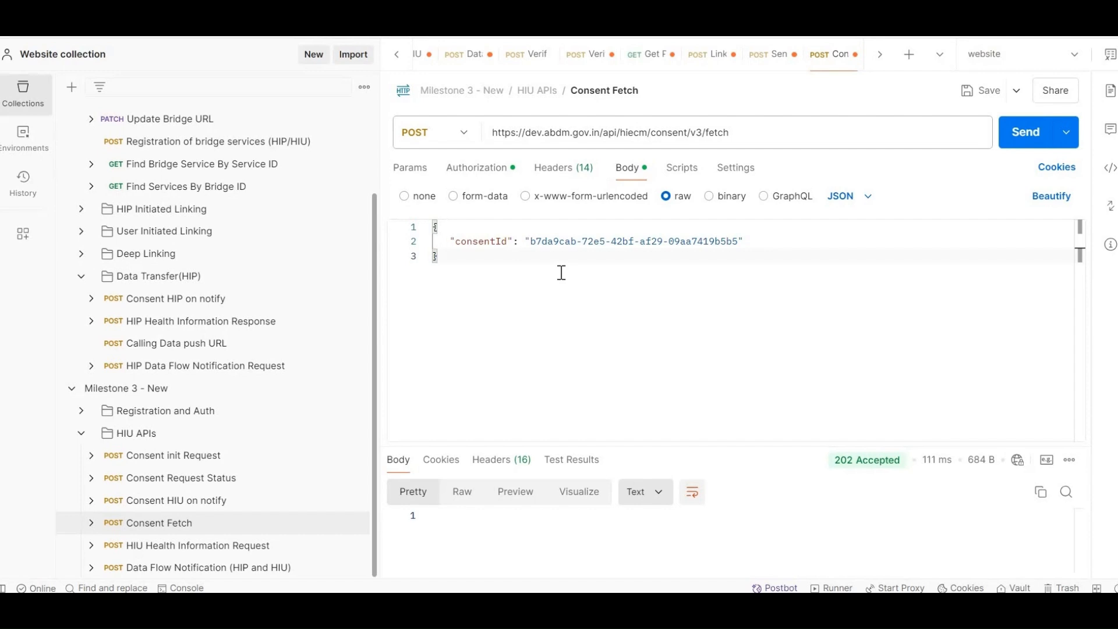
mouse_move(480, 173)
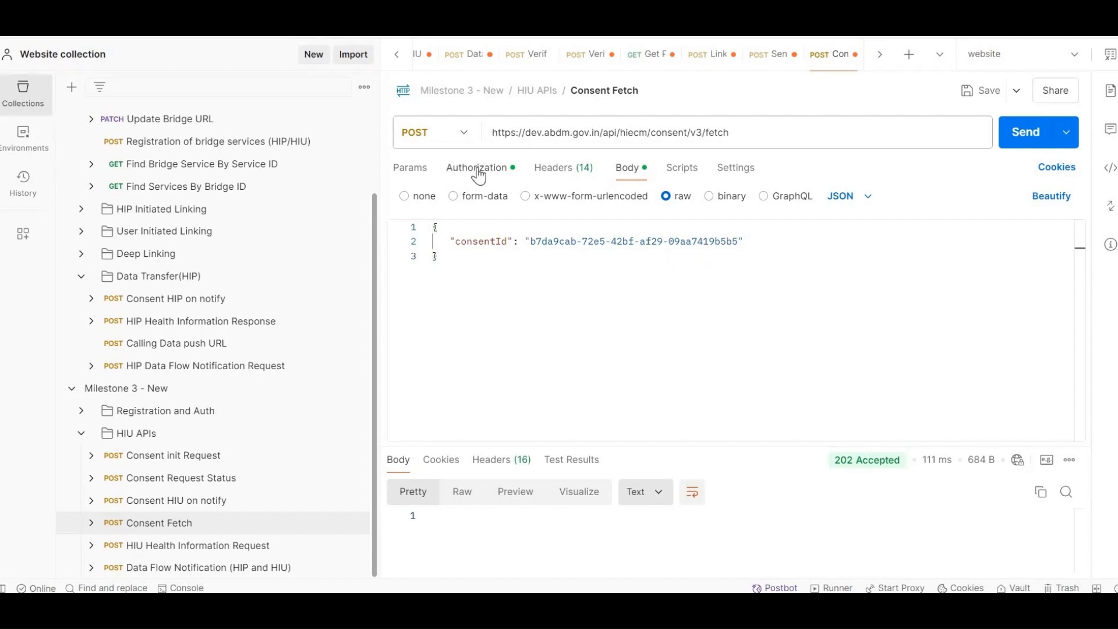
left_click(476, 168)
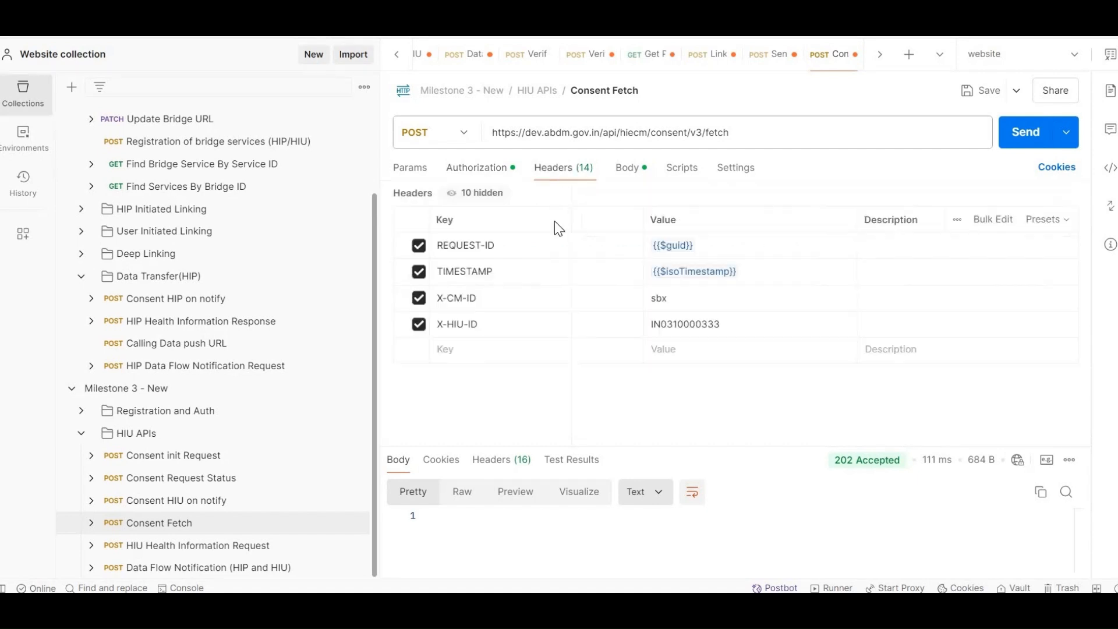
mouse_move(535, 273)
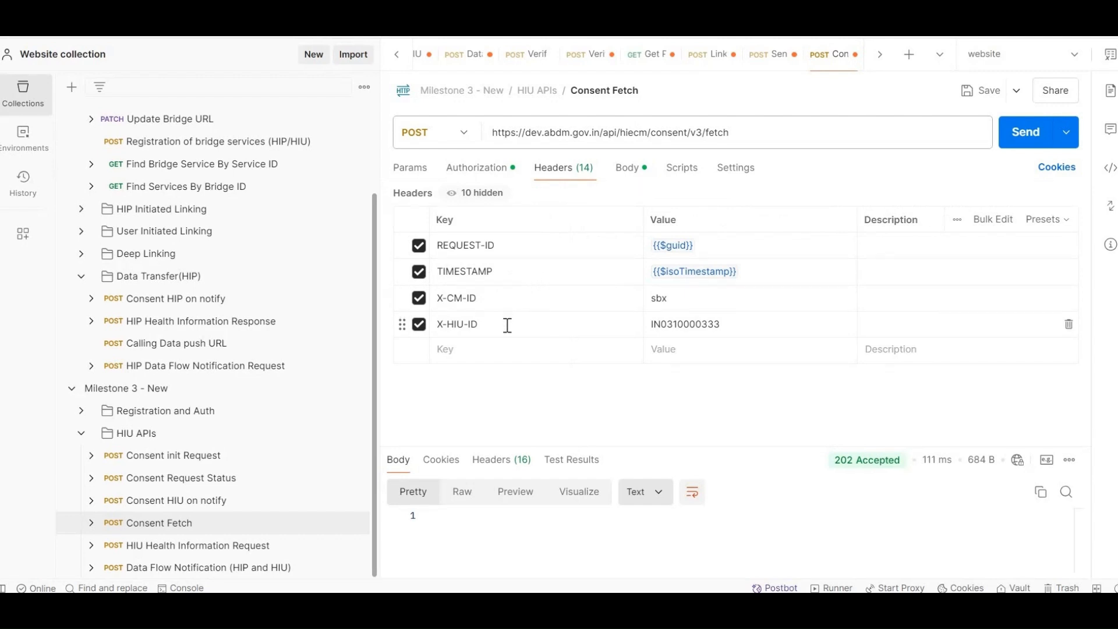
mouse_move(619, 198)
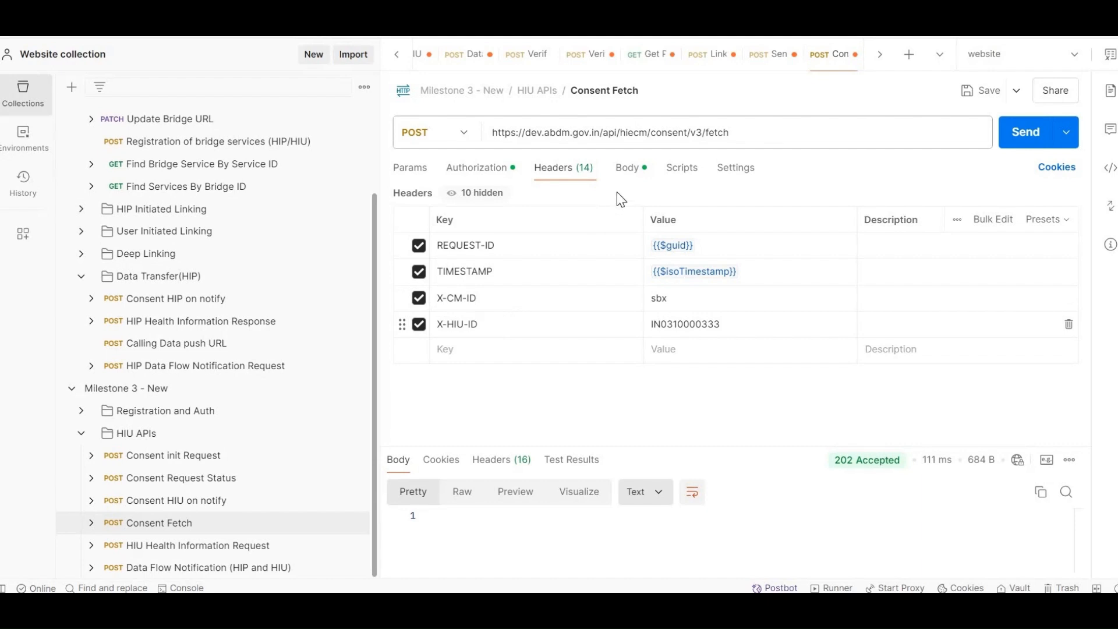
left_click(627, 168)
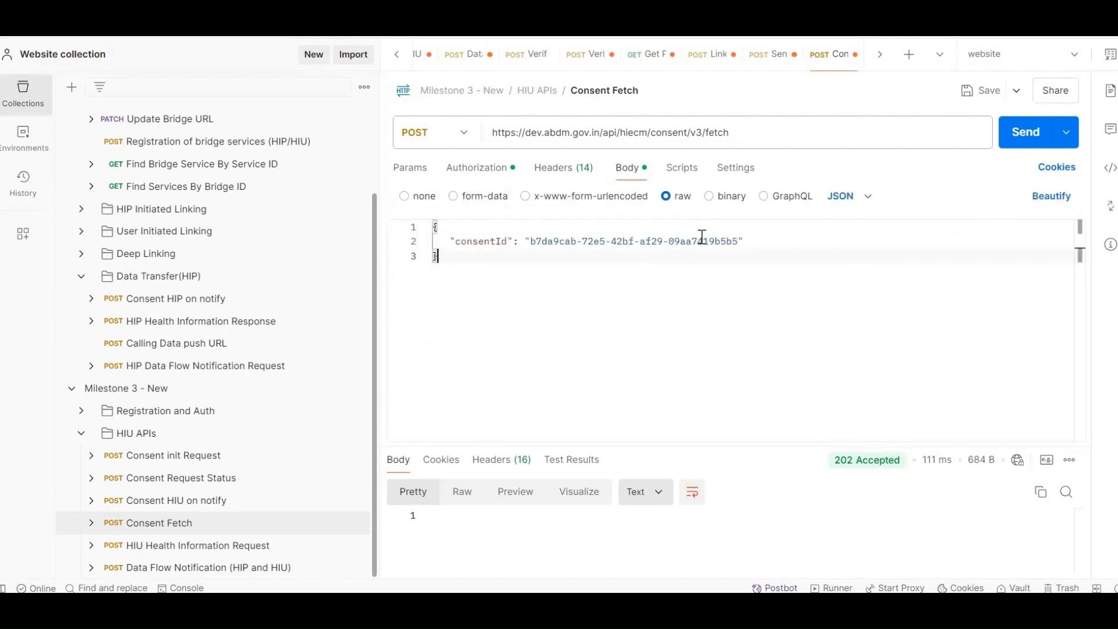
mouse_move(817, 236)
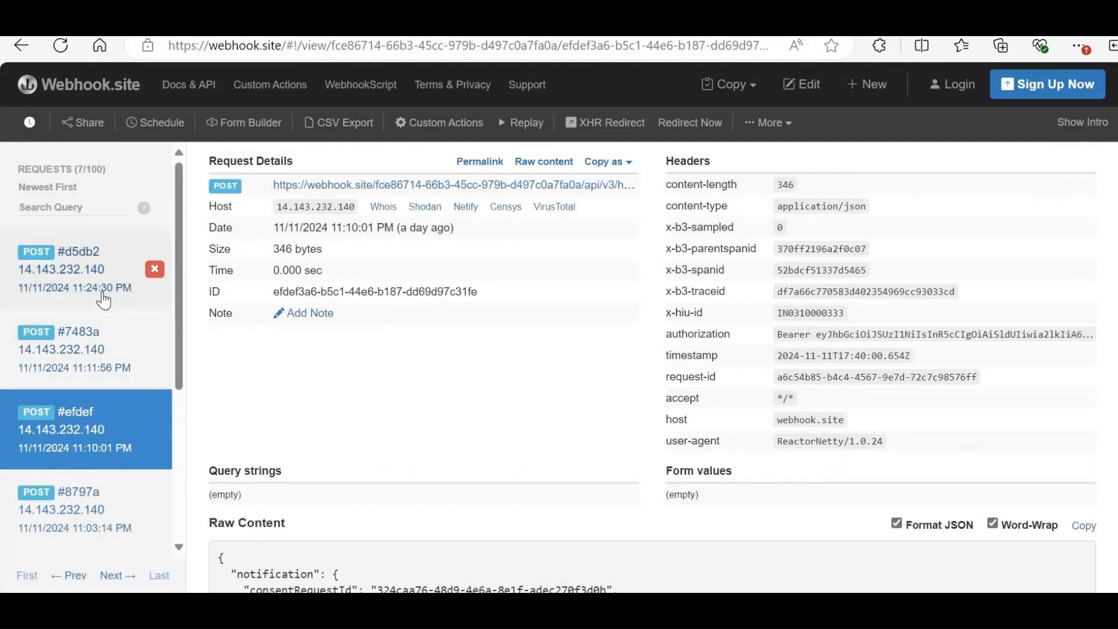
- Read the on-fetch callback's GRANTED artefact for Ankit-hospital with its HIP, hiTypes and permissions
left_click(77, 269)
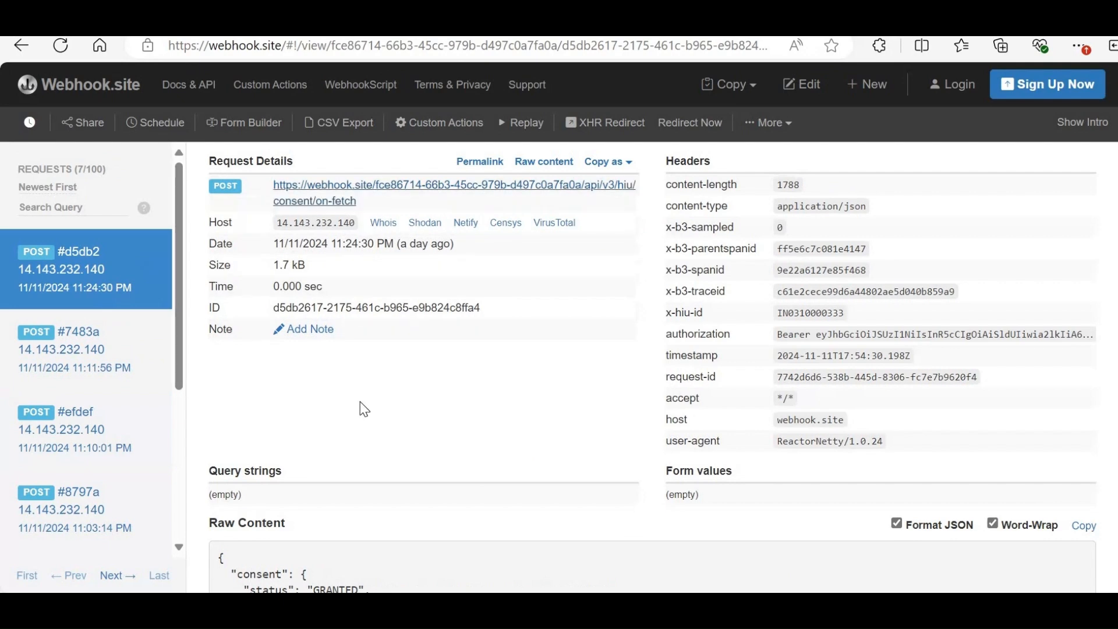
scroll("down", 3)
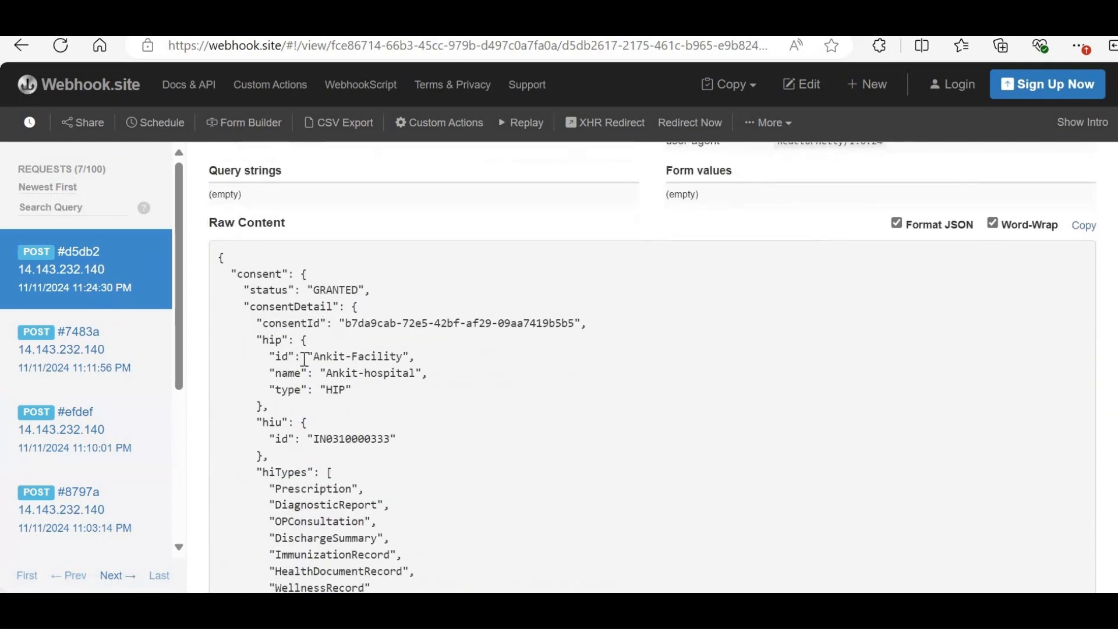
scroll("down", 3)
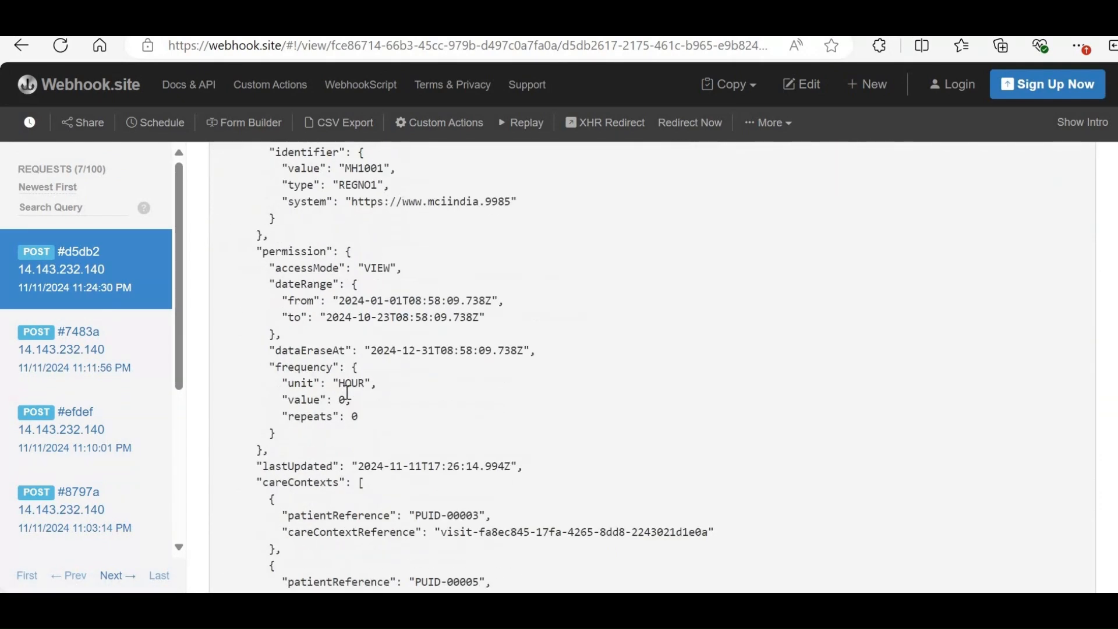
scroll("down", 3)
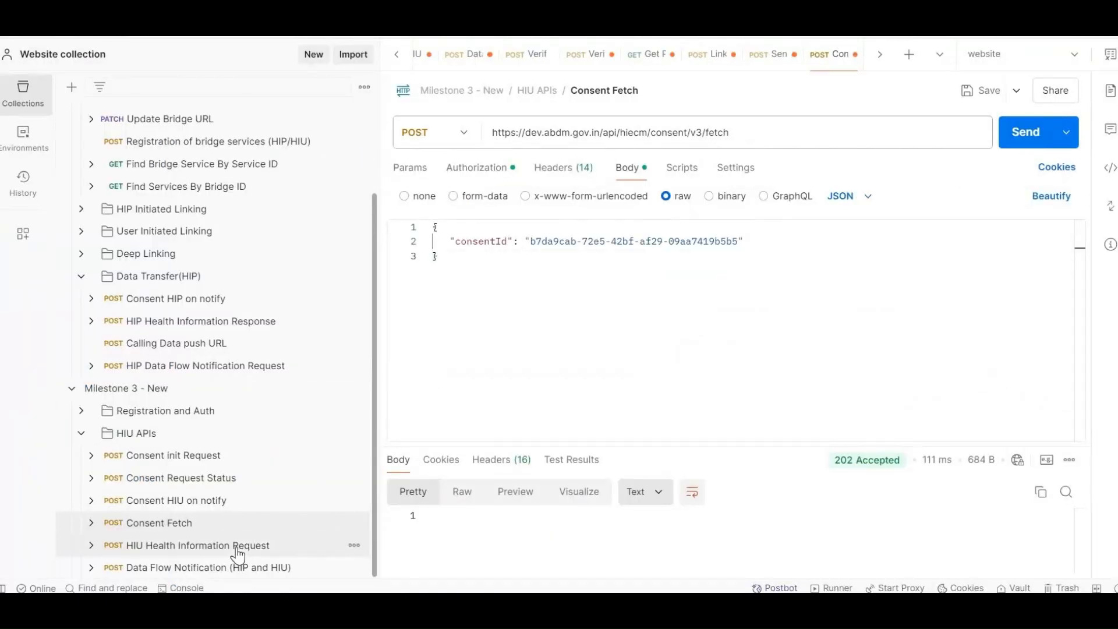
- Review the Health Information Request's auth, headers and JSON body: consent ID, date range, dataPushUrl and ECDH key material
left_click(196, 544)
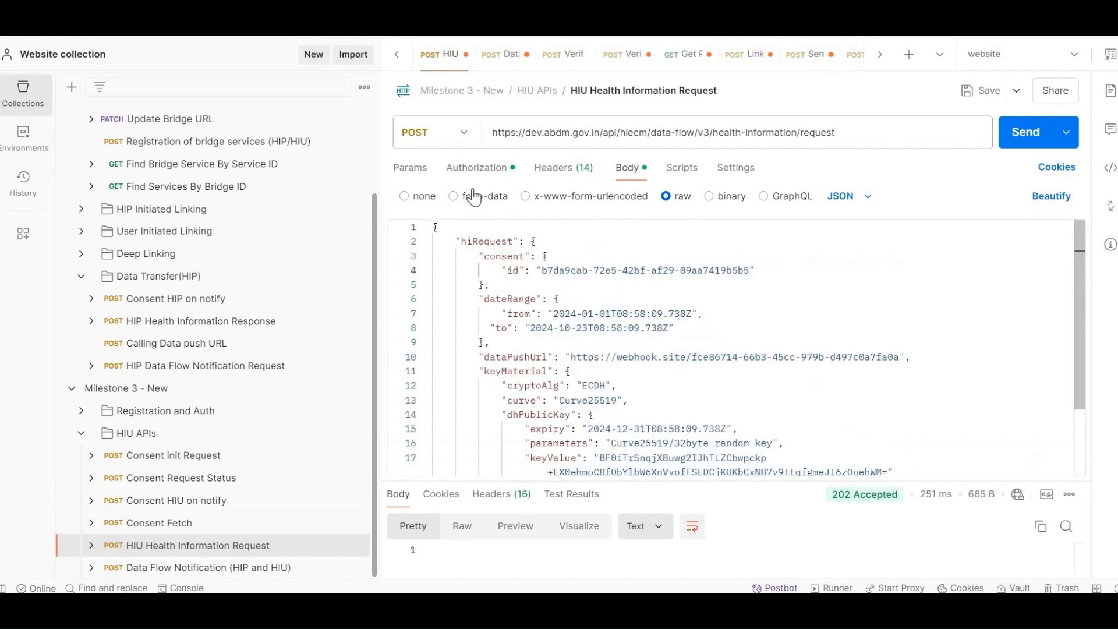
left_click(476, 167)
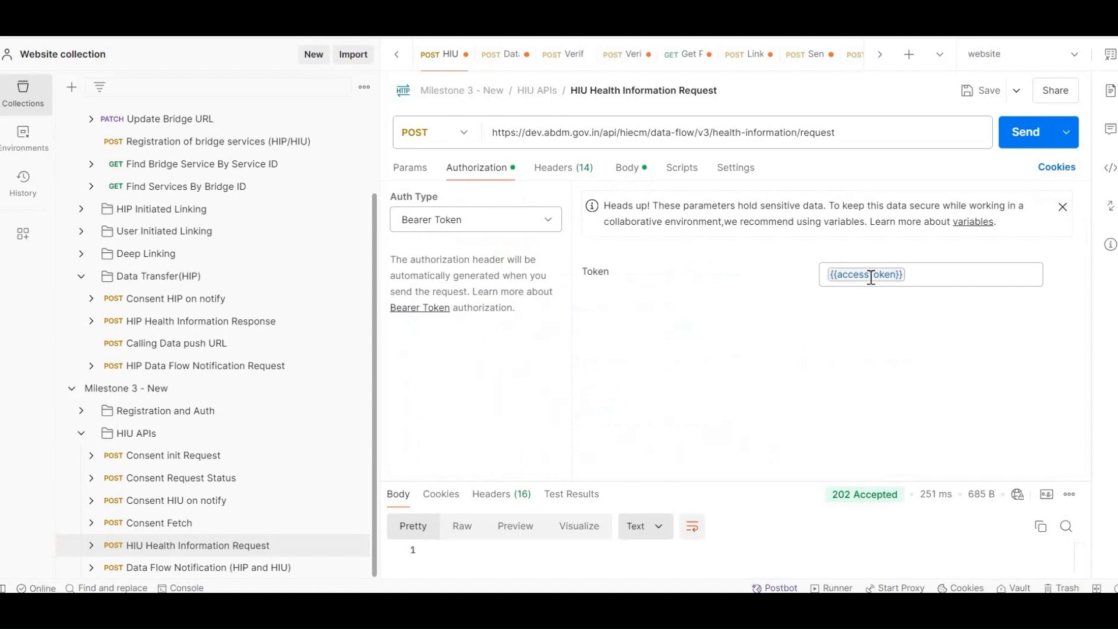
left_click(564, 167)
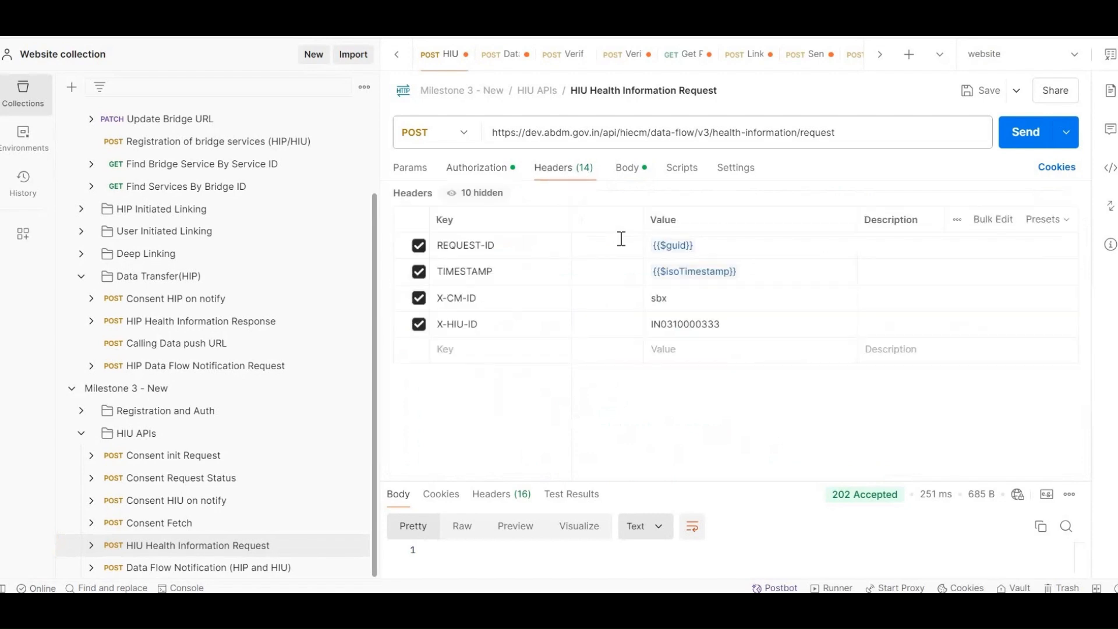
mouse_move(524, 280)
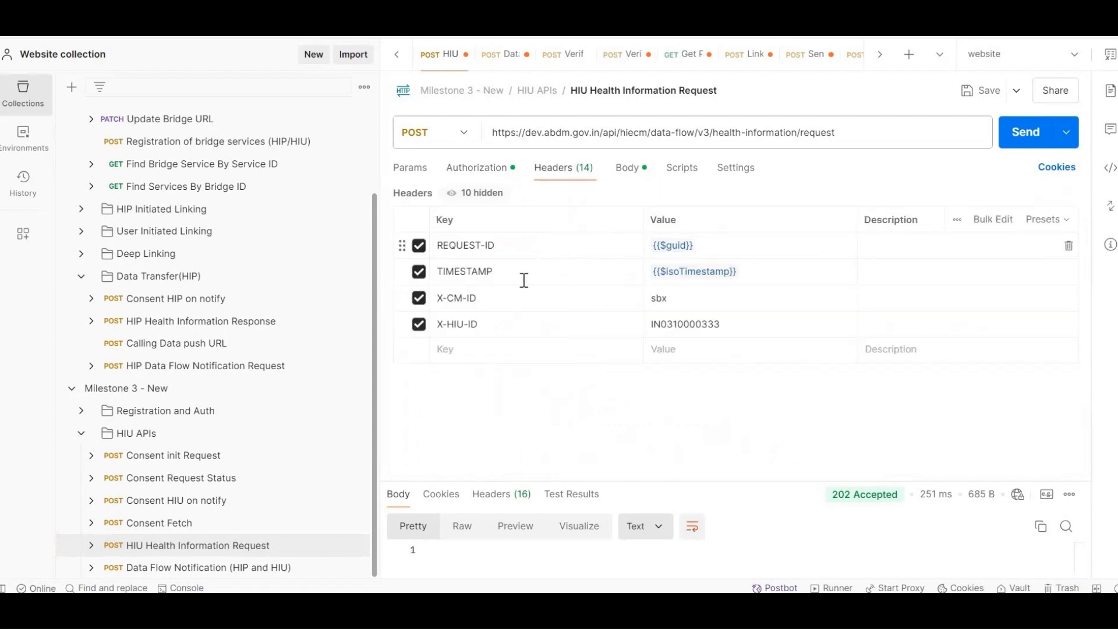
mouse_move(510, 298)
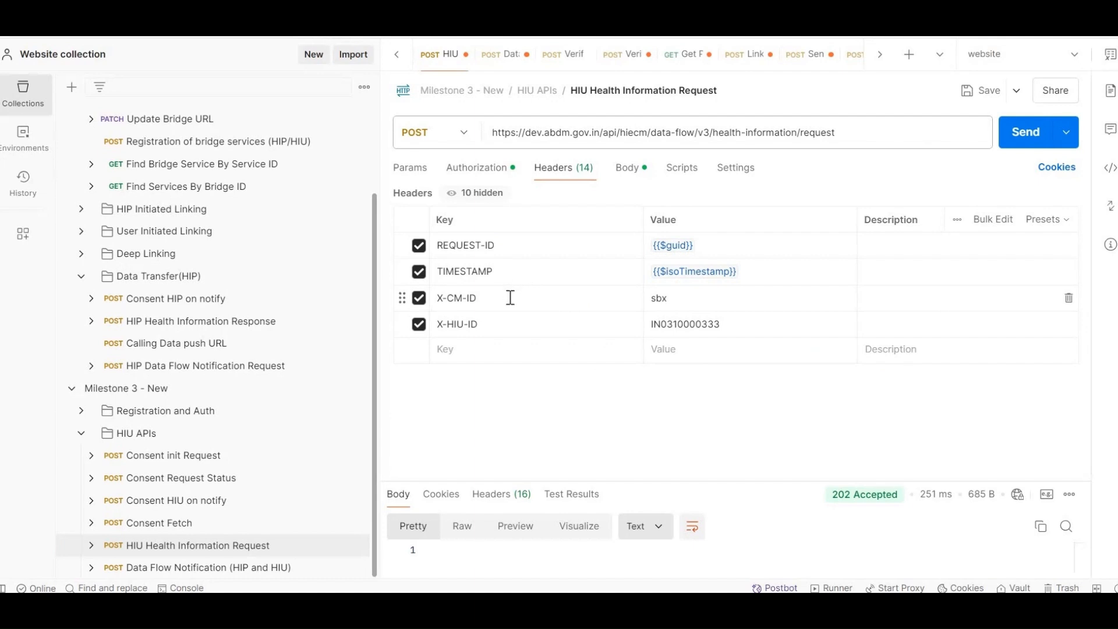
mouse_move(503, 326)
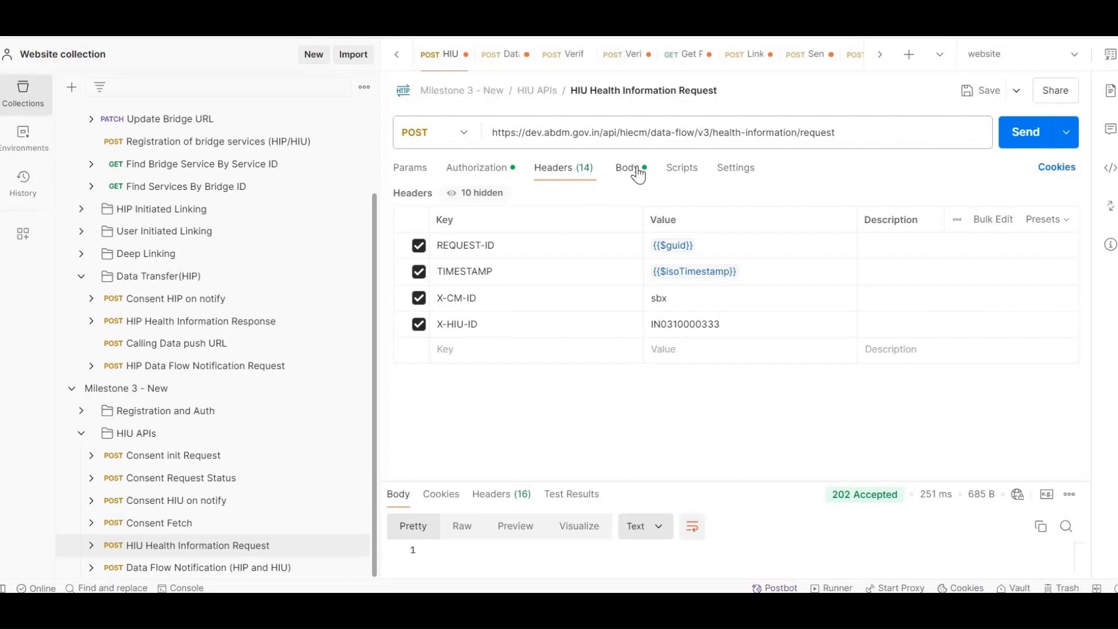
left_click(626, 167)
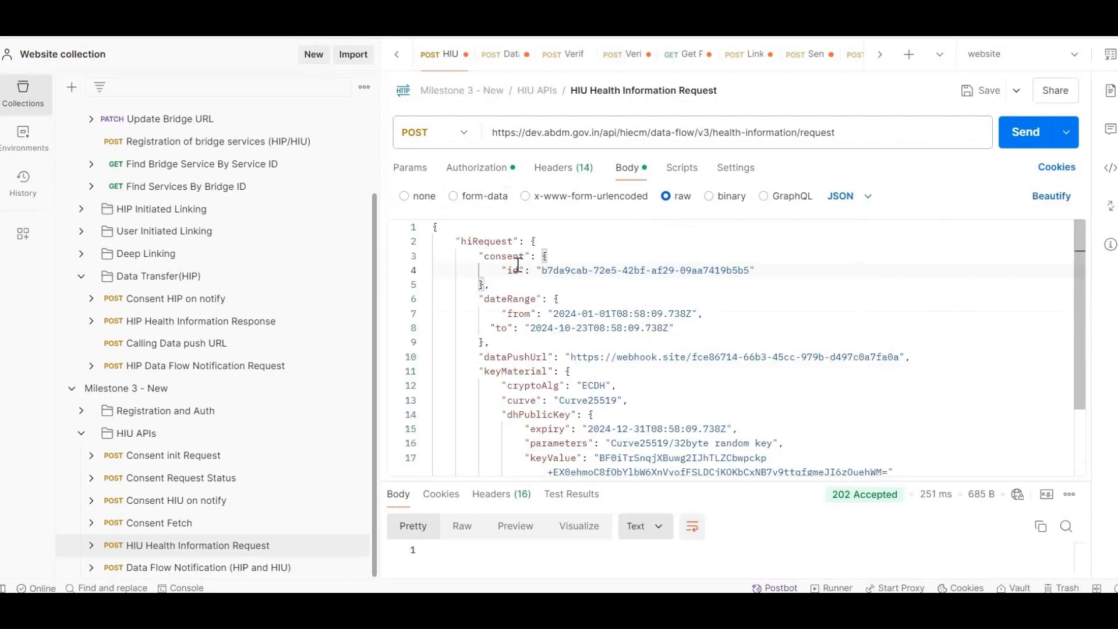
mouse_move(693, 275)
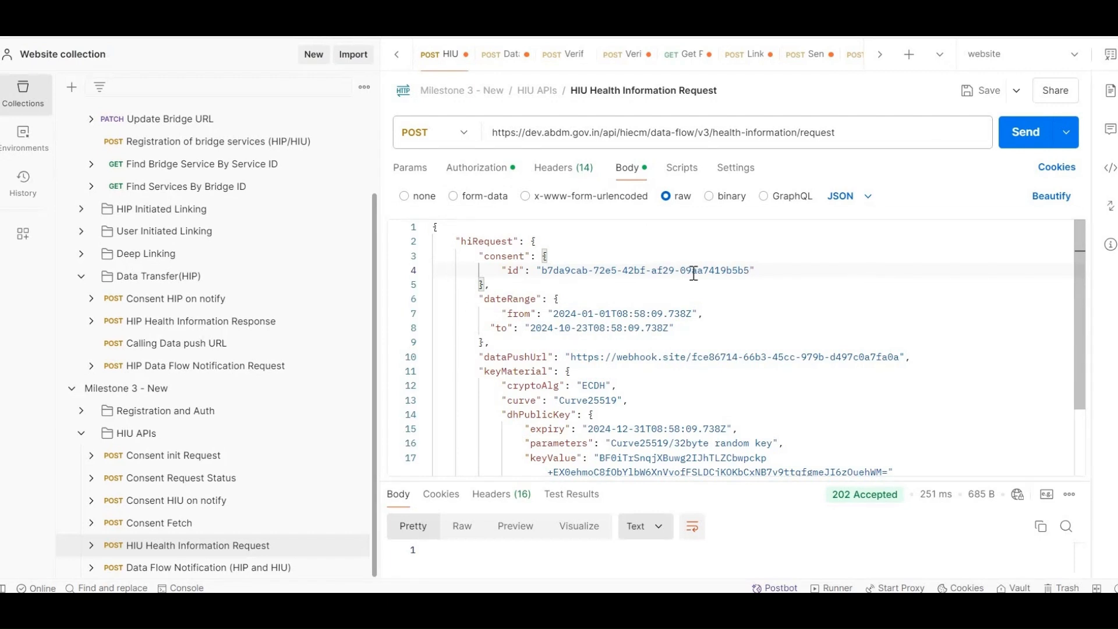
scroll("down", 3)
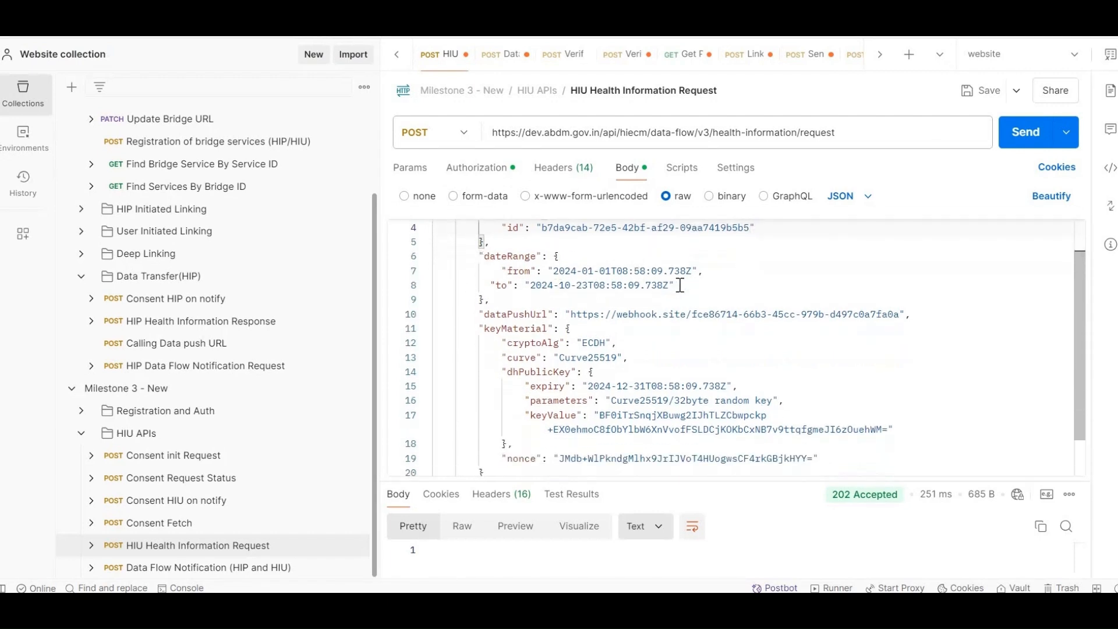
scroll("down", 3)
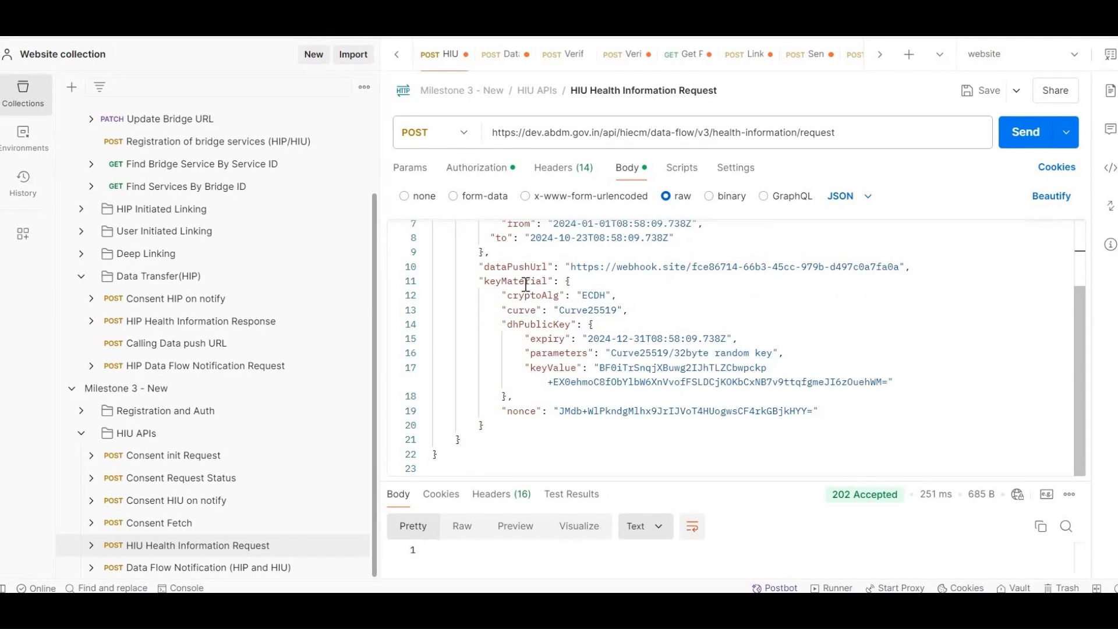
mouse_move(605, 370)
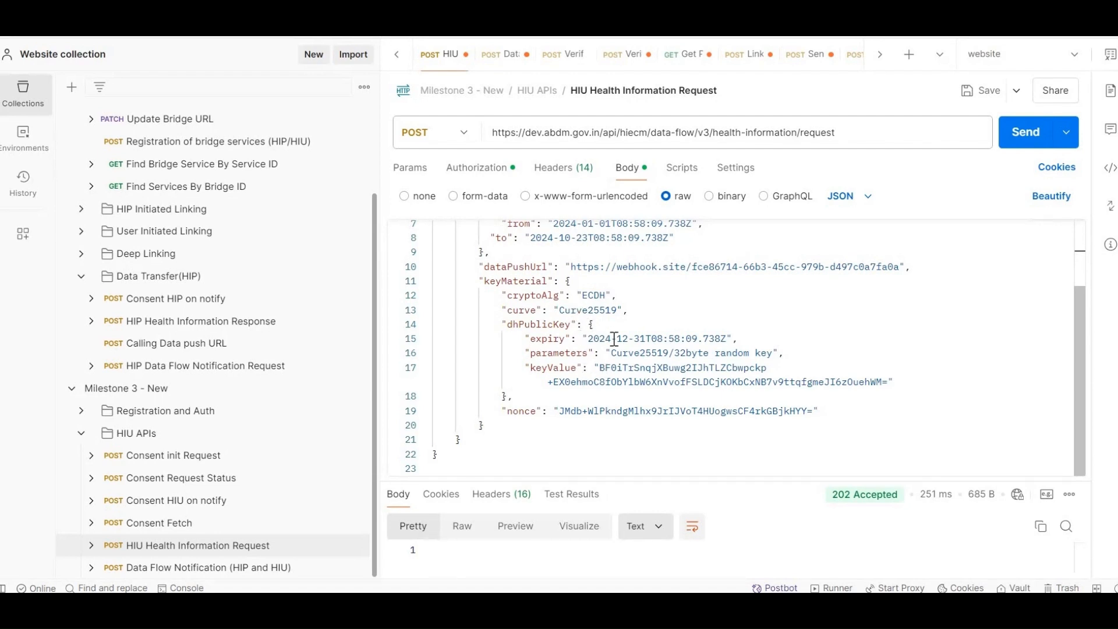
mouse_move(767, 381)
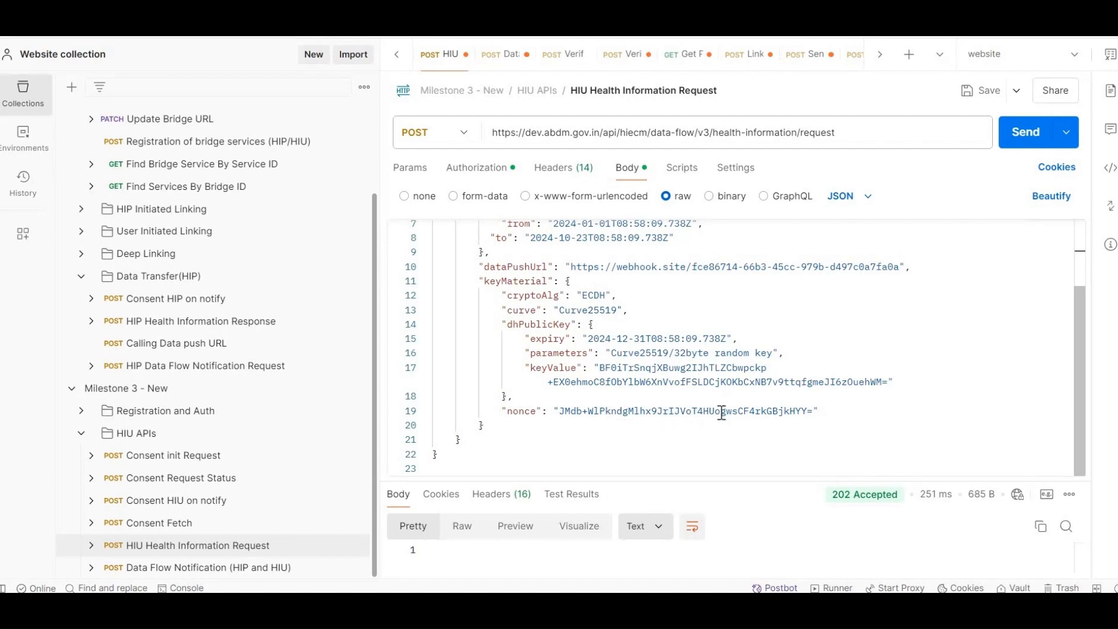
mouse_move(947, 235)
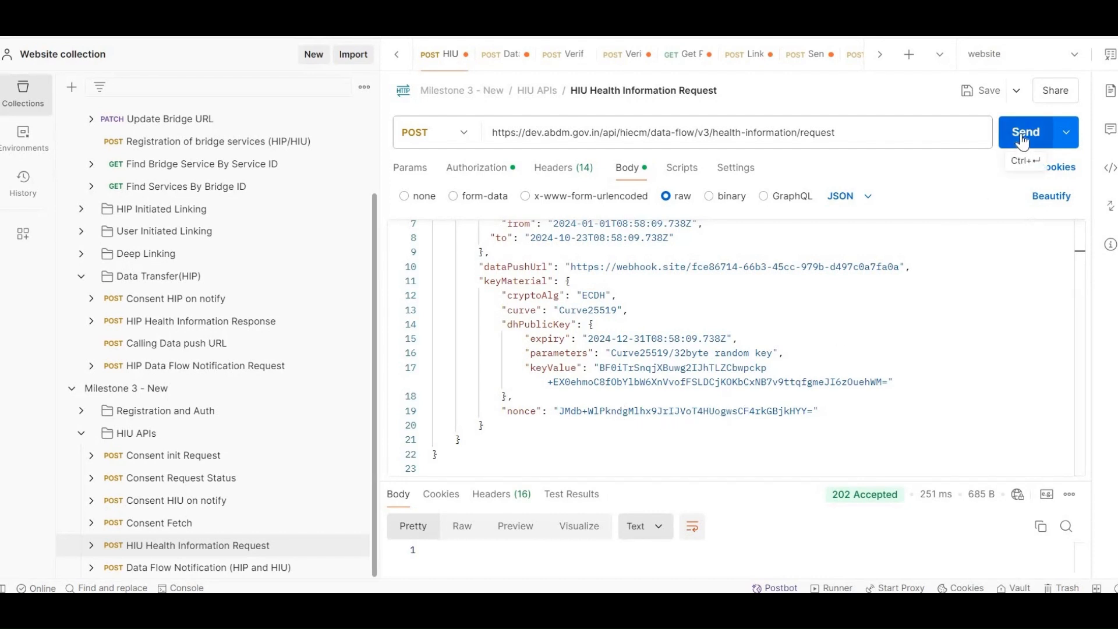
mouse_move(773, 268)
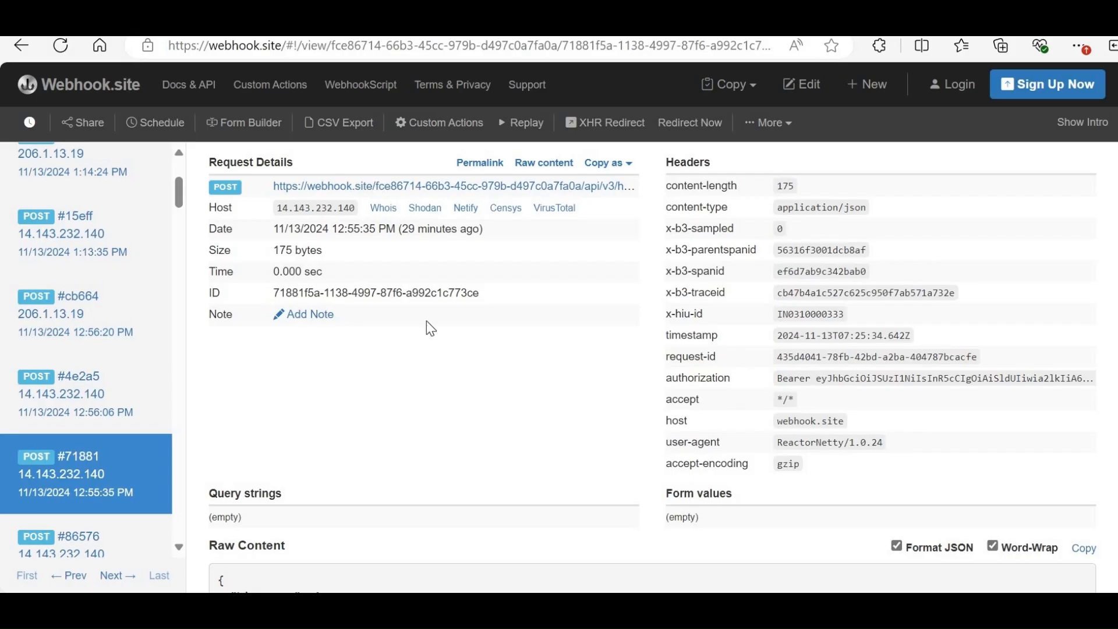
mouse_move(479, 209)
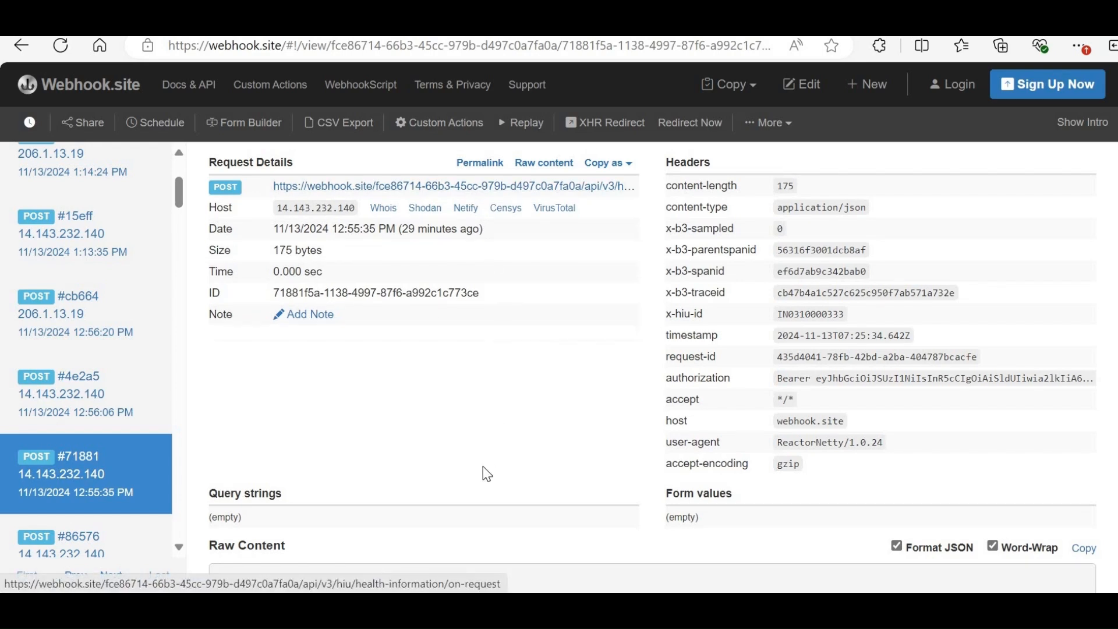
- Read the on-request callback's transactionId and sessionStatus REQUESTED in the raw content
scroll("down", 3)
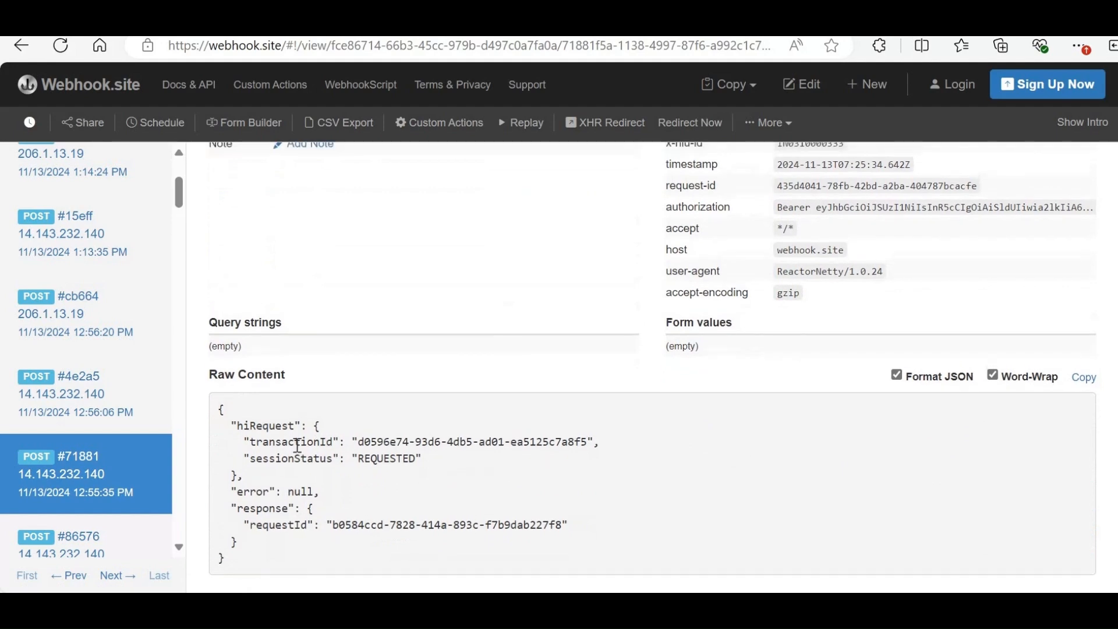
double_click(290, 442)
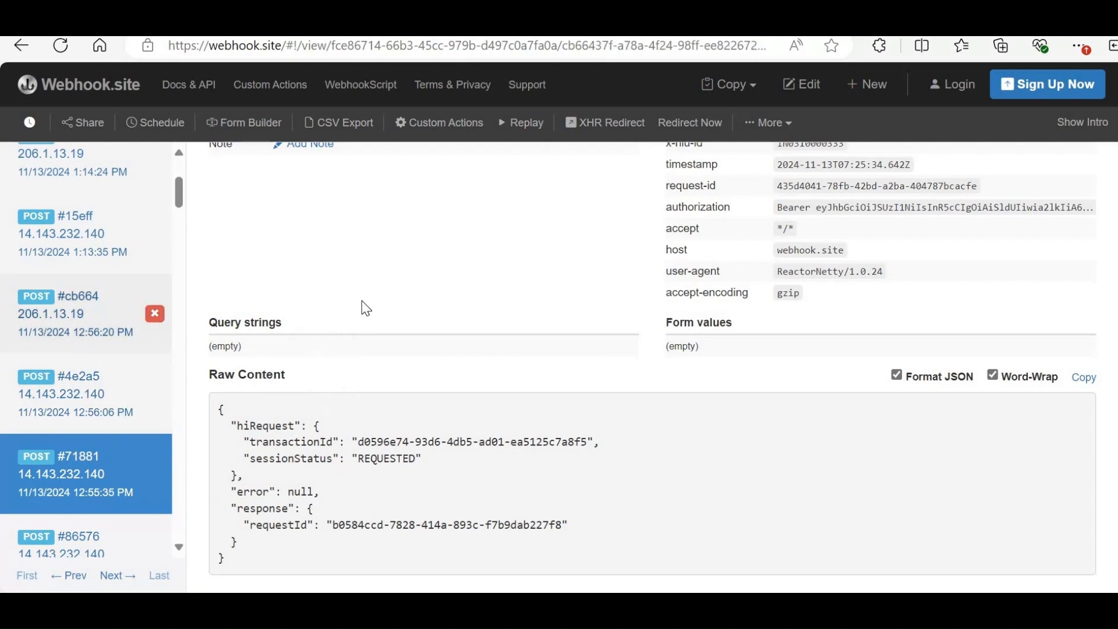
- Select the encrypted content string from the 885.6 kB pushed-data callback's entries for copying
left_click(70, 314)
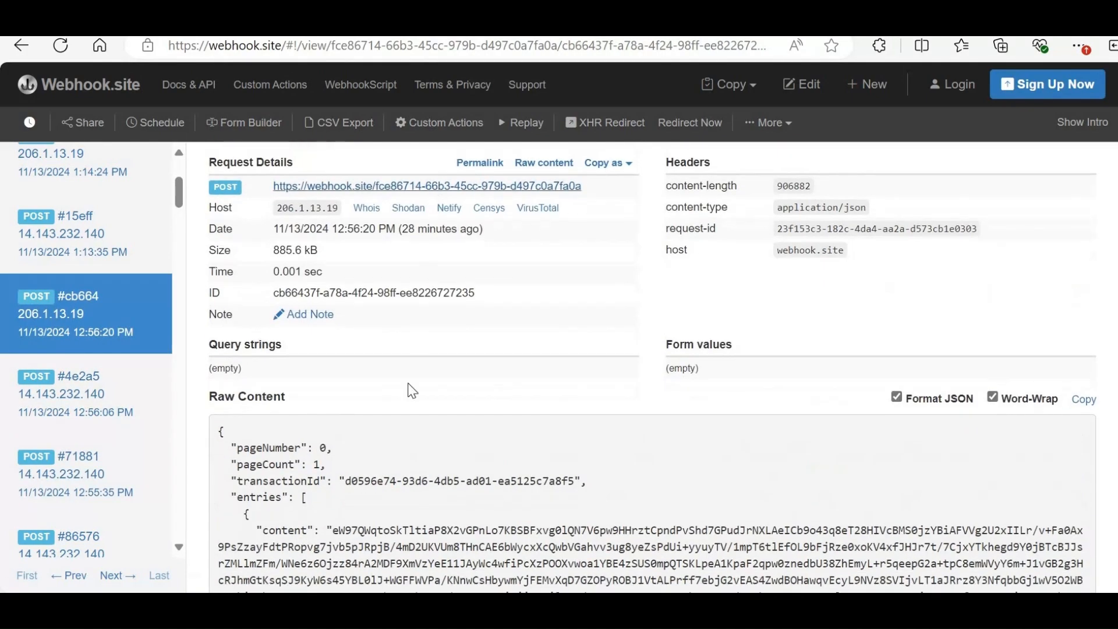
scroll("down", 3)
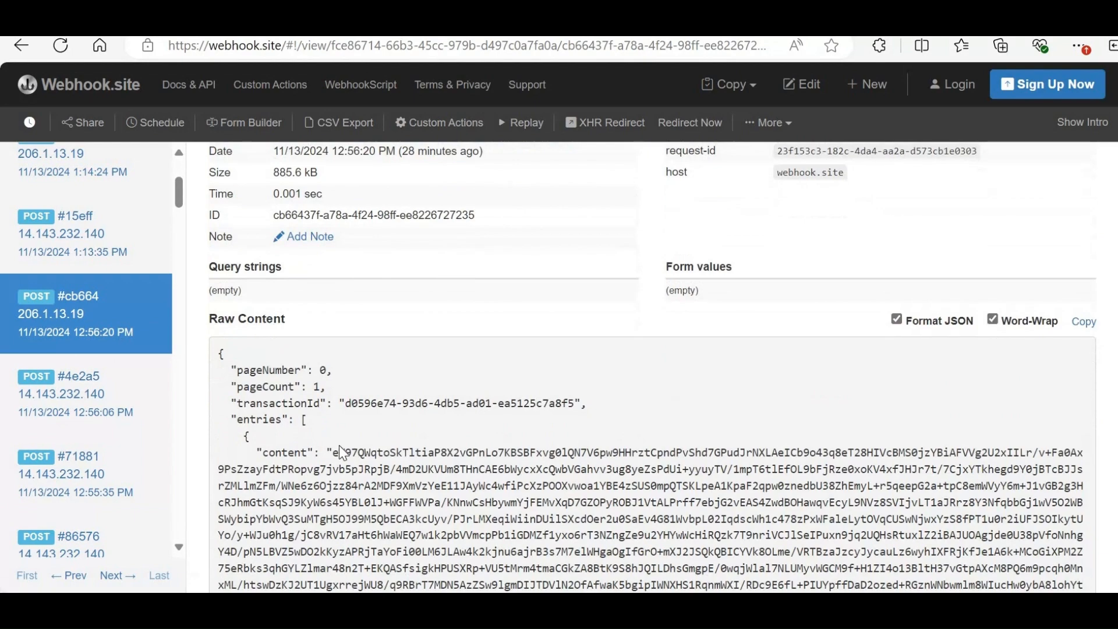
double_click(340, 452)
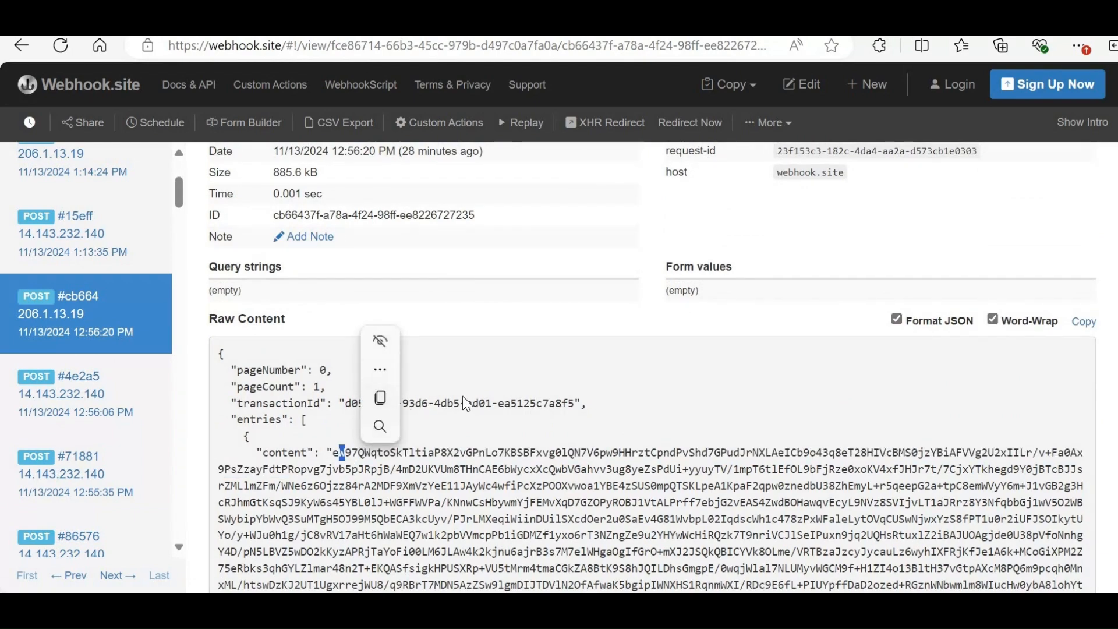
double_click(534, 402)
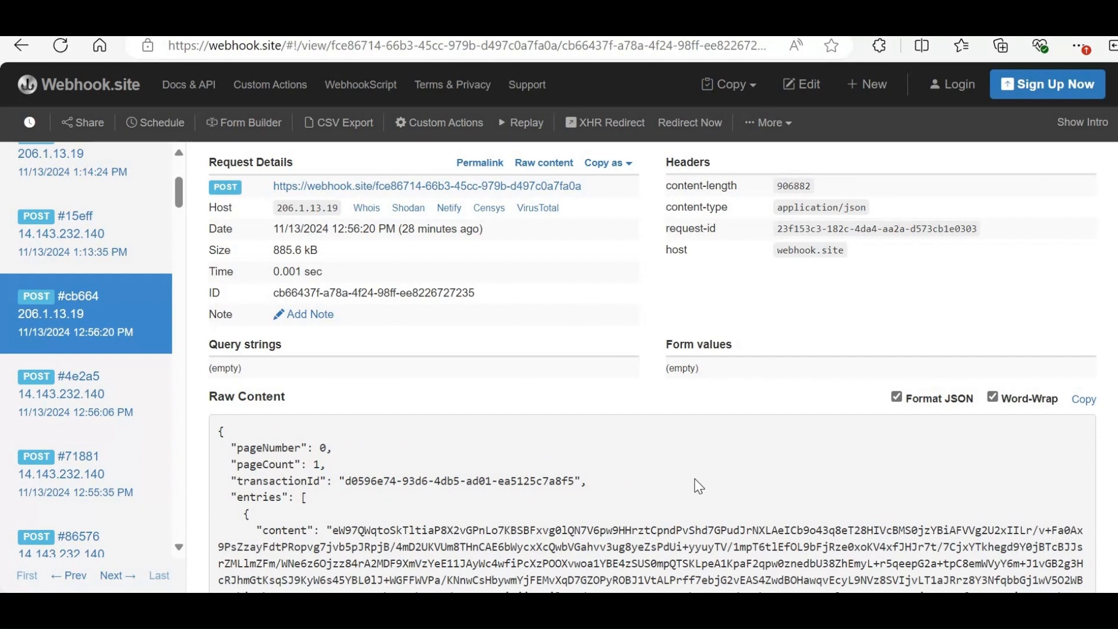
scroll("down", 3)
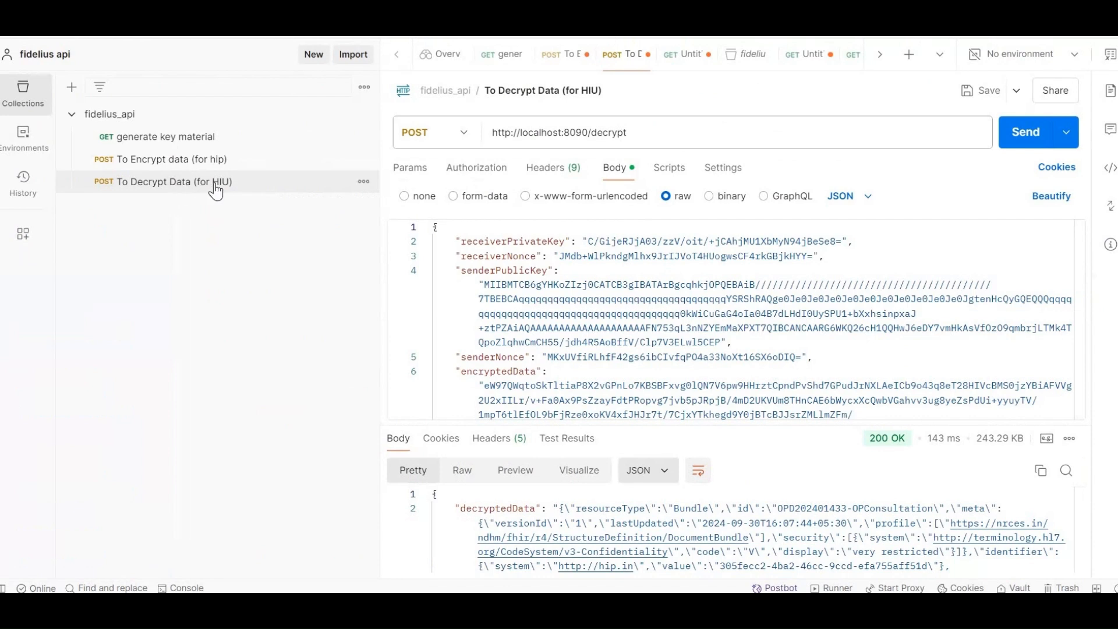
mouse_move(215, 186)
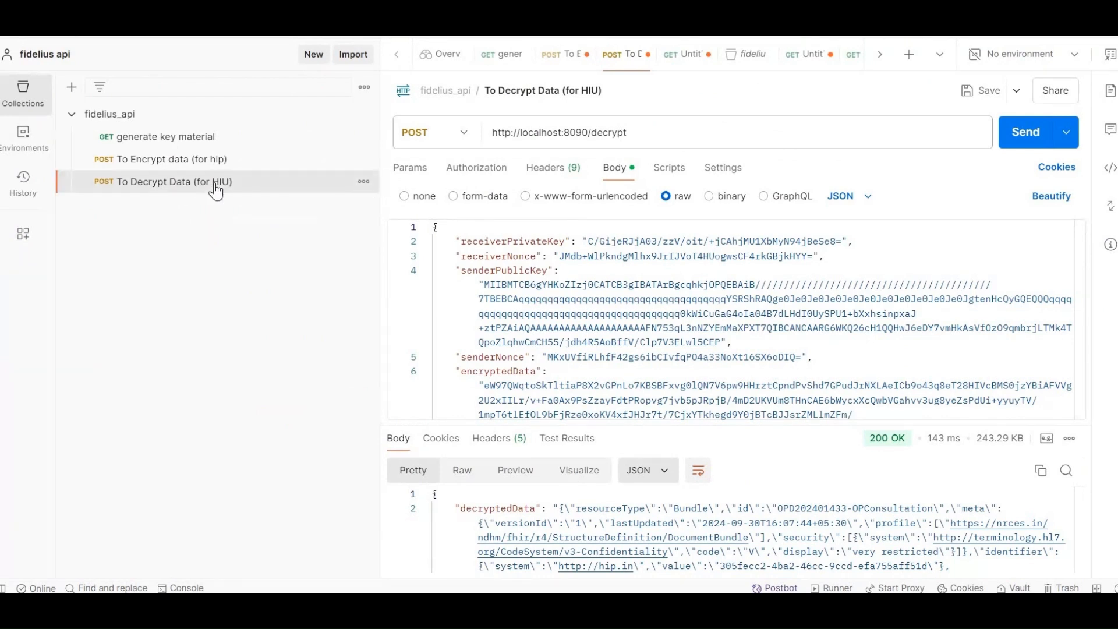
mouse_move(264, 267)
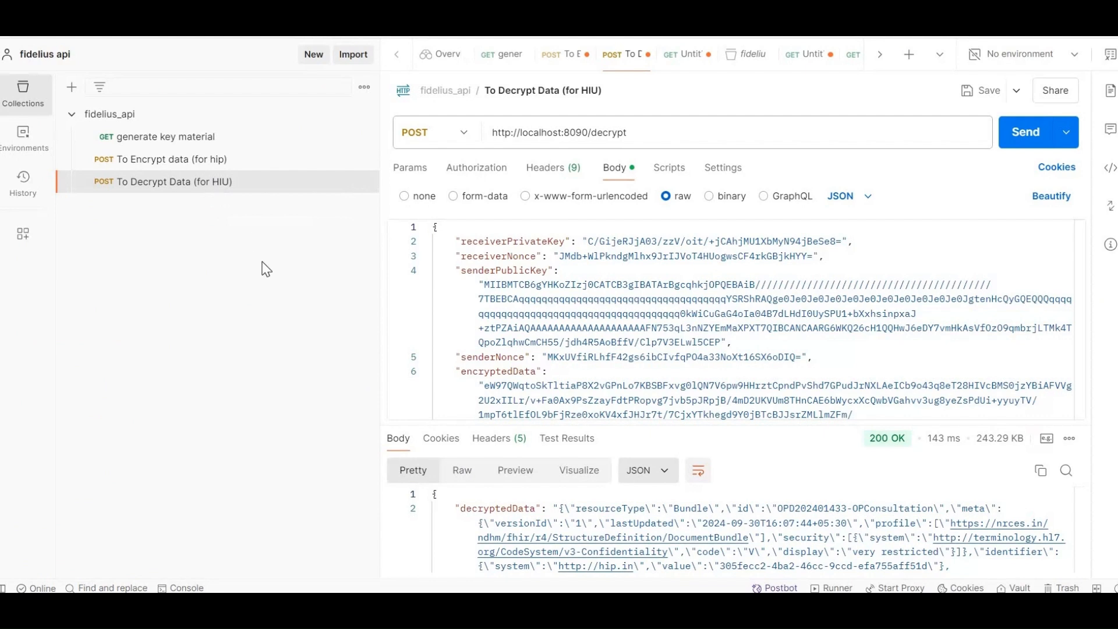
mouse_move(452, 241)
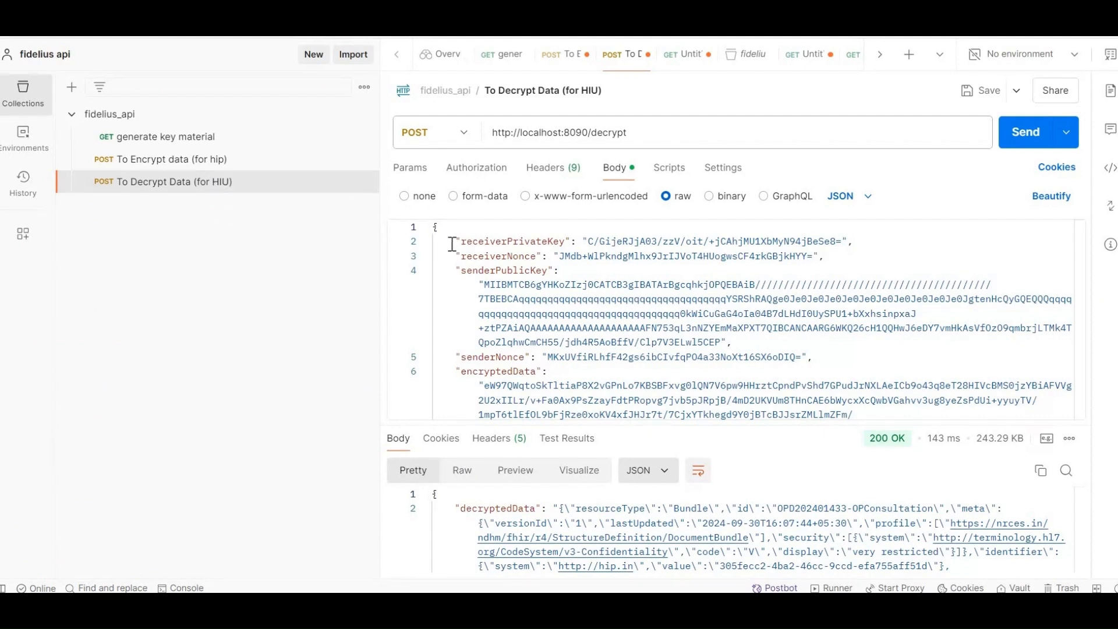
- Point out receiverPrivateKey, receiverNonce, senderNonce and encryptedData in the decrypt body and its decrypted bundle response
double_click(512, 241)
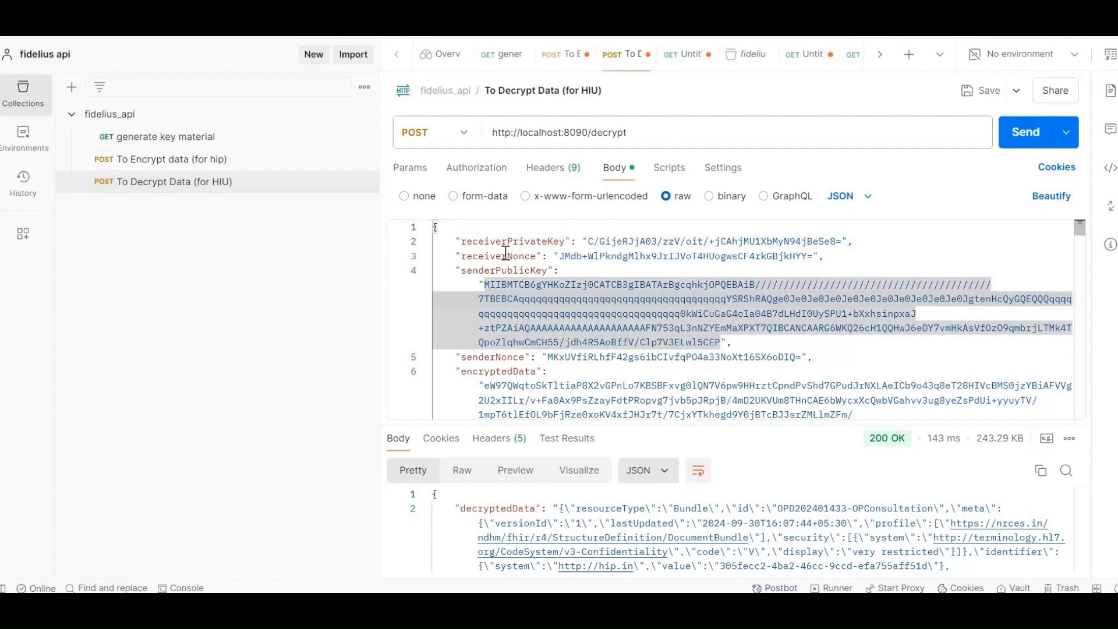
double_click(499, 255)
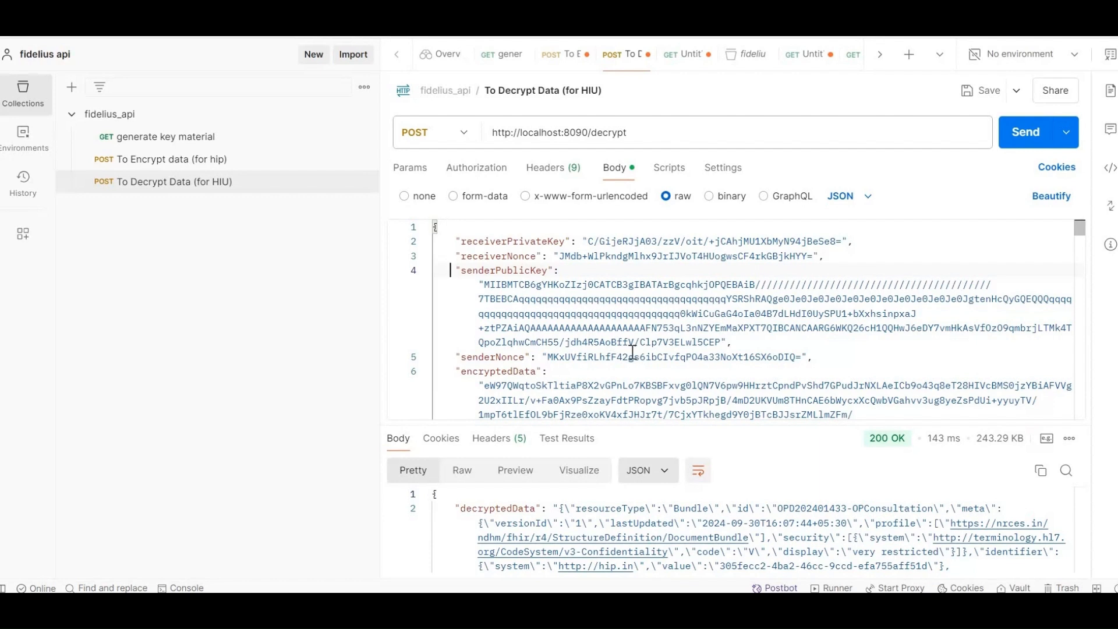
scroll("down", 3)
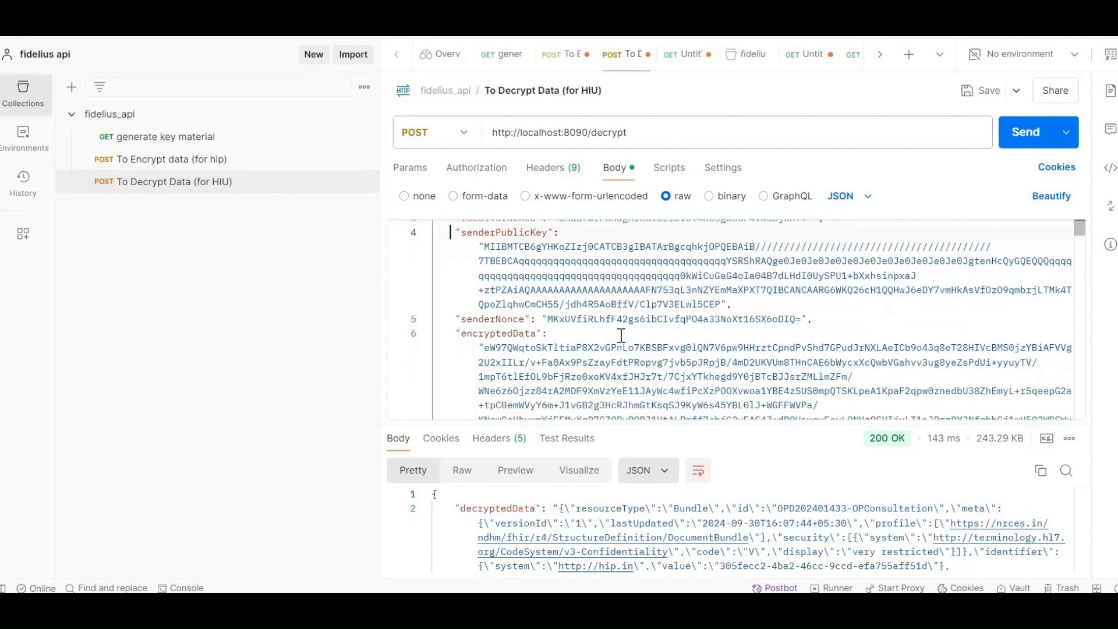
scroll("down", 3)
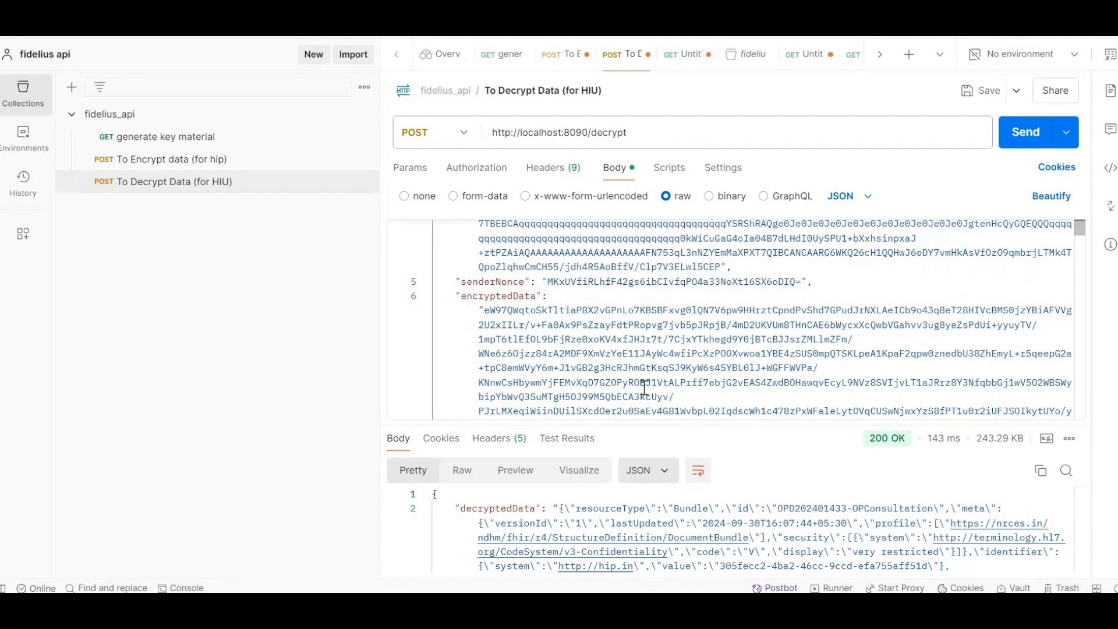
mouse_move(665, 396)
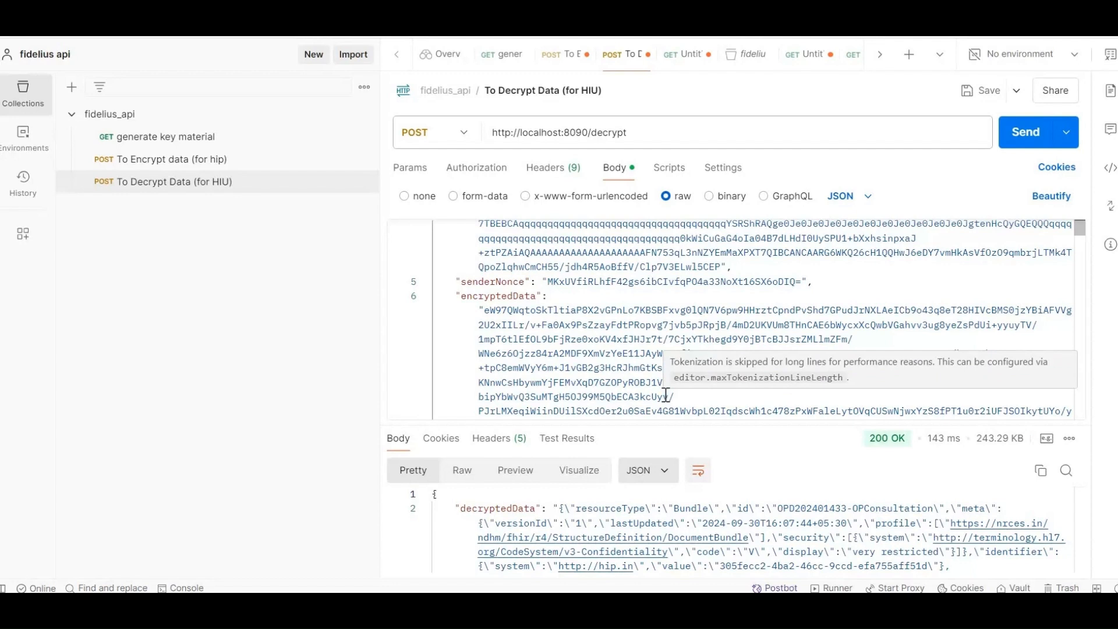
mouse_move(670, 426)
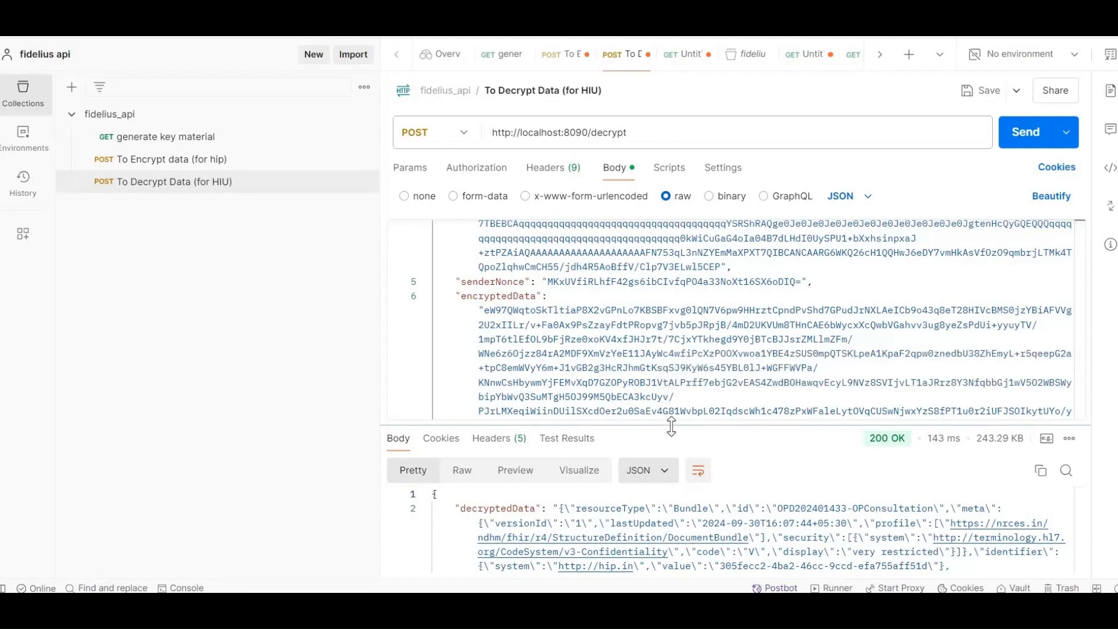